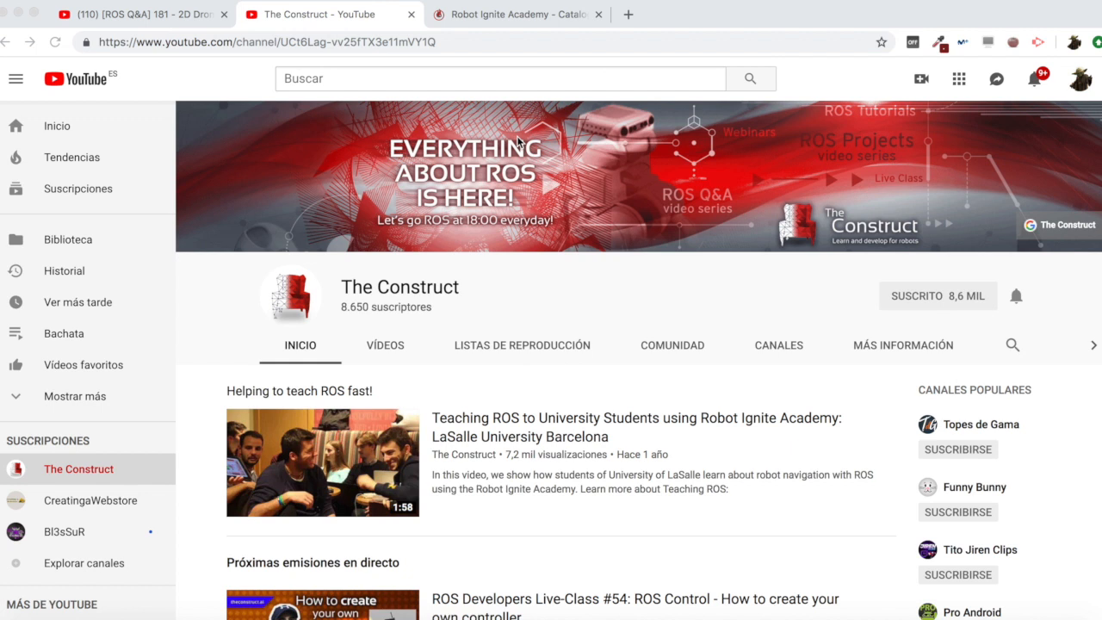
mouse_move(621, 124)
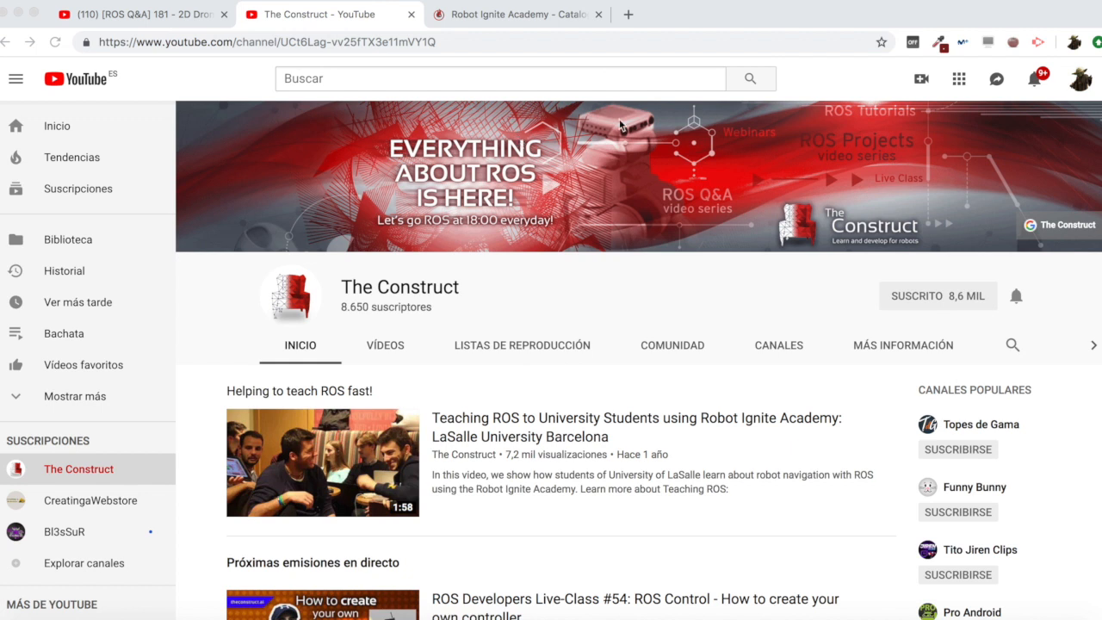
Scroll through the current page before switching to the catalogue.
scroll(down, 3)
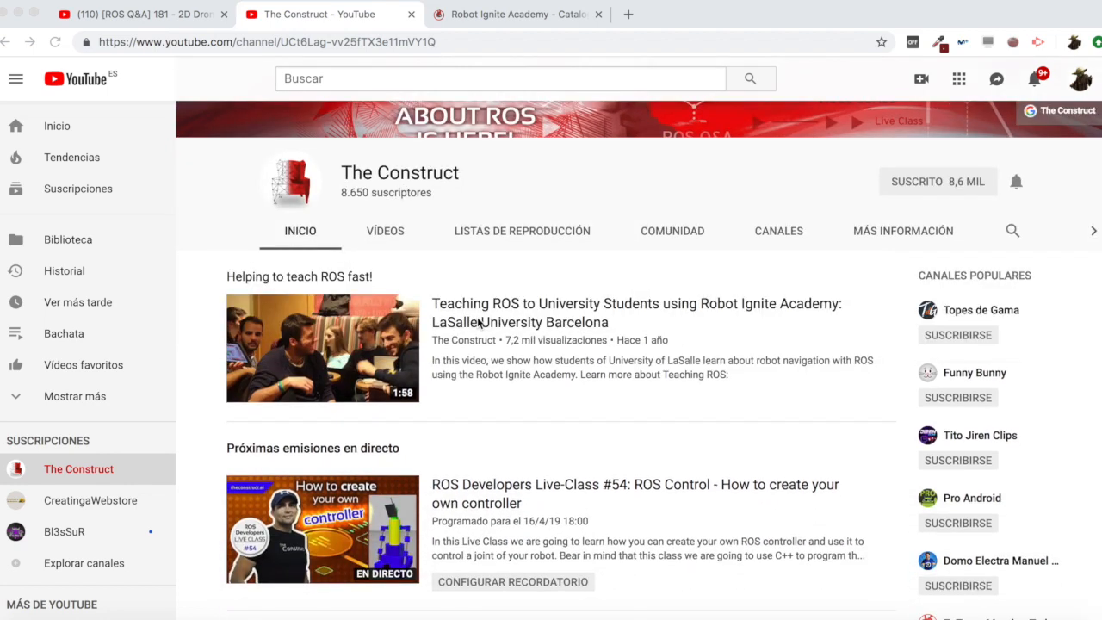
scroll(down, 3)
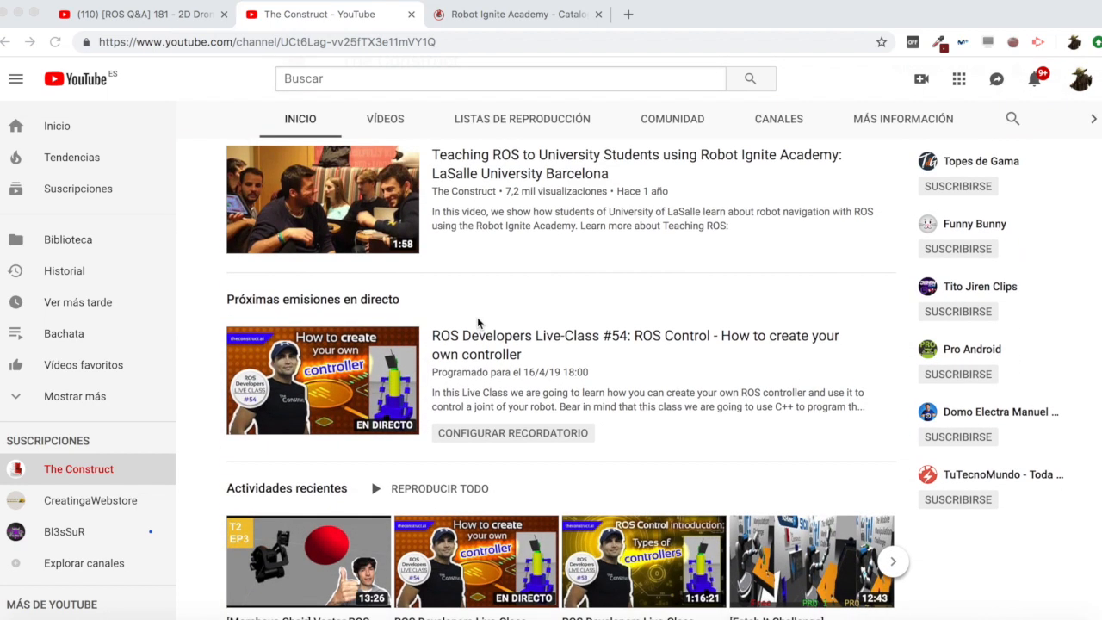
scroll(down, 3)
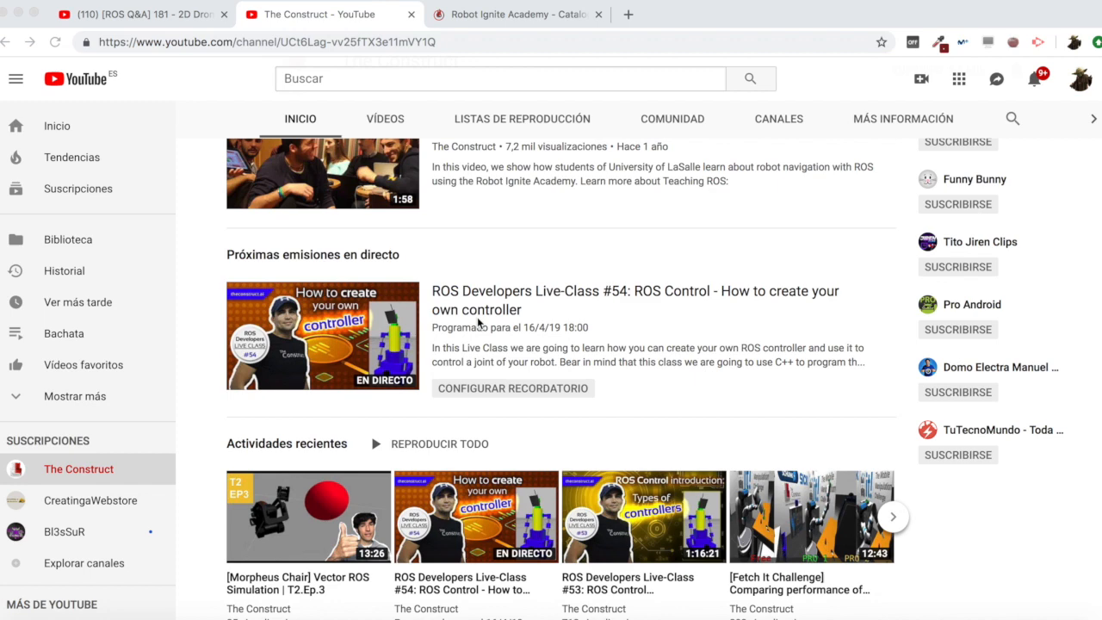
scroll(down, 3)
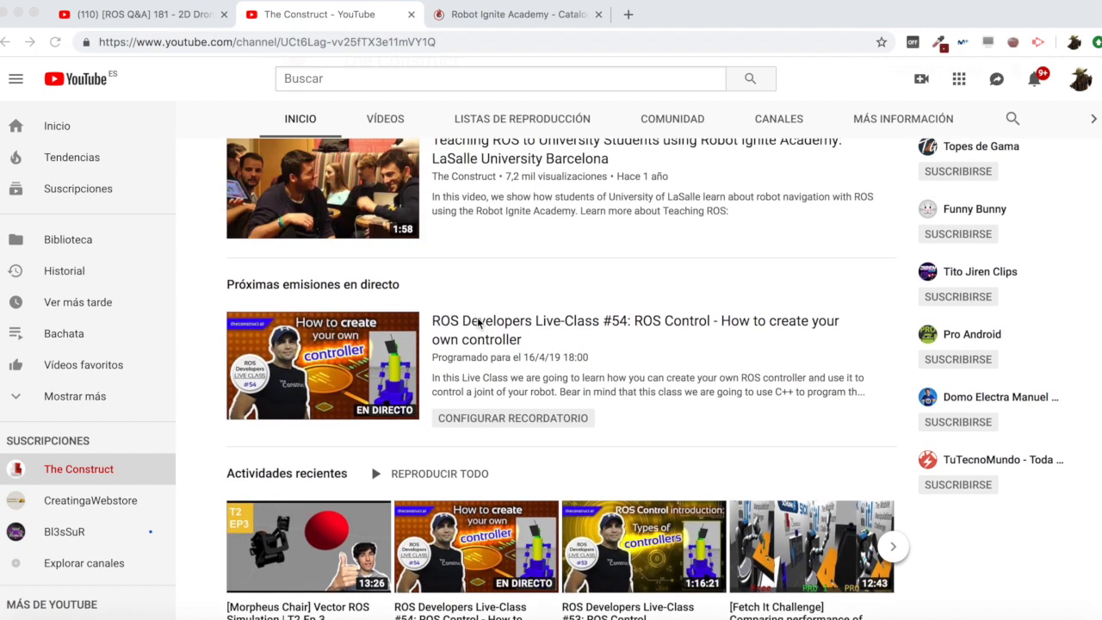
scroll(up, 3)
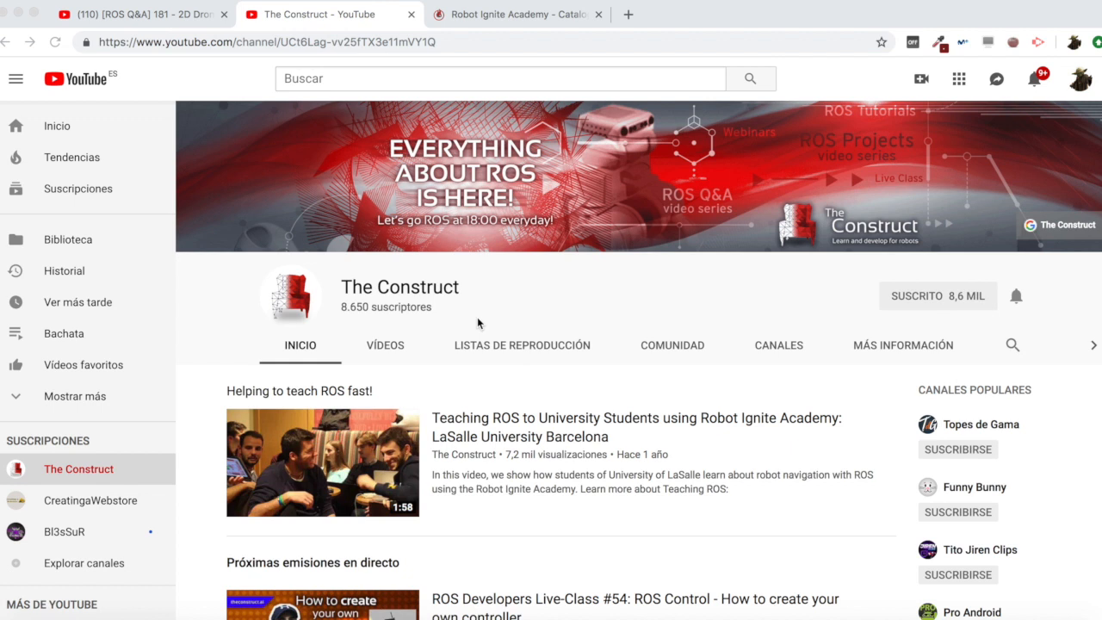
Browse the Robot Ignite Academy catalogue down to its Courses section and back.
click(517, 14)
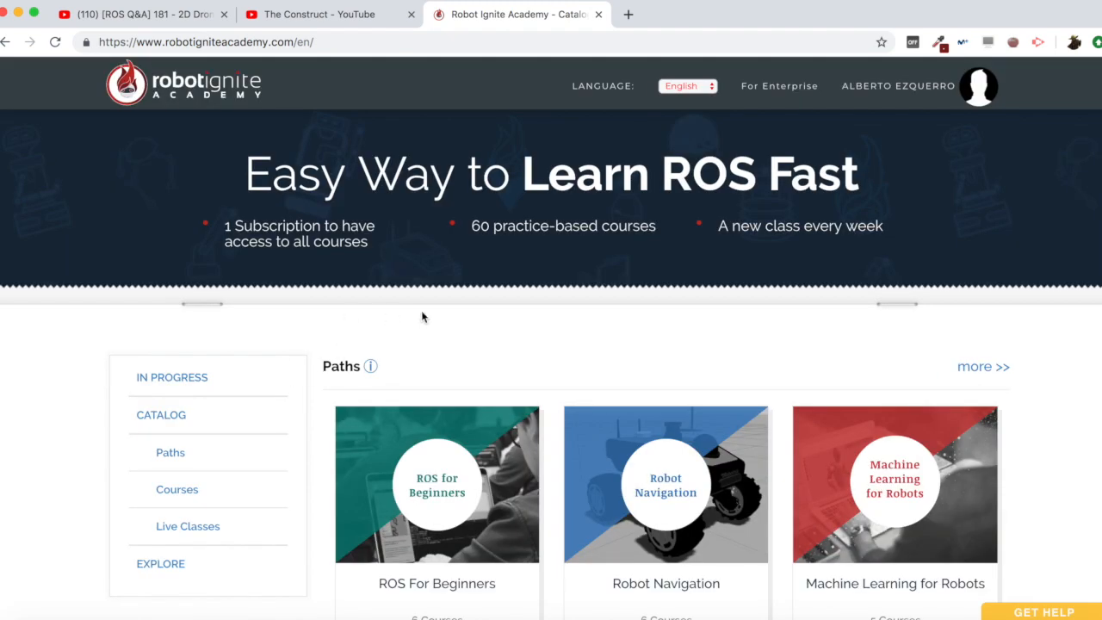
mouse_move(1066, 359)
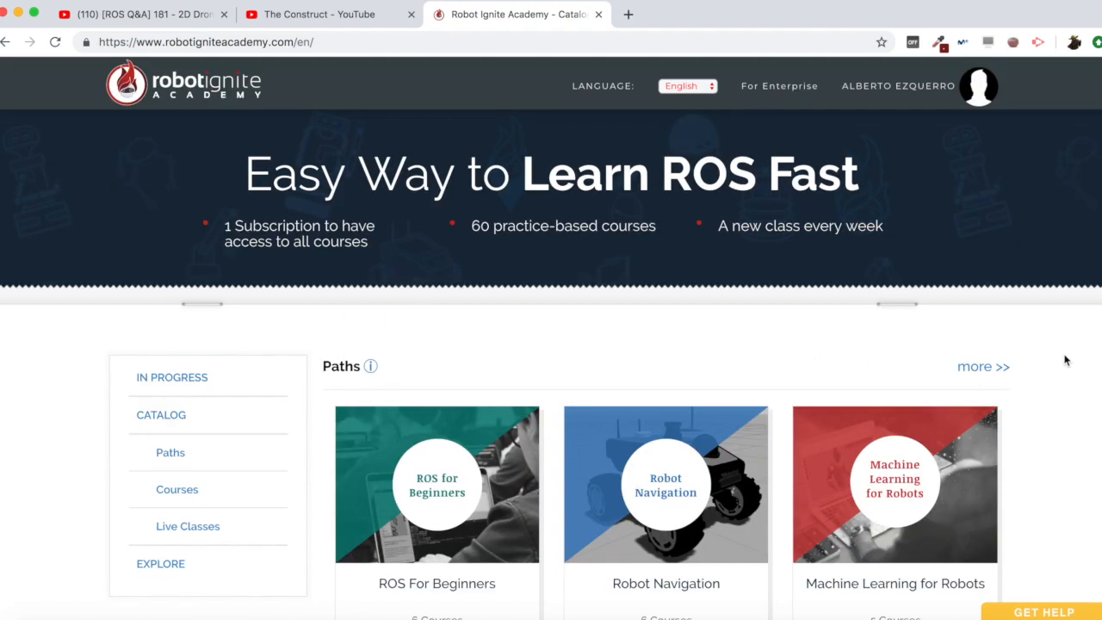
scroll(down, 3)
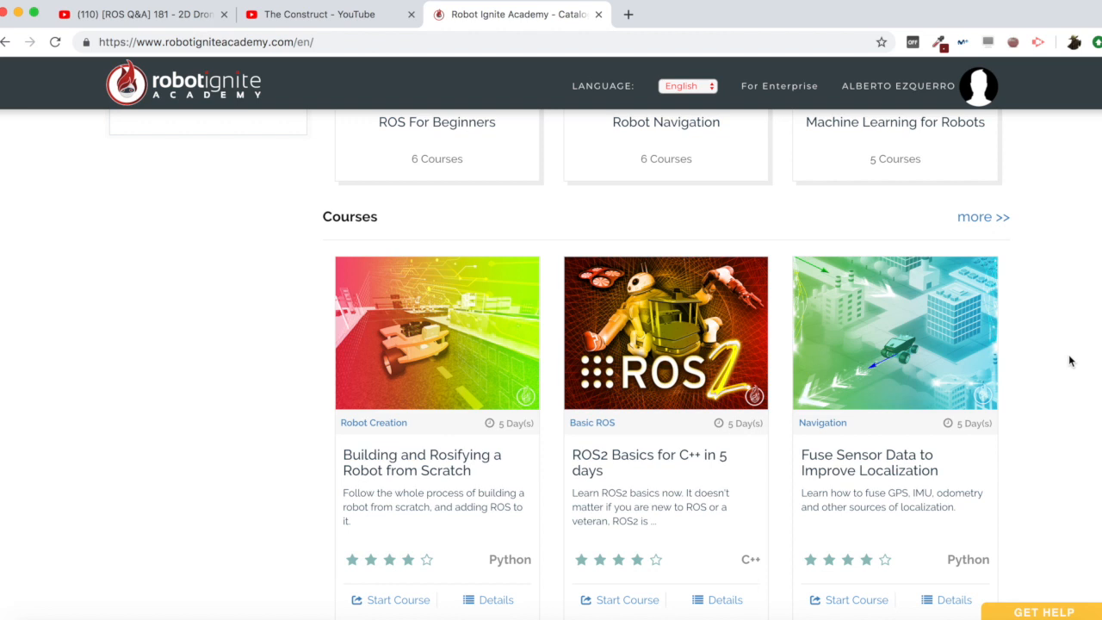
mouse_move(875, 284)
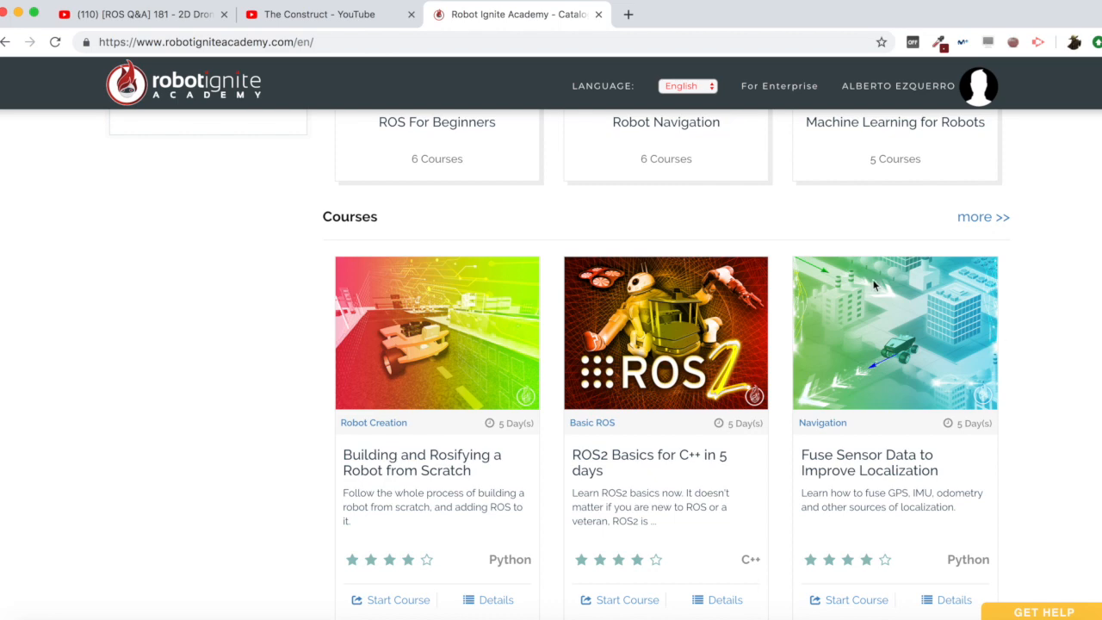
scroll(up, 3)
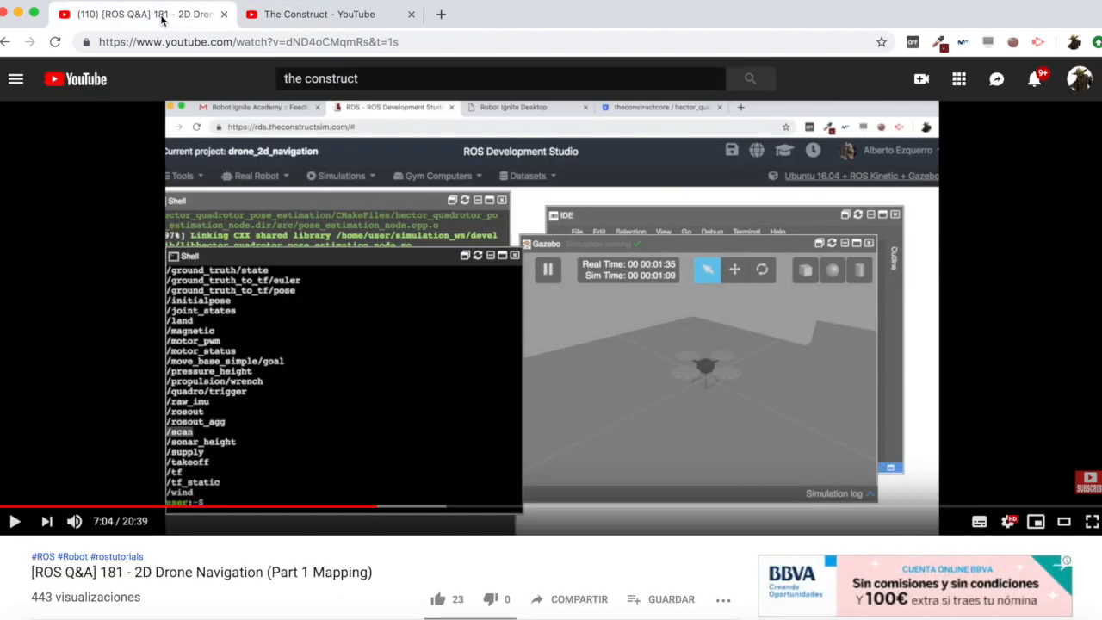
Scroll the ROS Q&A 181 video page down to its description and first viewer comments.
scroll(down, 3)
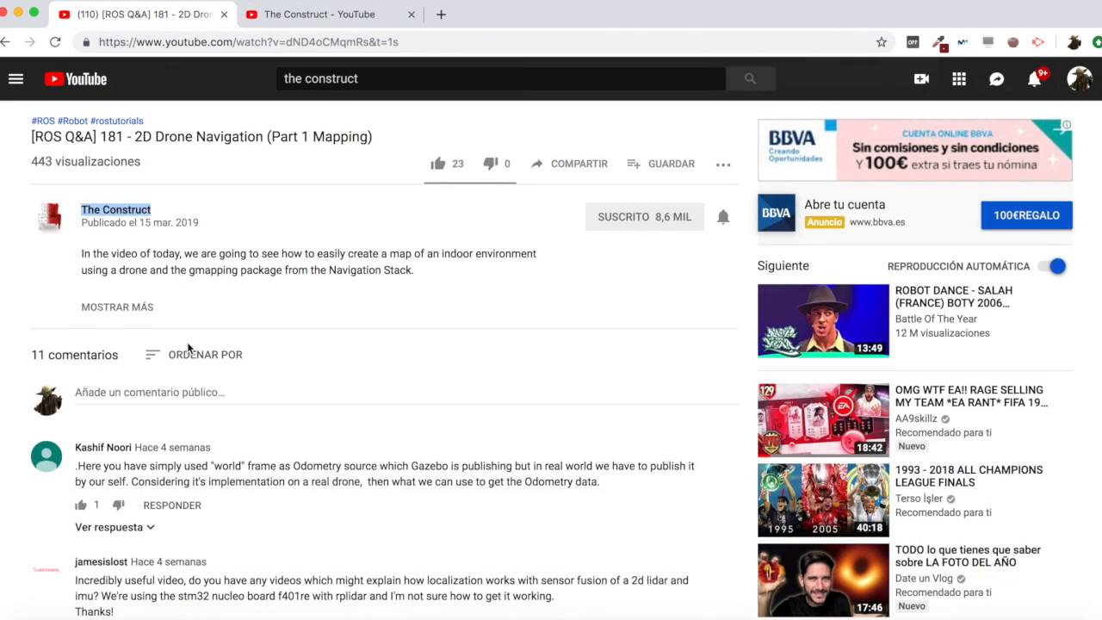
scroll(down, 3)
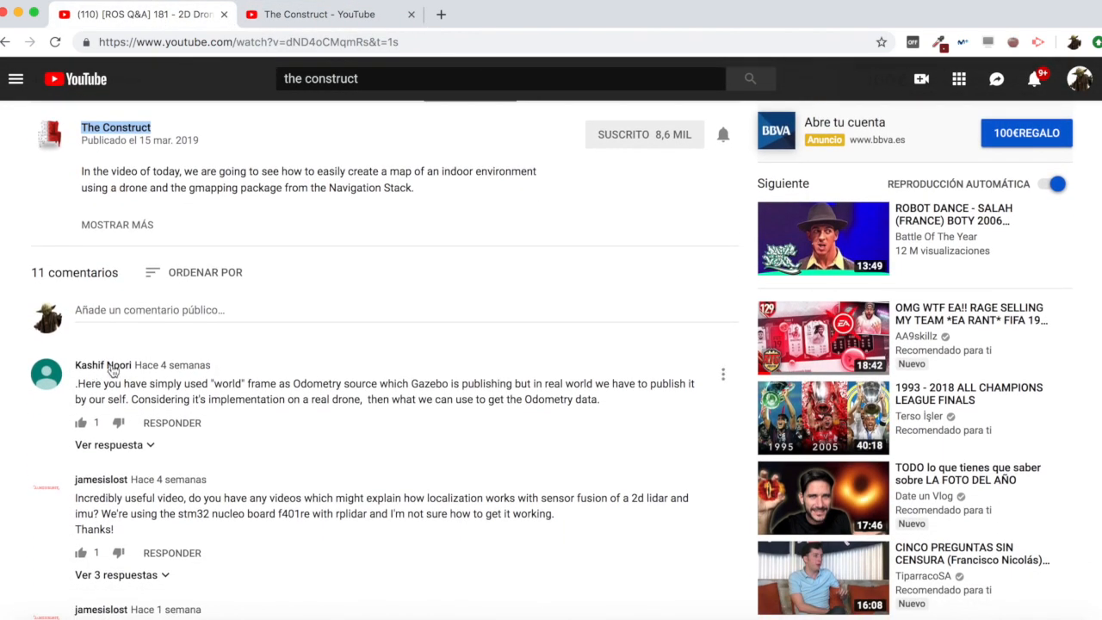
mouse_move(255, 382)
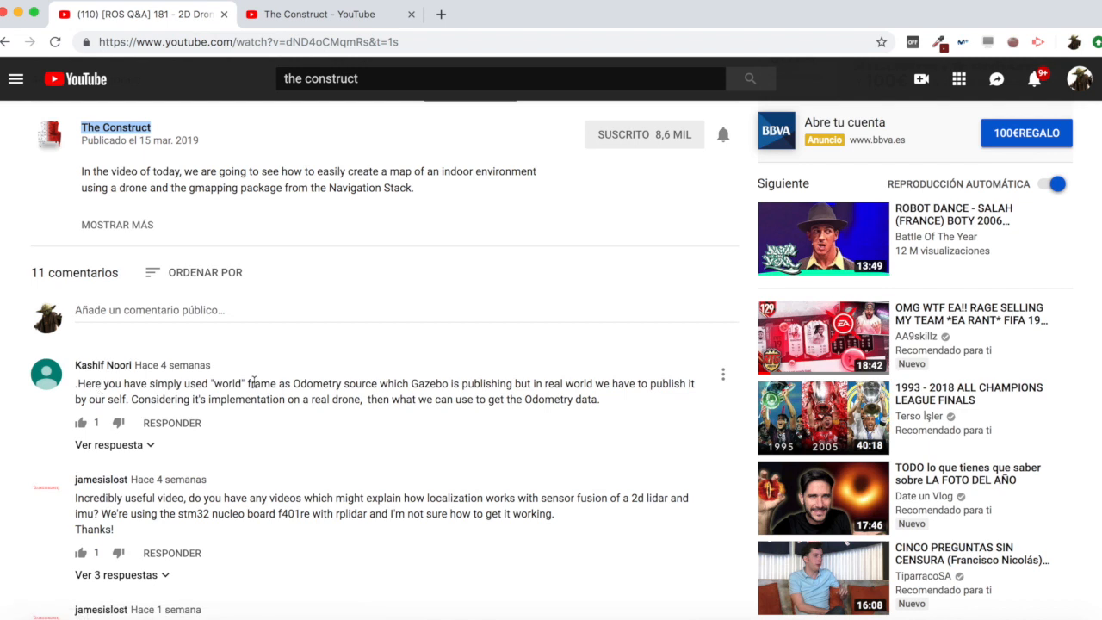
mouse_move(408, 384)
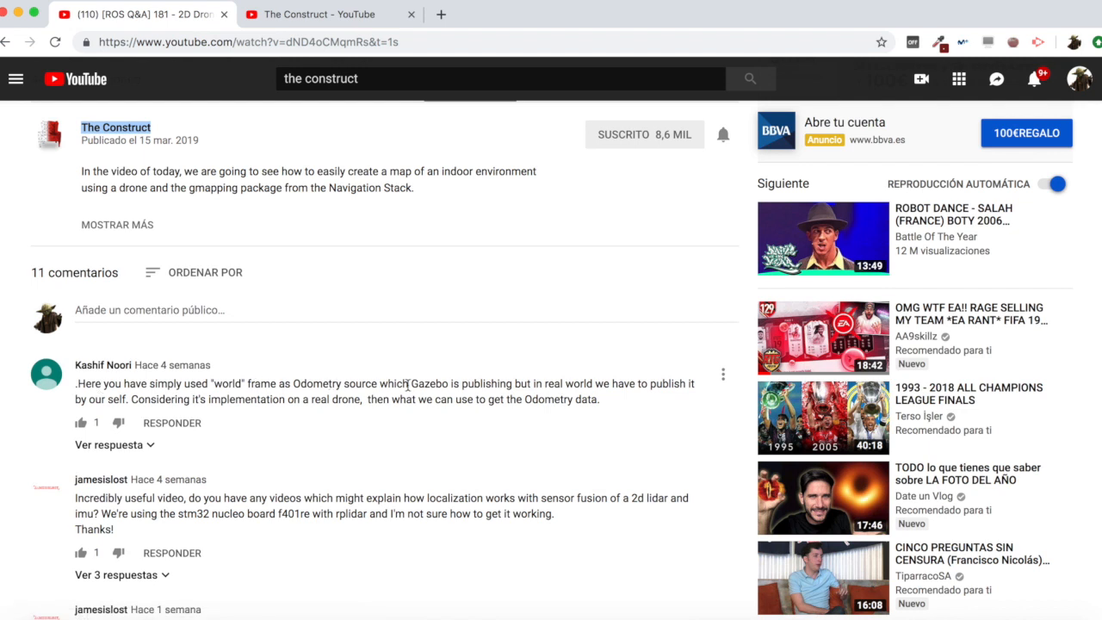
mouse_move(152, 403)
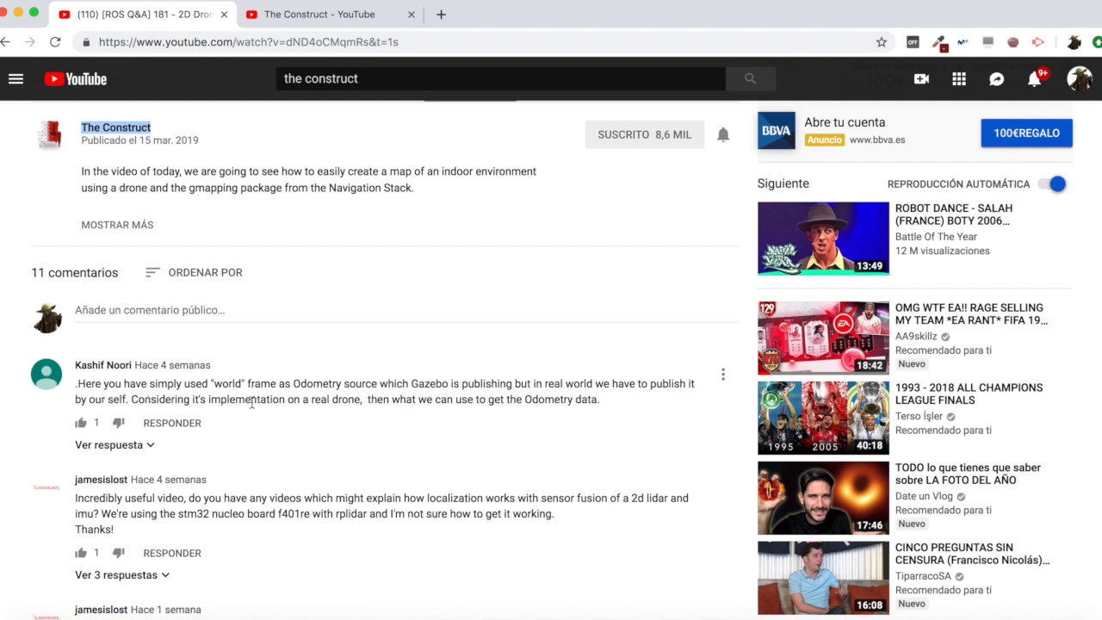
mouse_move(396, 399)
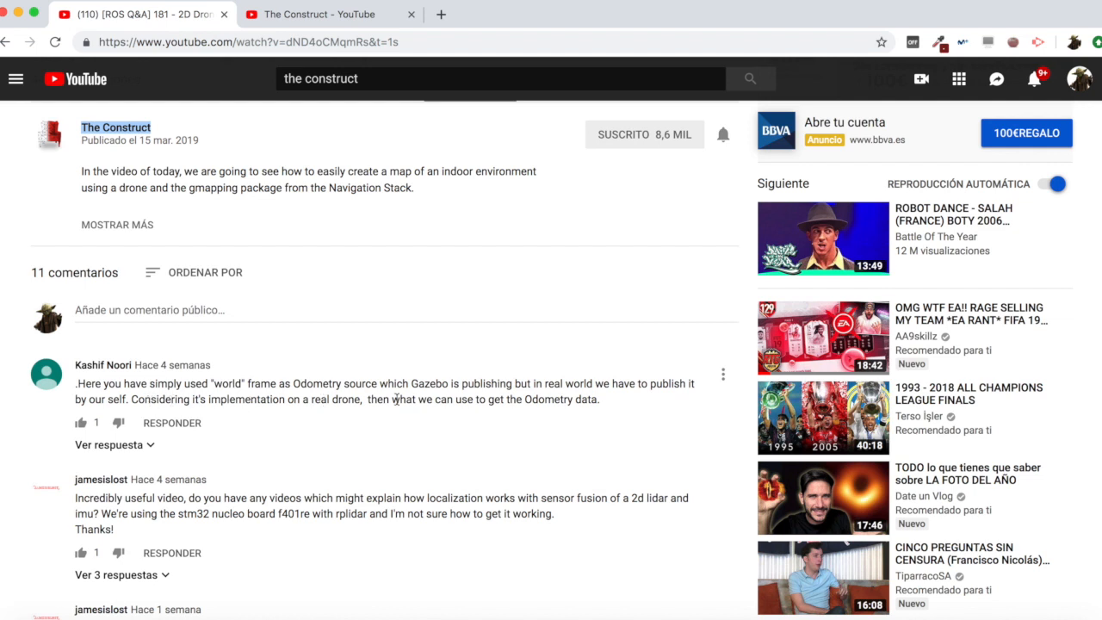
scroll(down, 3)
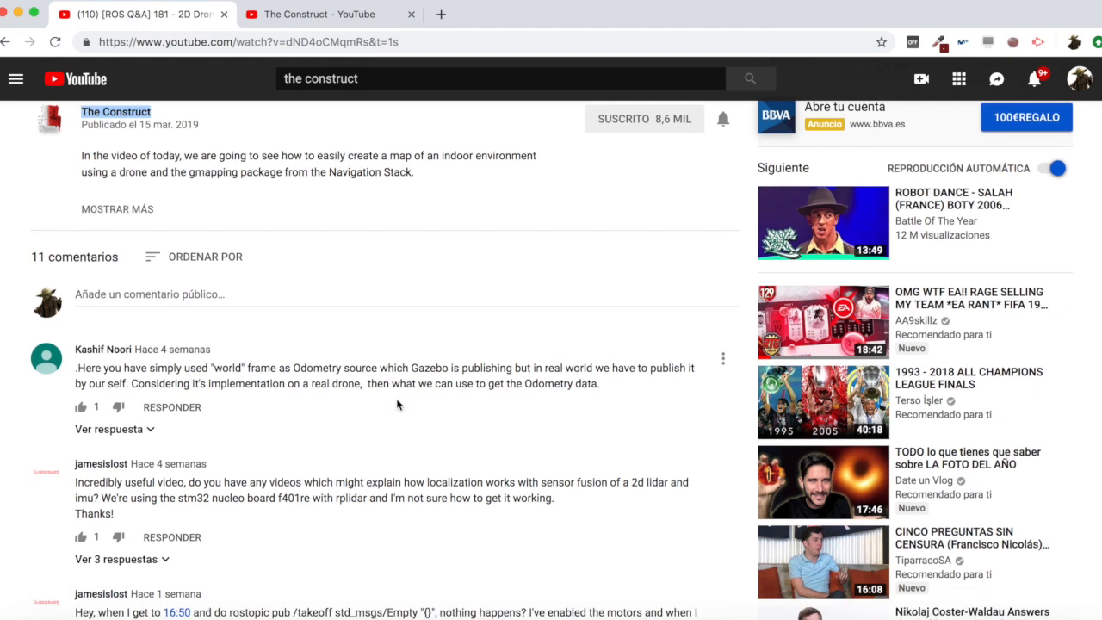
double_click(227, 369)
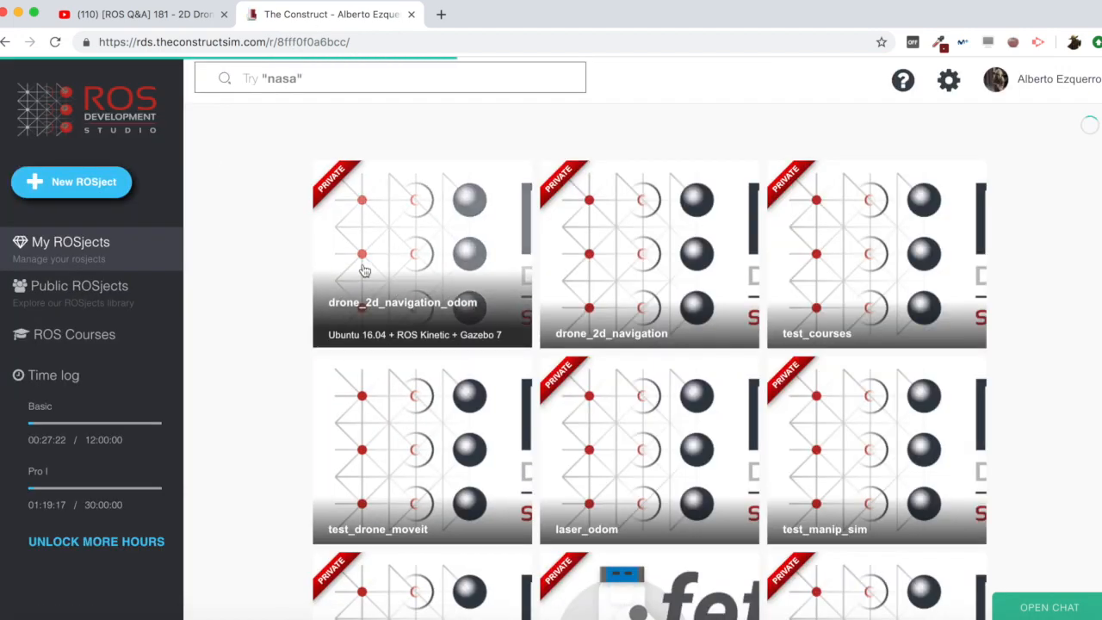
Select the drone_2d_navigation_odom ROSject and run it on Pro I hardware.
click(387, 252)
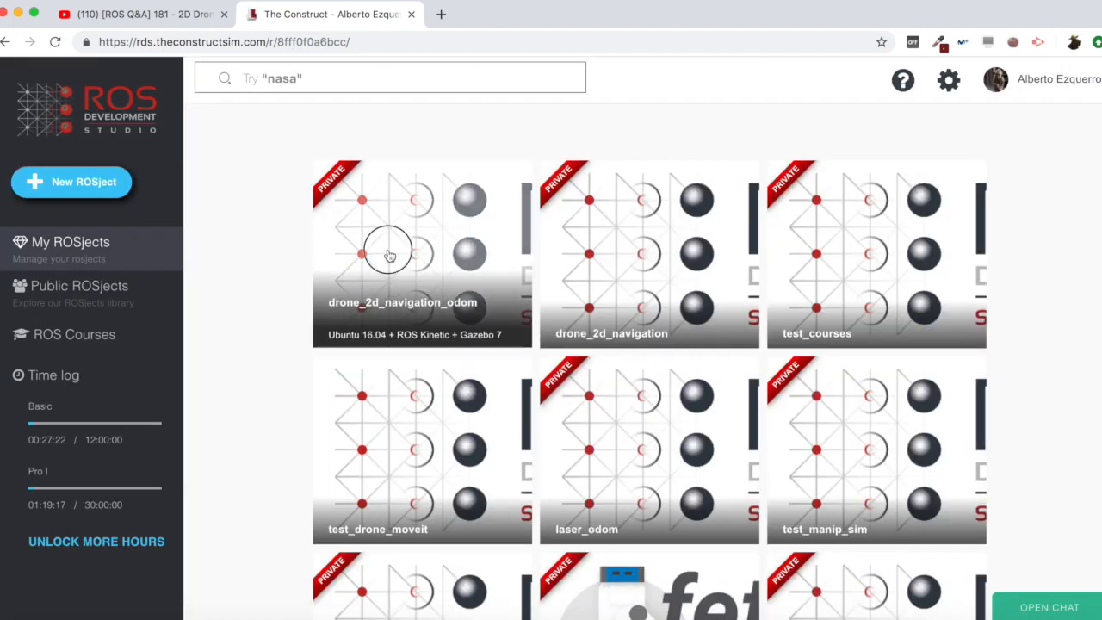
click(389, 255)
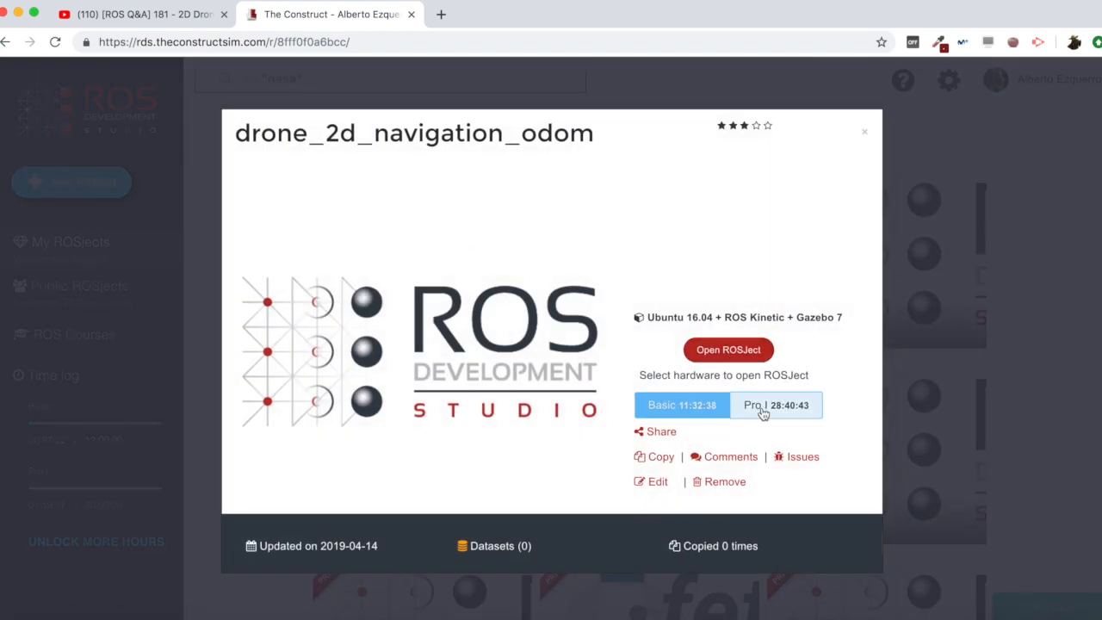
click(775, 405)
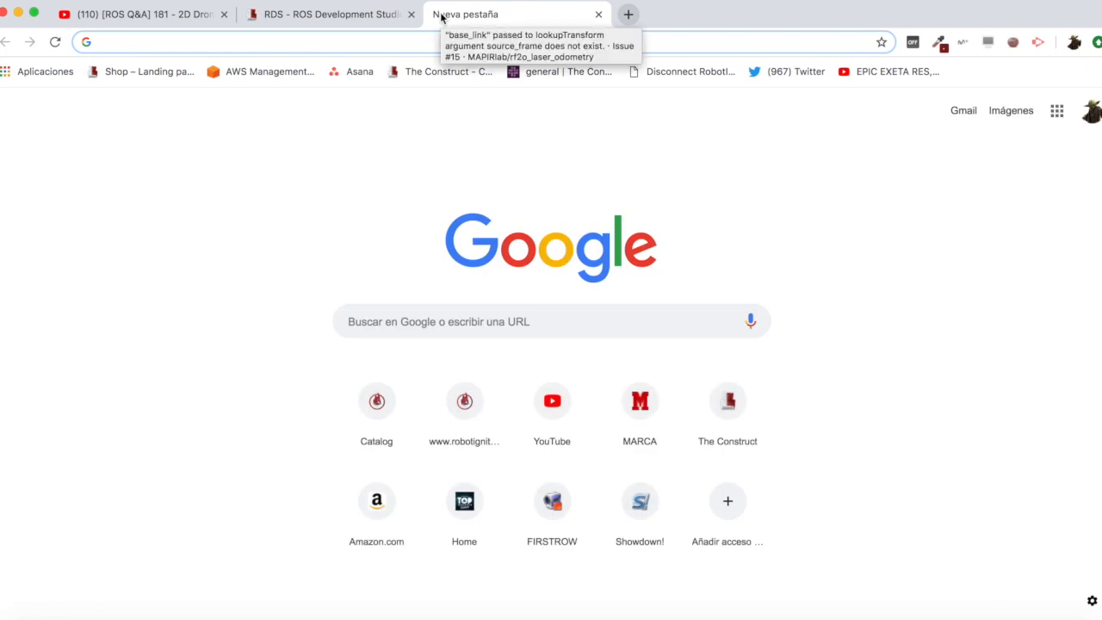
Search Google for rf2o_odometry and open the MAPIRlab rf2o_laser_odometry GitHub repository.
text(rf2o_odometry)
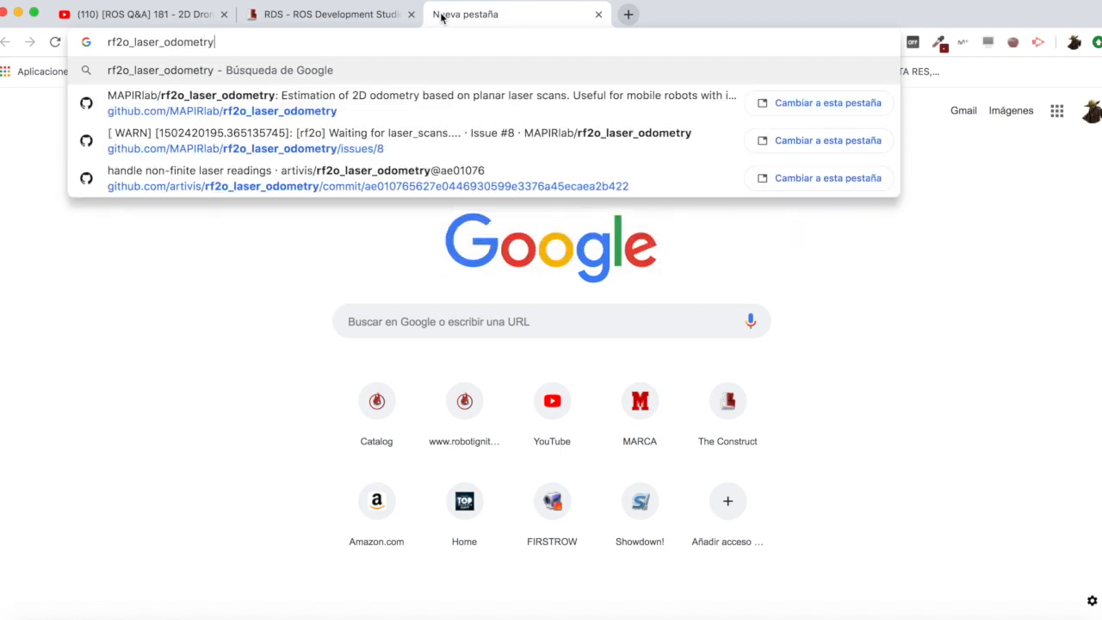
key(Return)
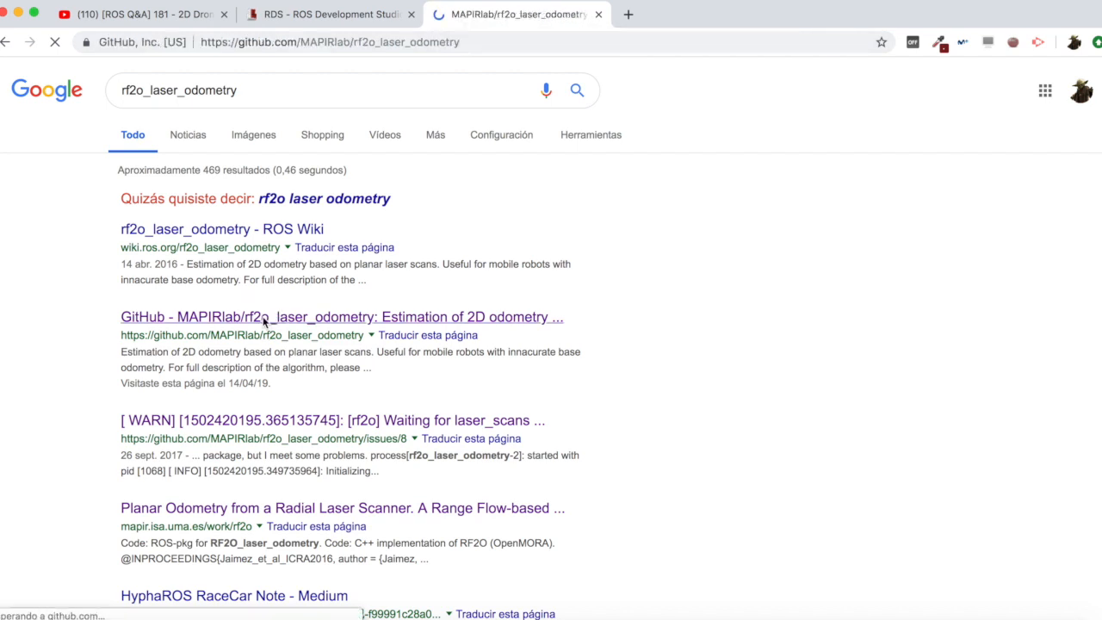
click(341, 316)
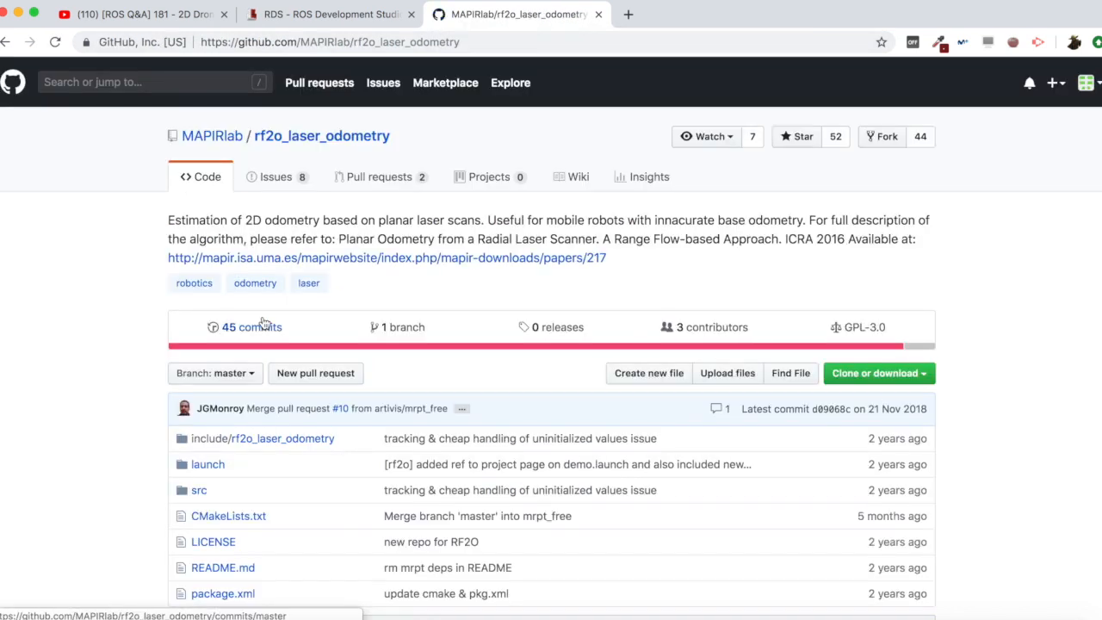
Read the README describing the planar laser scan odometry method.
scroll(down, 3)
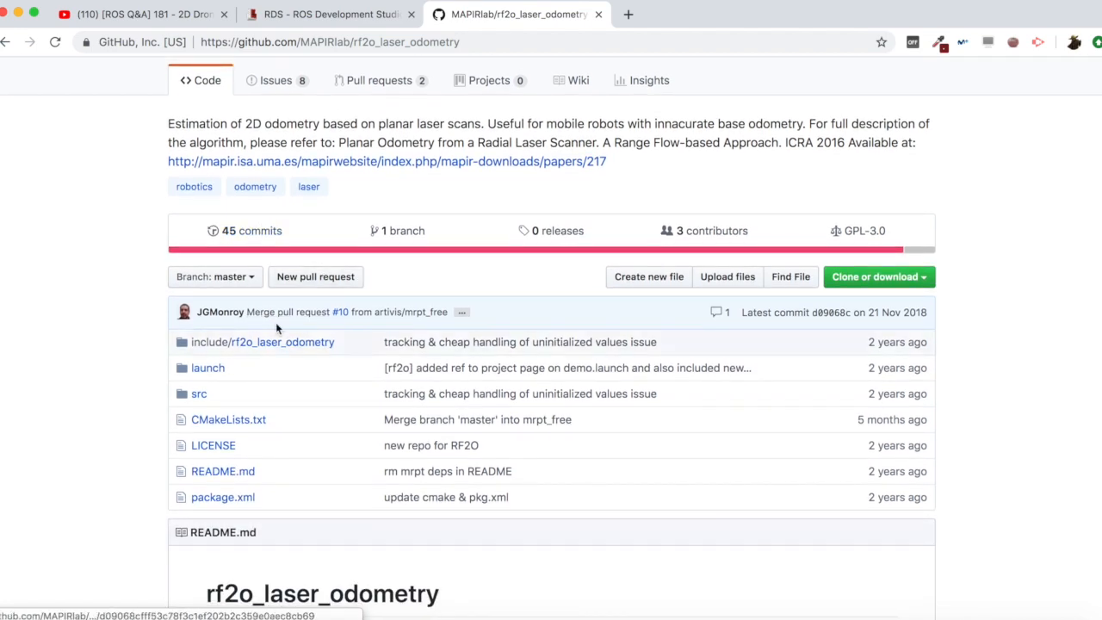
scroll(down, 3)
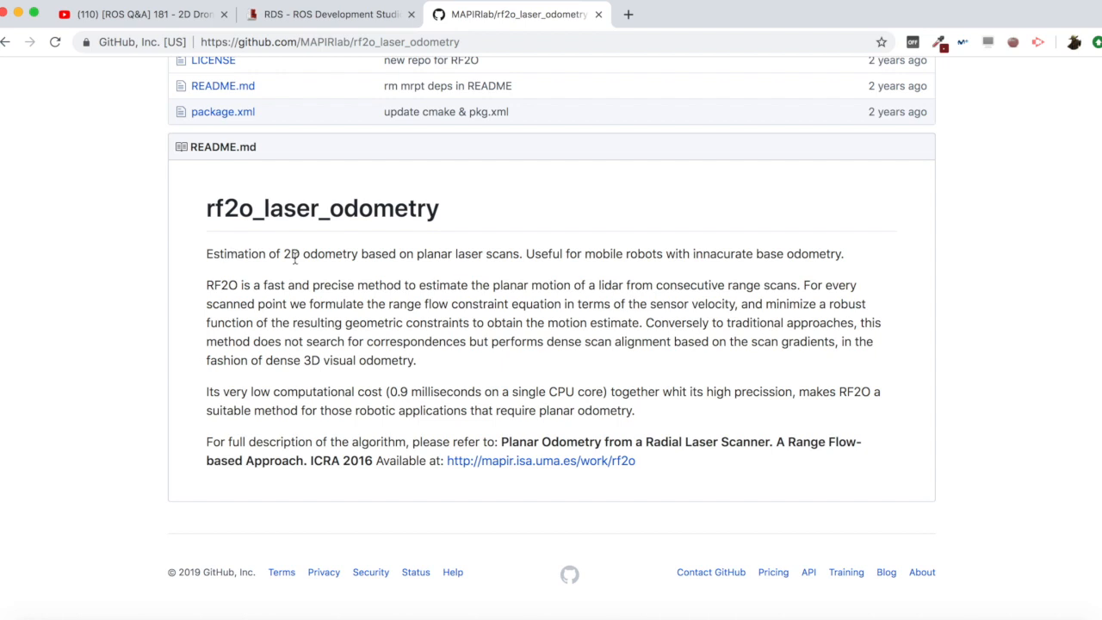
mouse_move(470, 248)
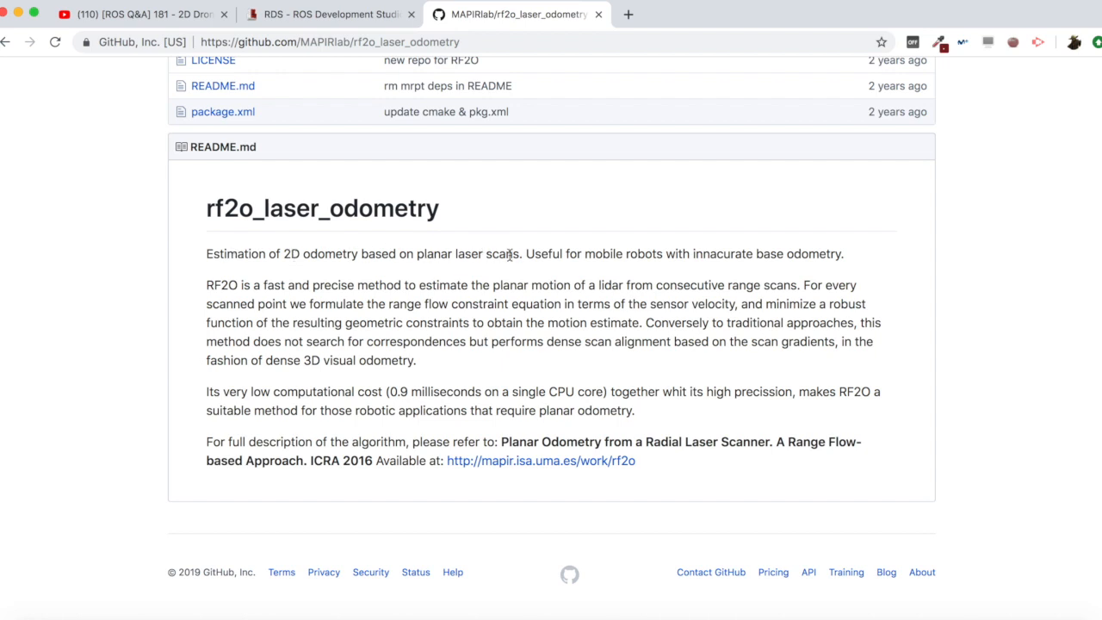
scroll(up, 3)
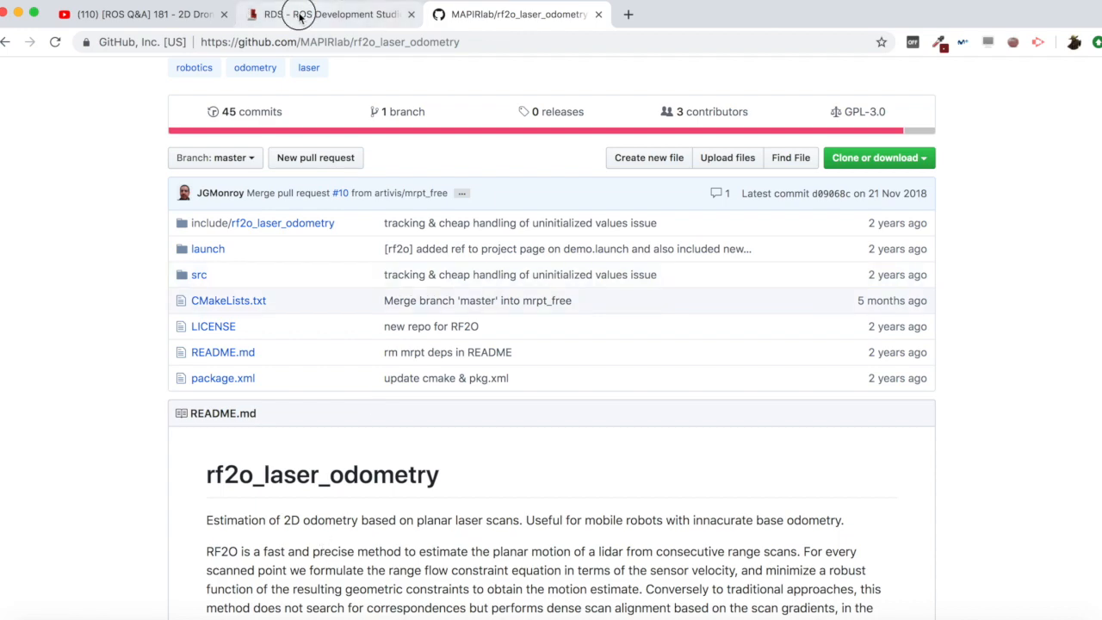
Return to the drone_2d_navigation_odom project and start a shell from the Tools menu.
click(331, 14)
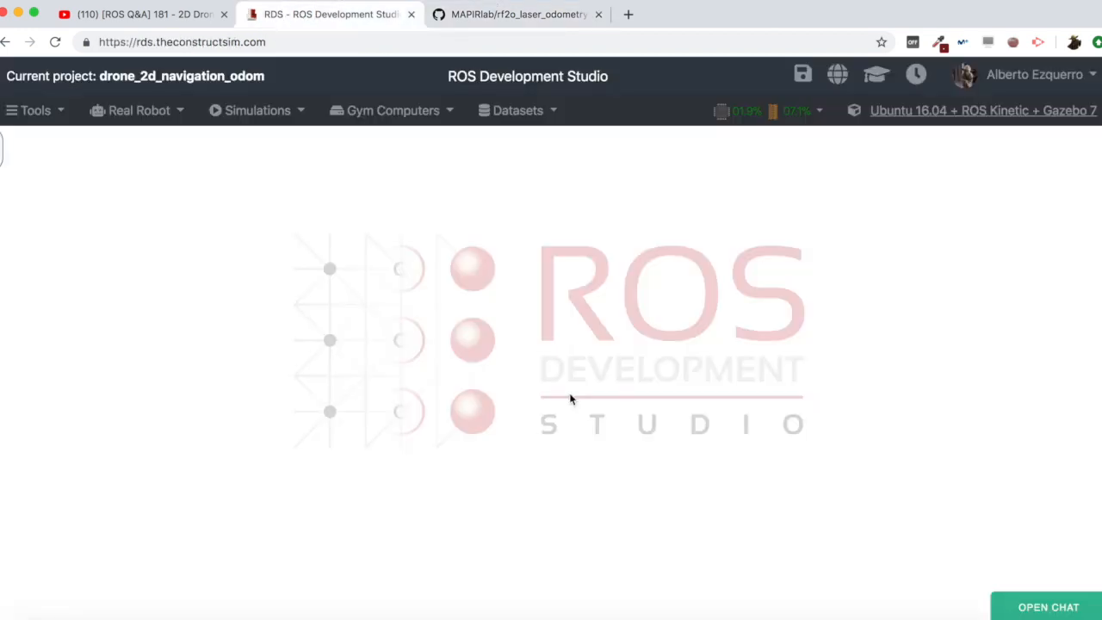
click(35, 111)
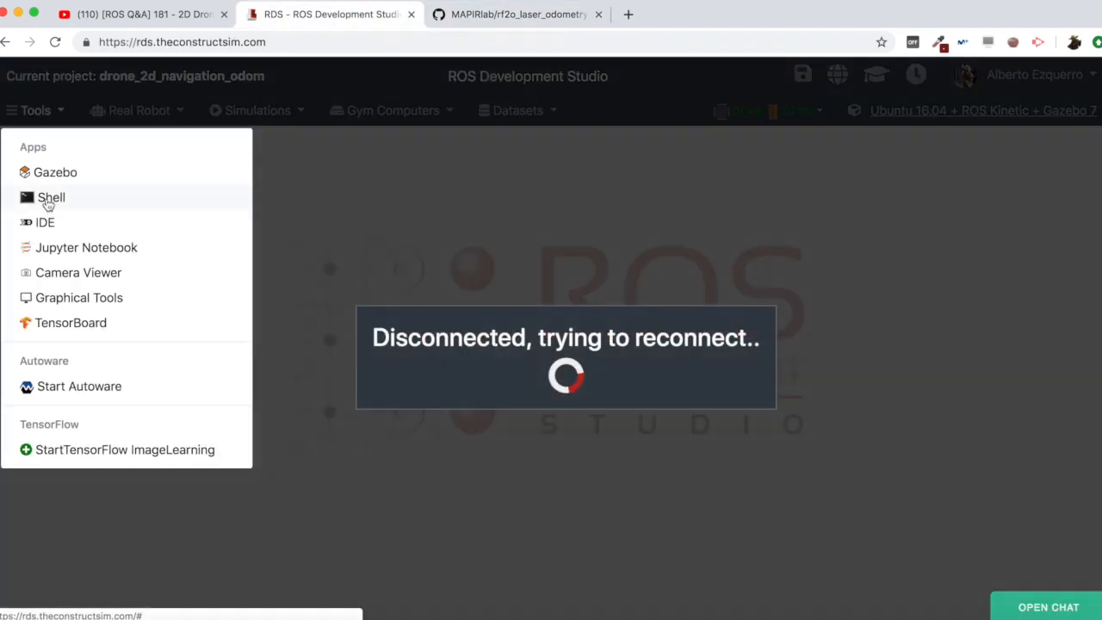
click(52, 197)
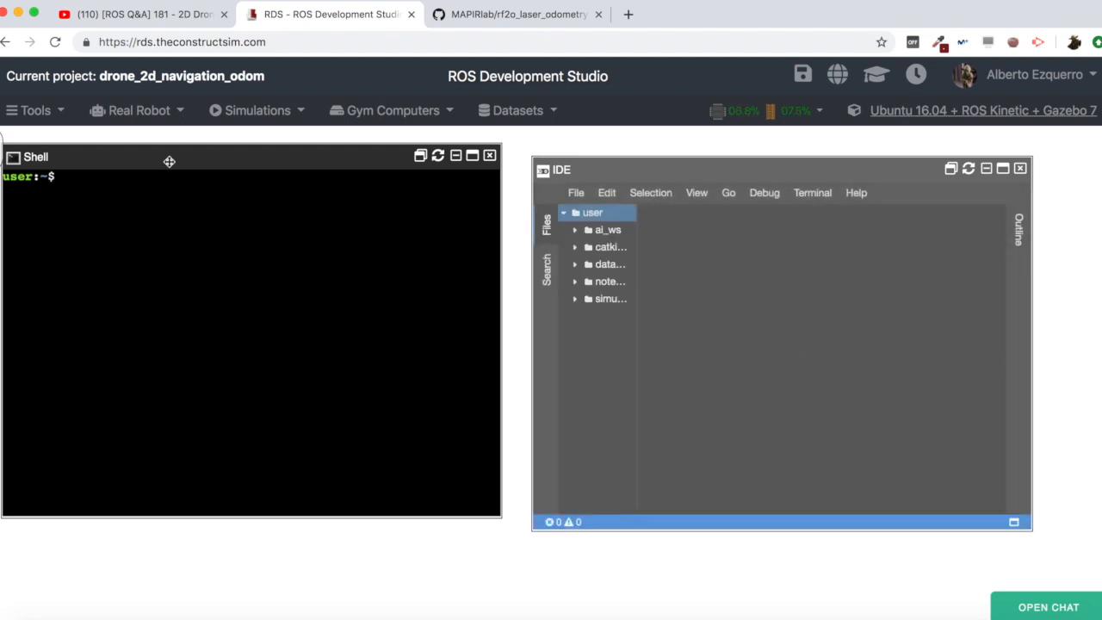
Expand simulation_ws/src down to hector_quadrotor_gazebo/launch and open camera_launch.launch.
key(Return)
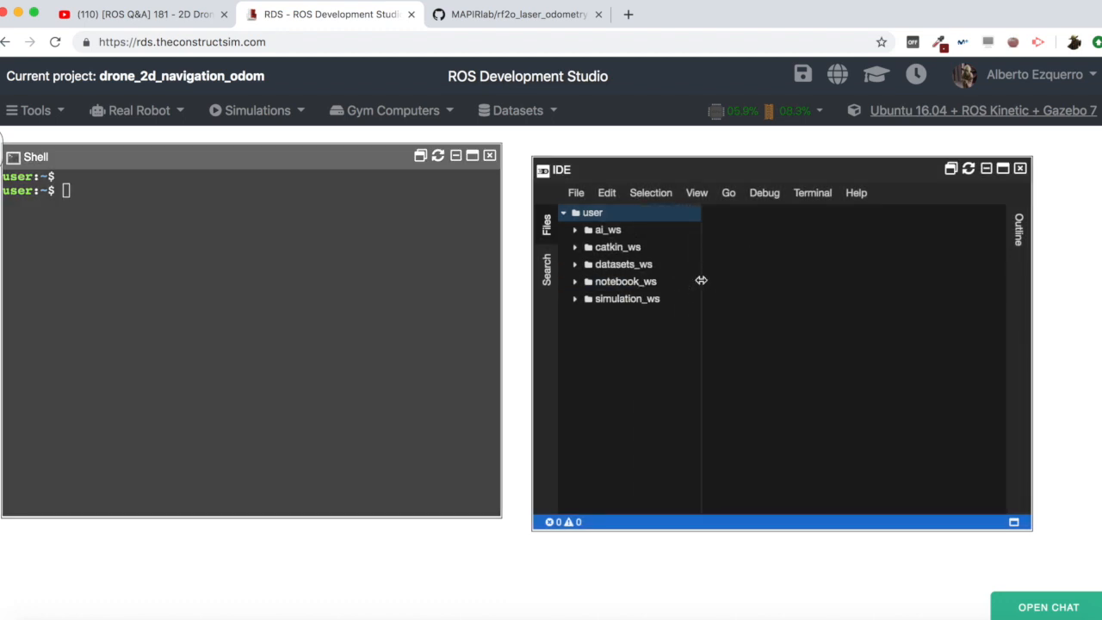
click(627, 298)
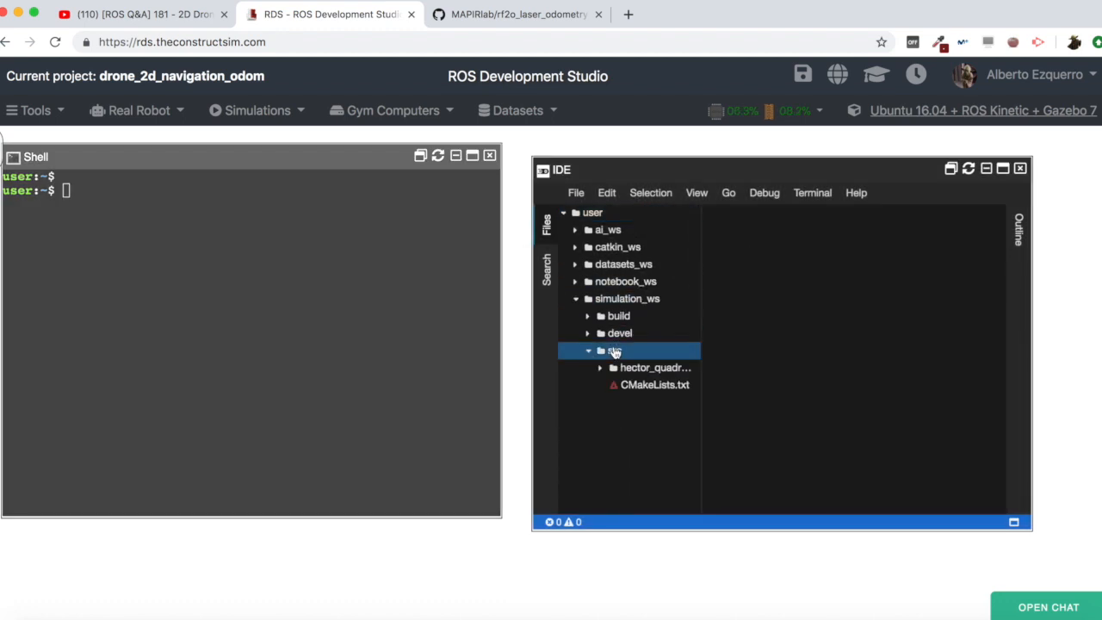
click(654, 368)
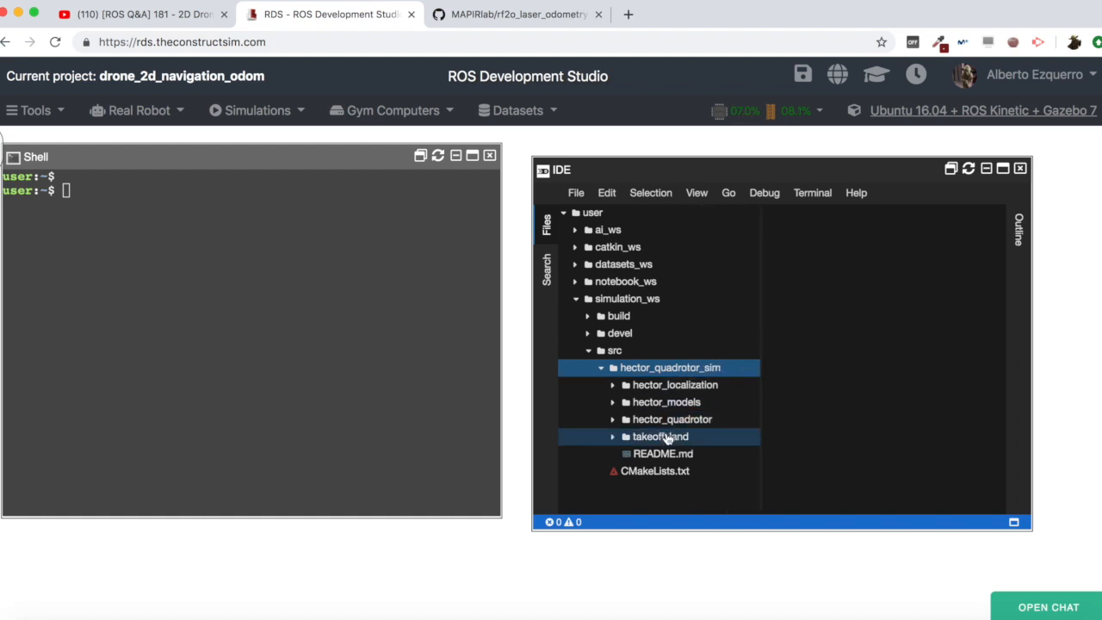
click(671, 420)
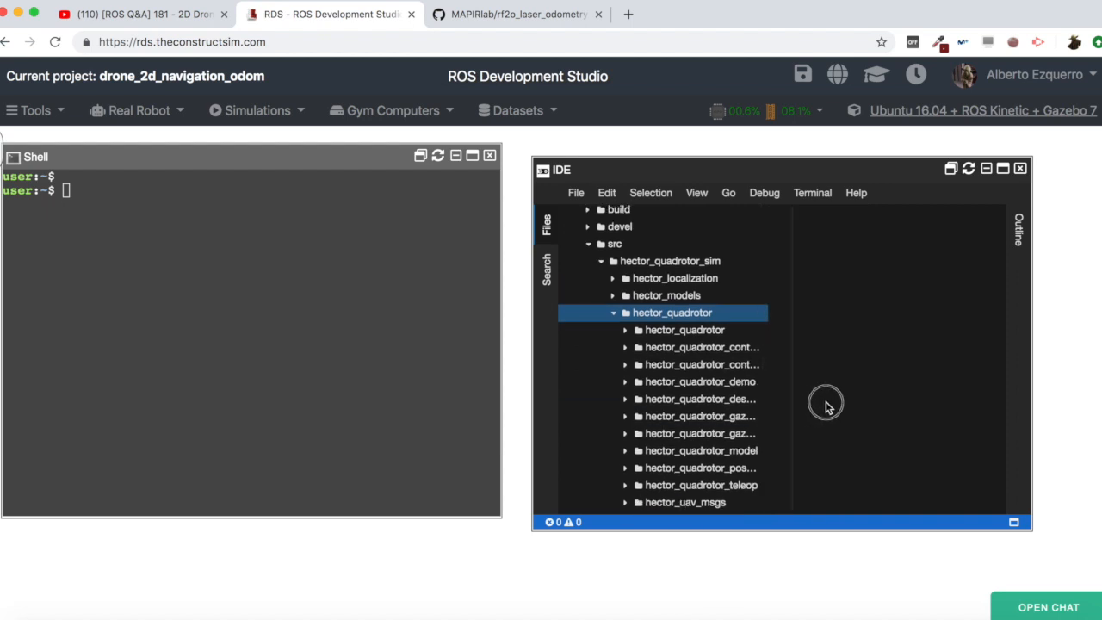
click(702, 415)
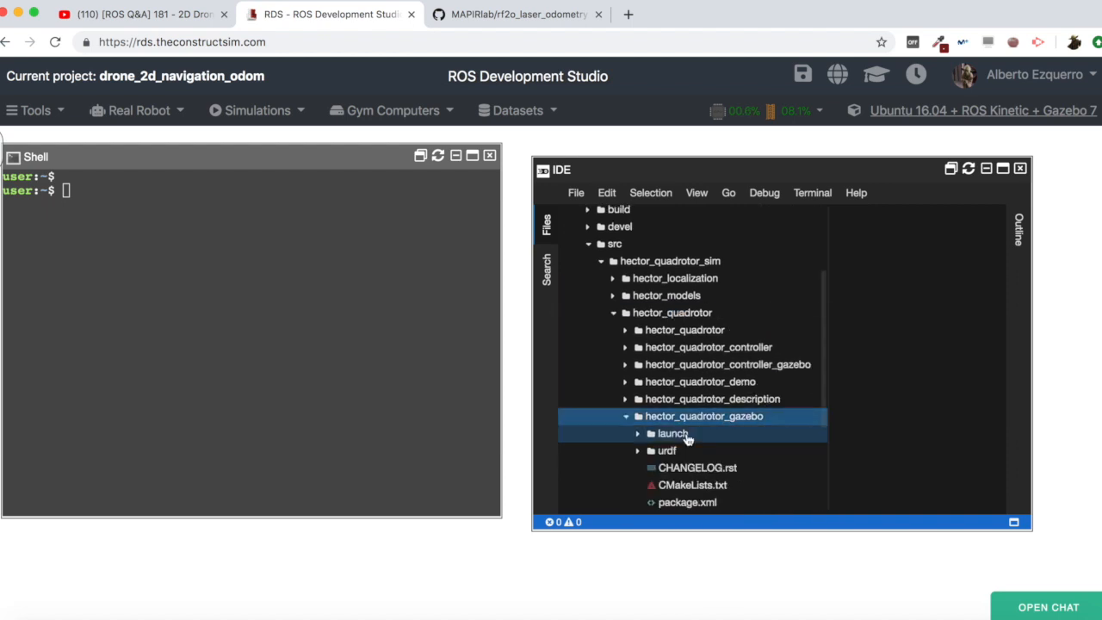
click(671, 434)
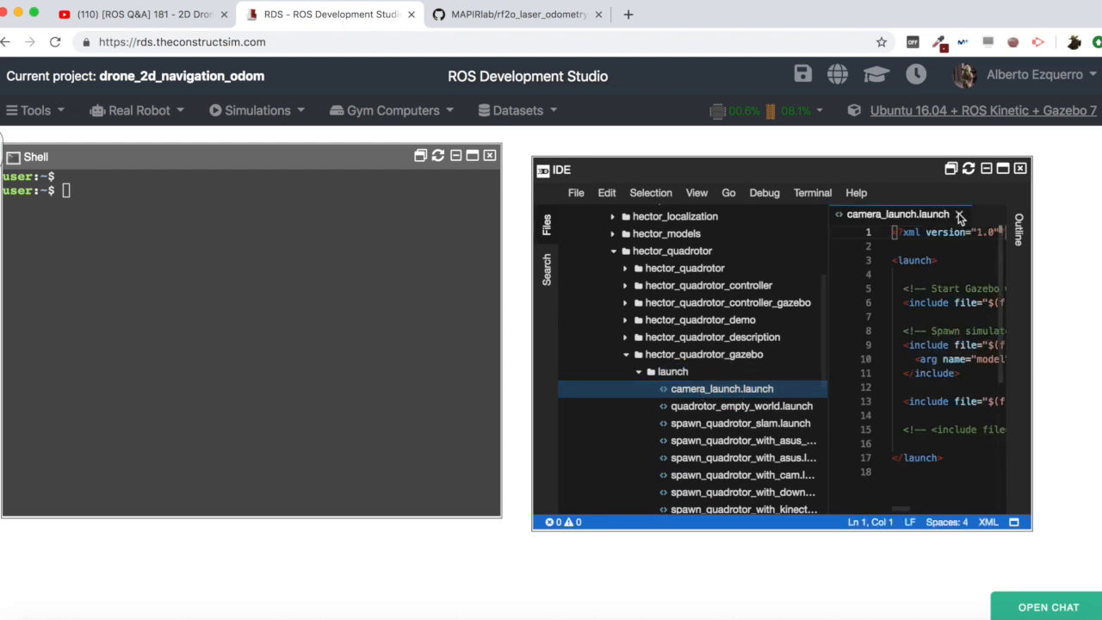
Maximize the editor and open the included spawn_quadrotor.launch file.
click(1002, 169)
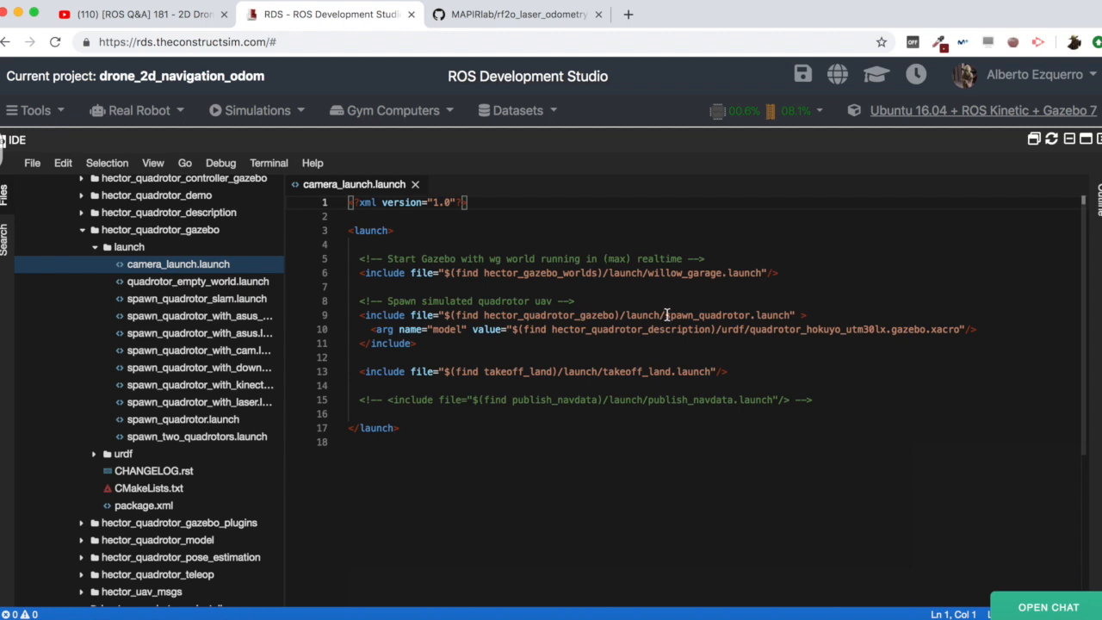
double_click(727, 315)
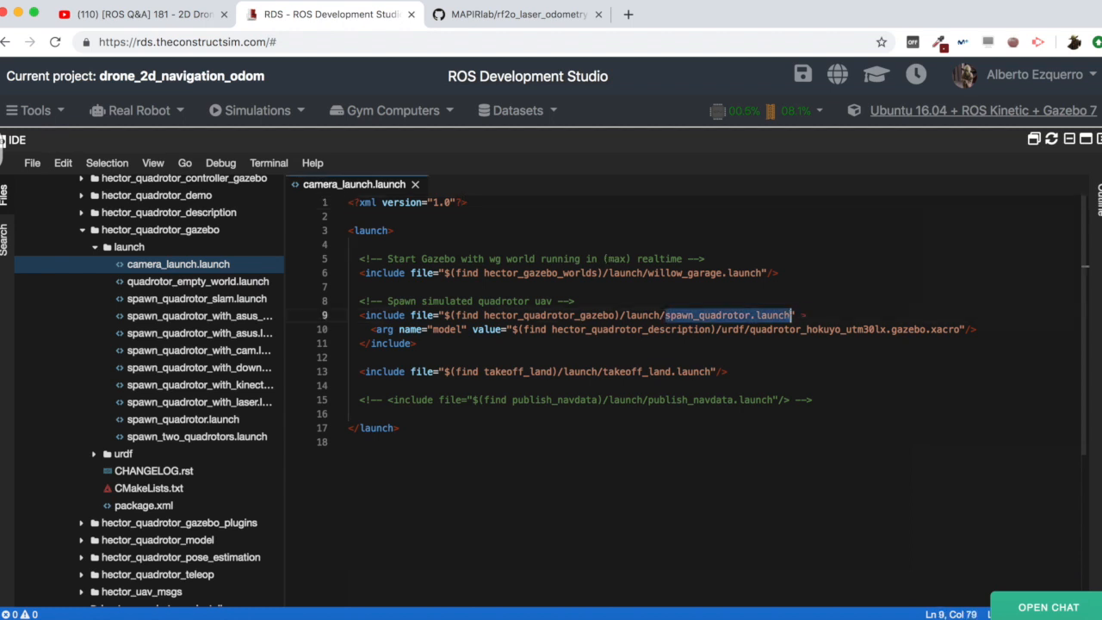
click(200, 386)
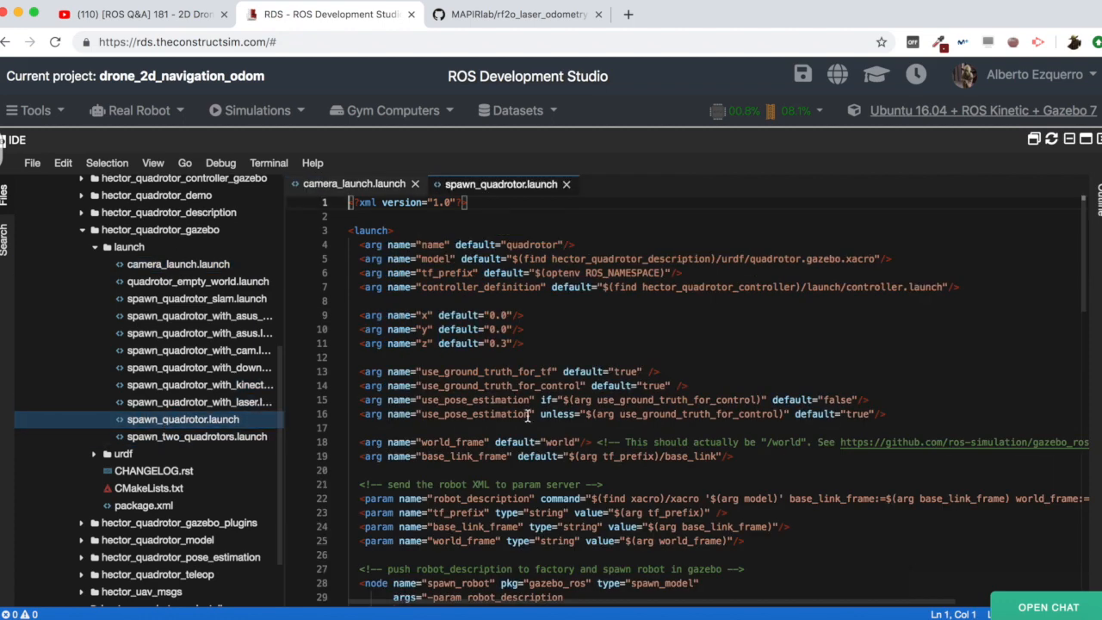
scroll(down, 3)
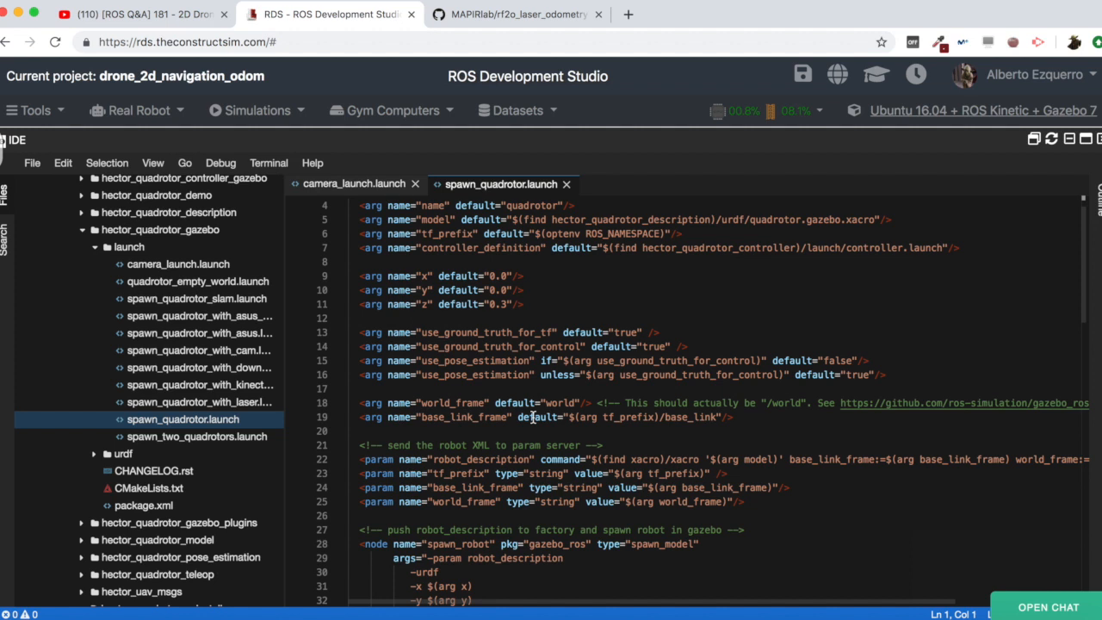
Change the use_ground_truth_for_tf default from true to false and check the world_frame default.
click(461, 332)
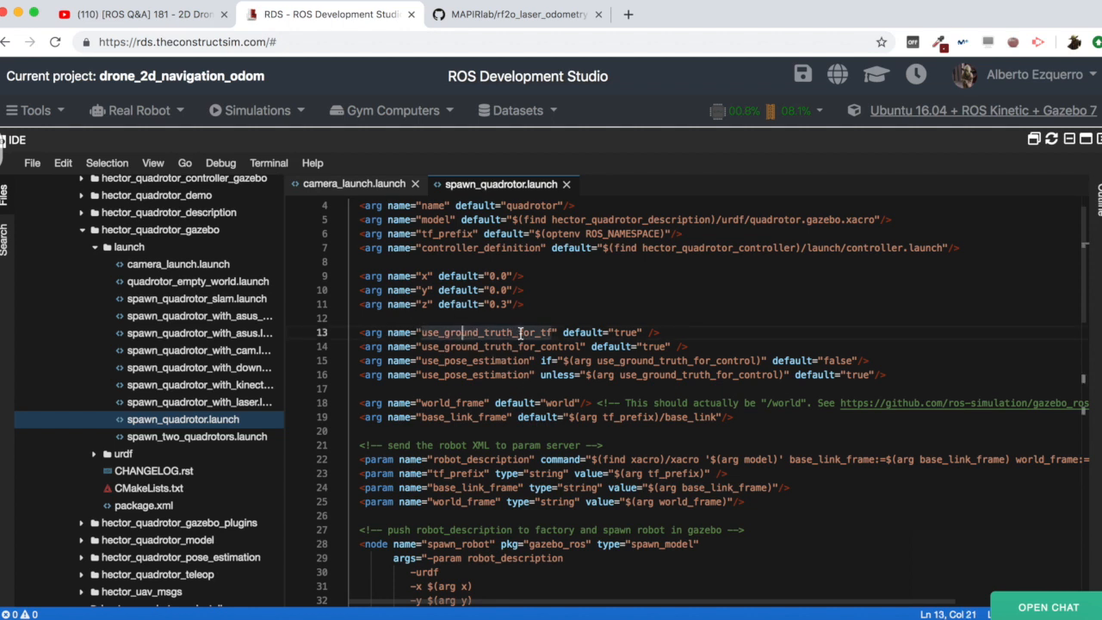
double_click(627, 333)
text(fals)
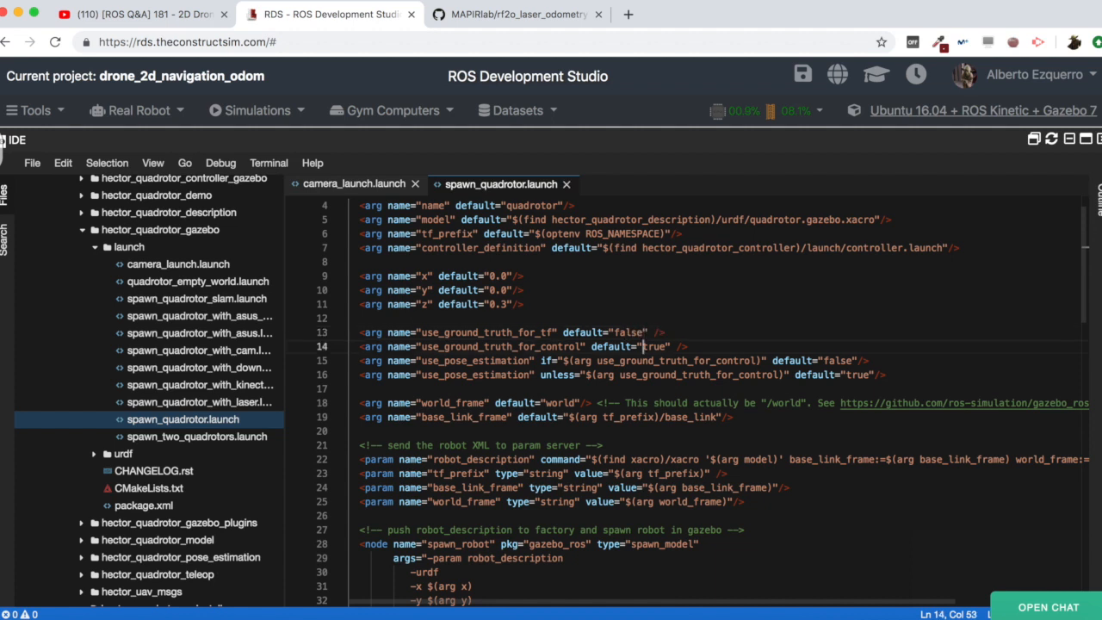
click(602, 403)
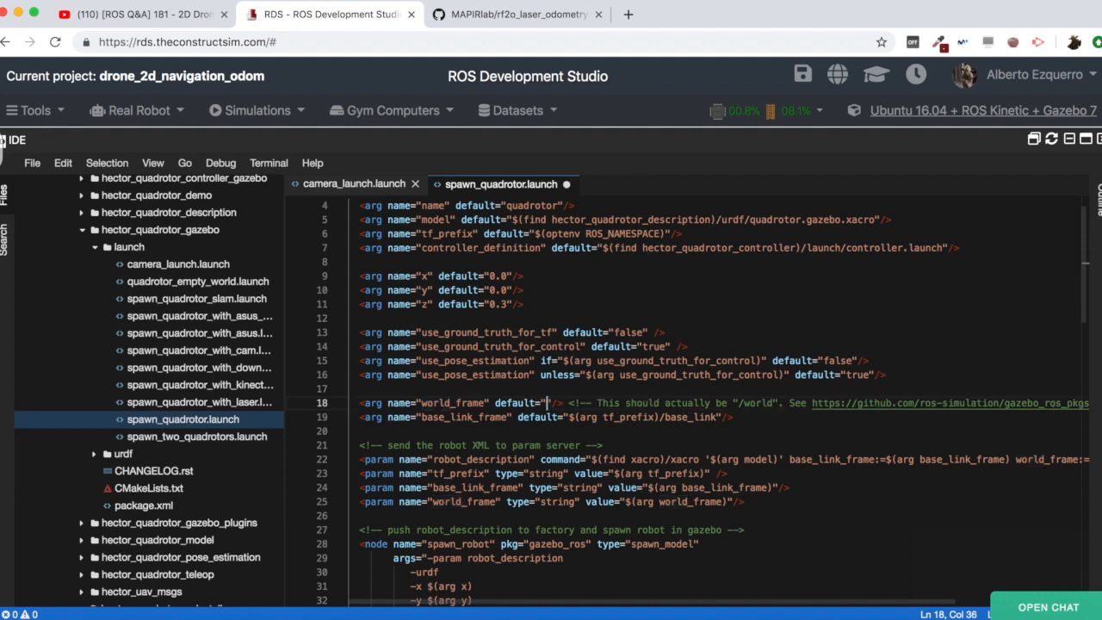
Review the ground_truth_to_tf node settings further down the launch file.
scroll(down, 3)
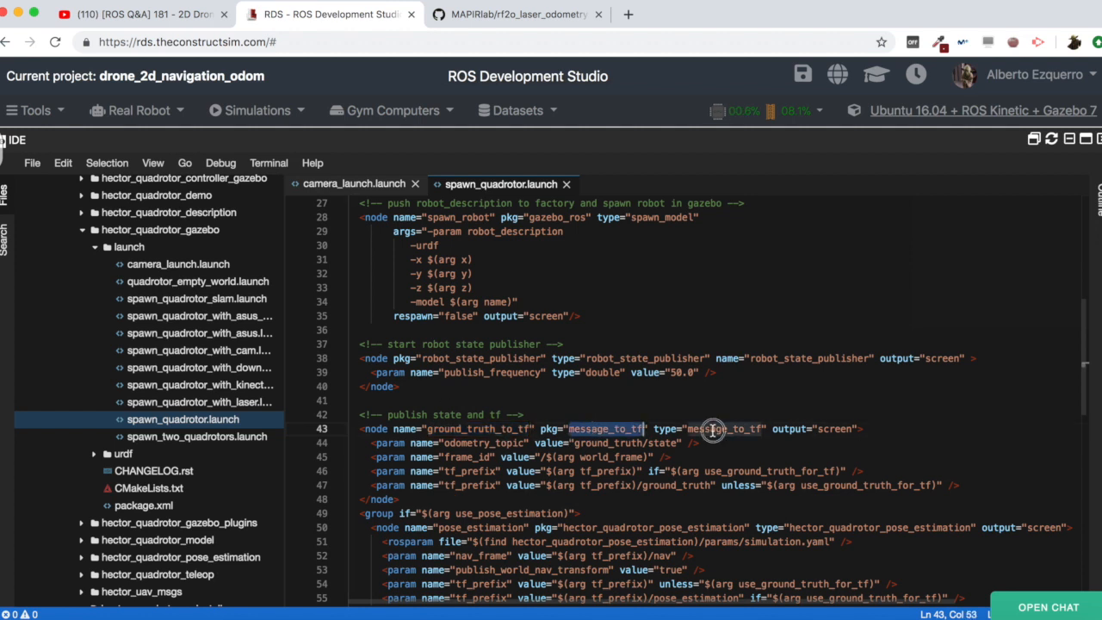
double_click(835, 429)
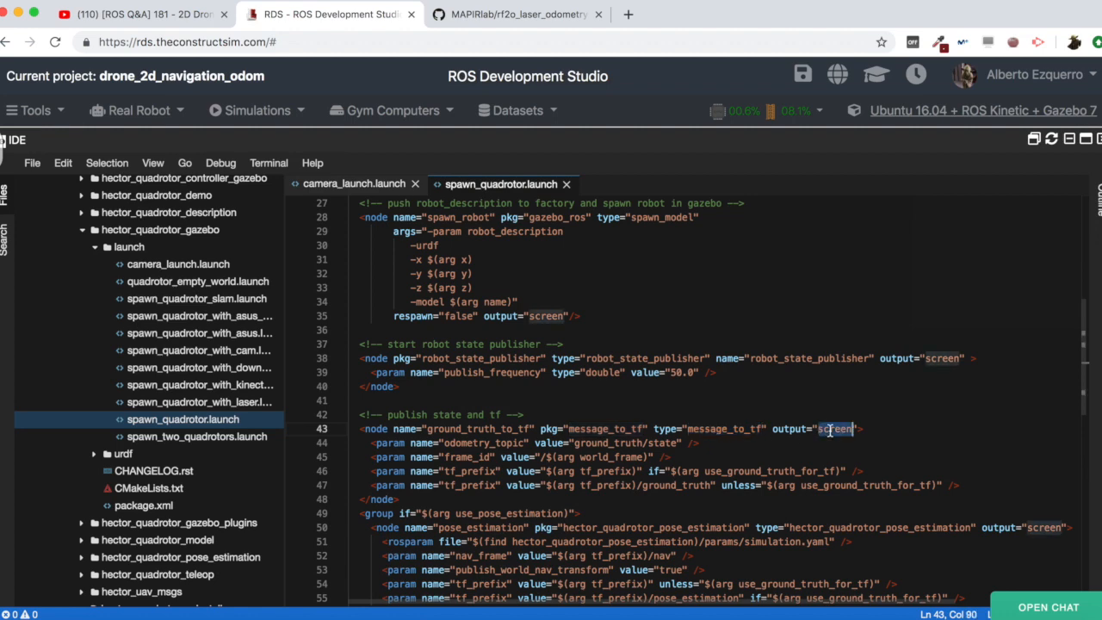
scroll(up, 3)
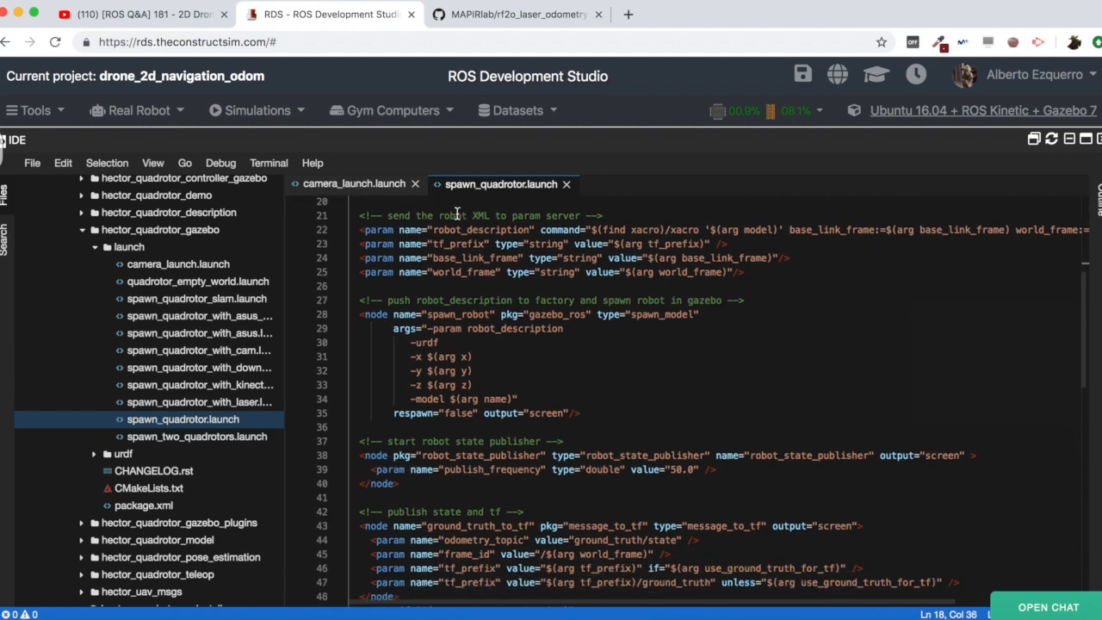
scroll(down, 3)
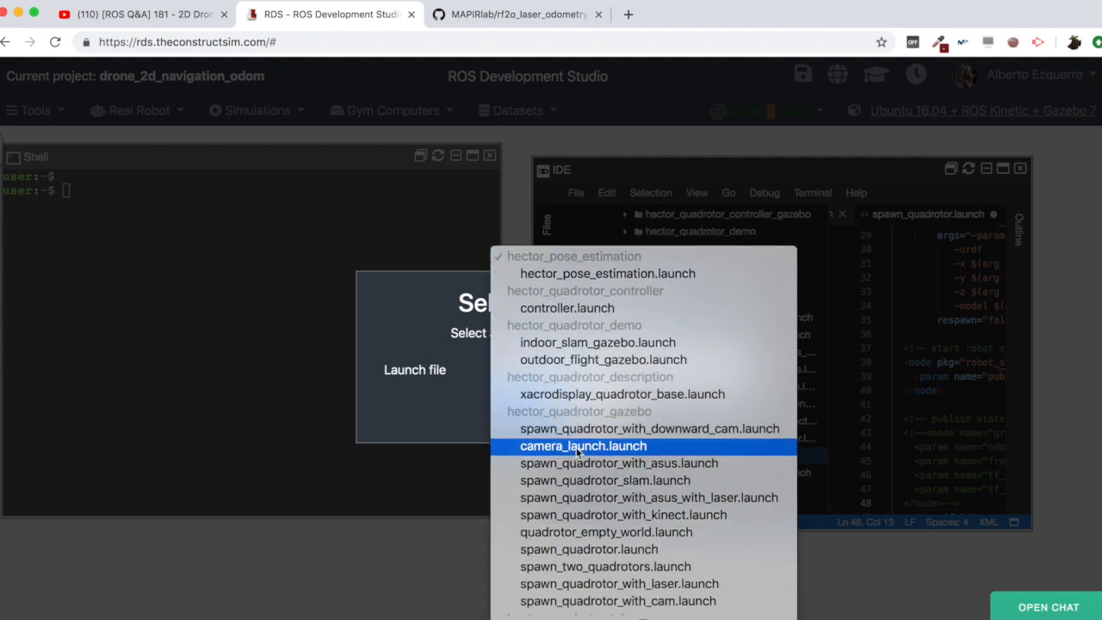
Launch camera_launch.launch as the simulation and move the shell into catkin_ws/src.
click(582, 446)
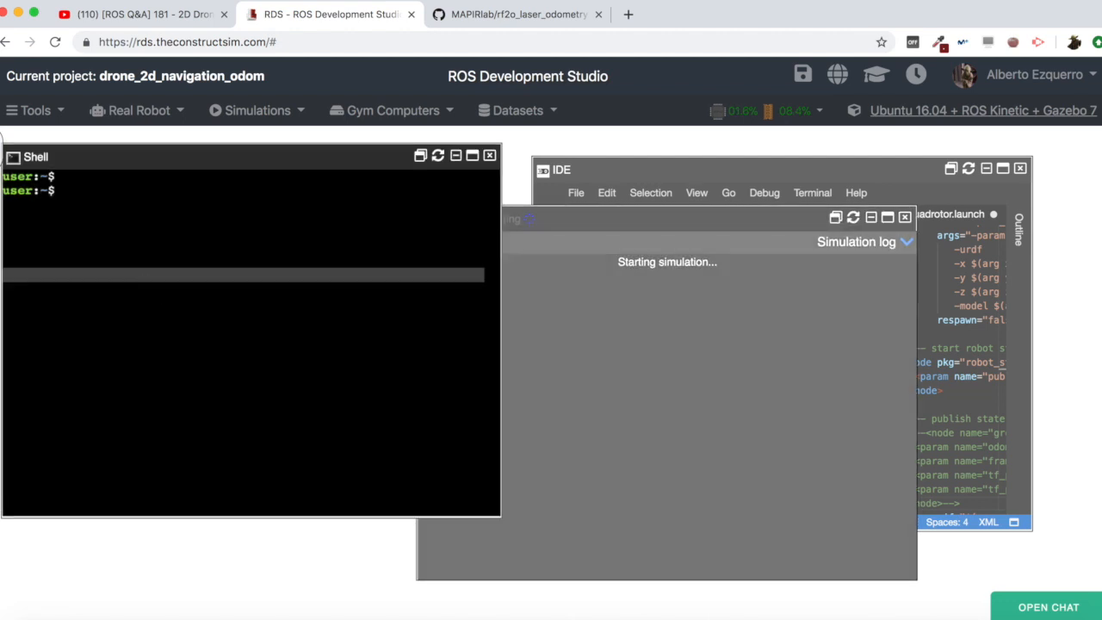
text(cd catkin_ws/src/)
text(ls)
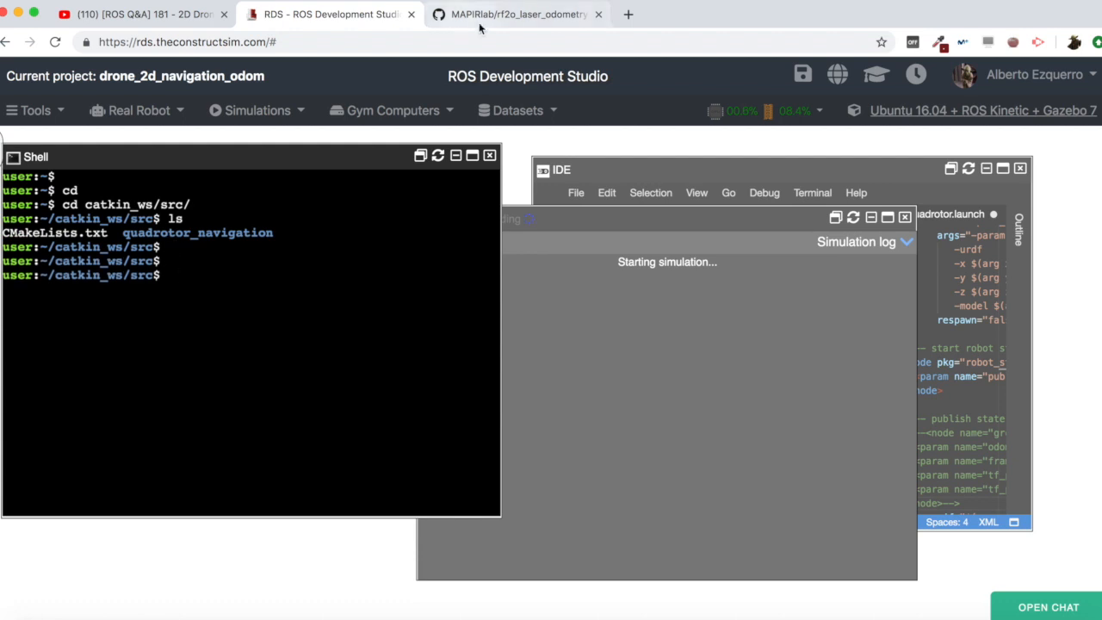
Copy the rf2o_laser_odometry clone address from its GitHub page.
click(516, 14)
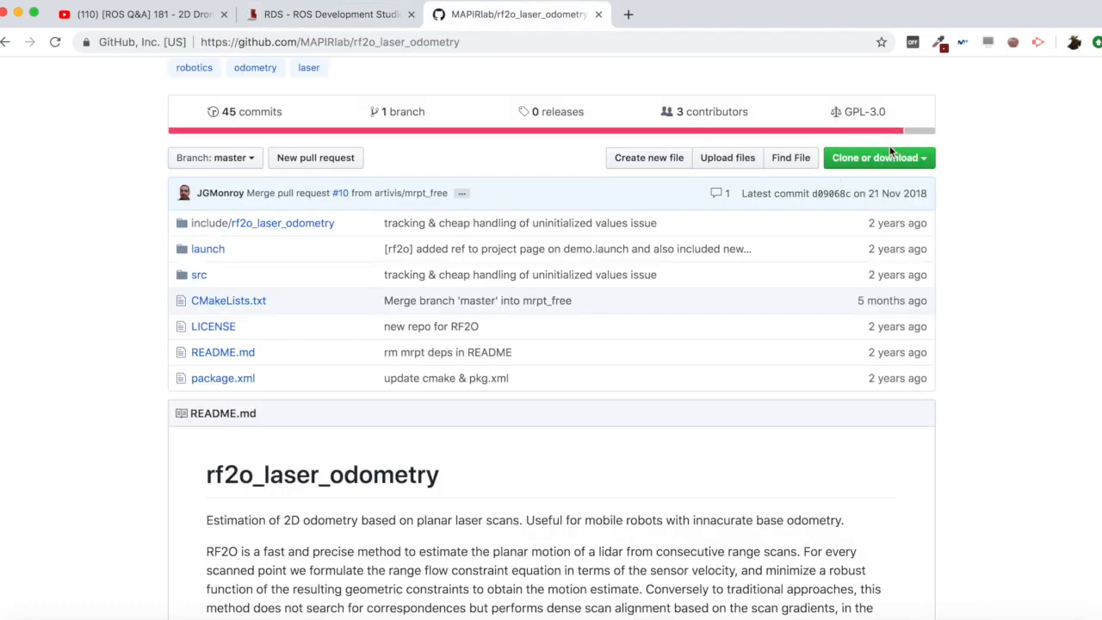
click(875, 156)
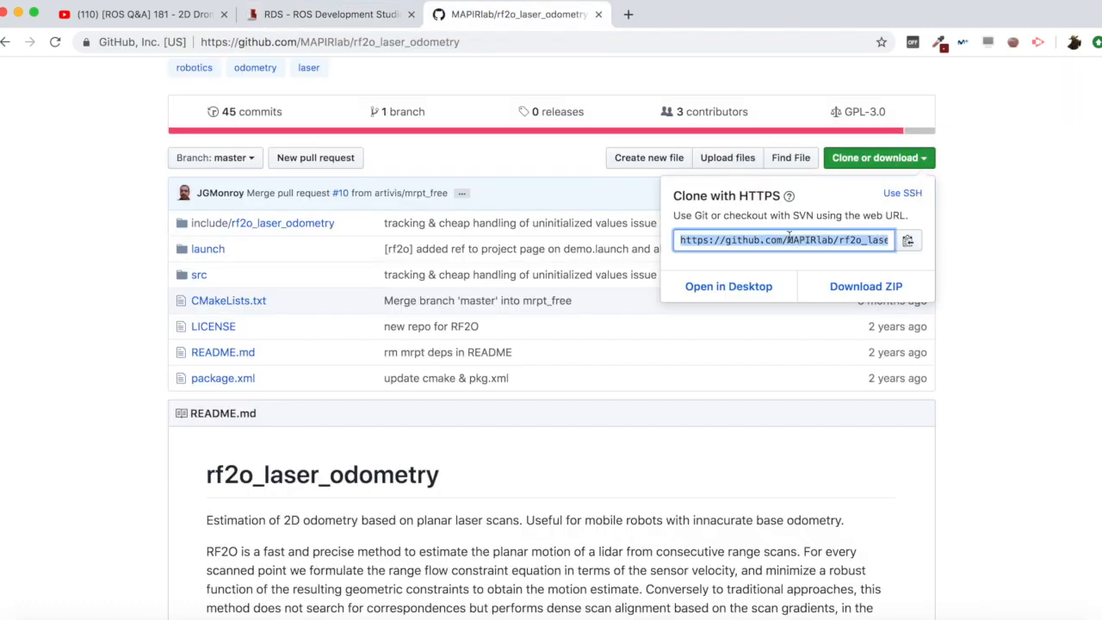
click(327, 14)
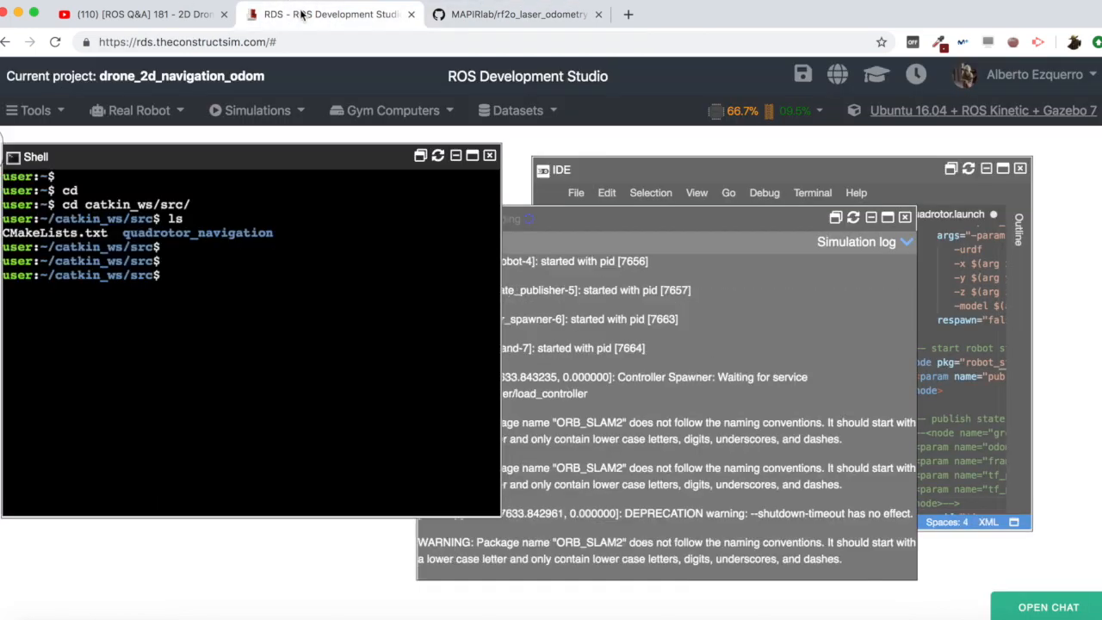
Git clone rf2o_laser_odometry into catkin_ws/src and confirm it in the IDE tree.
text(git clone https://github.com/MAPIRlab/rf2o_laser_odometry.git)
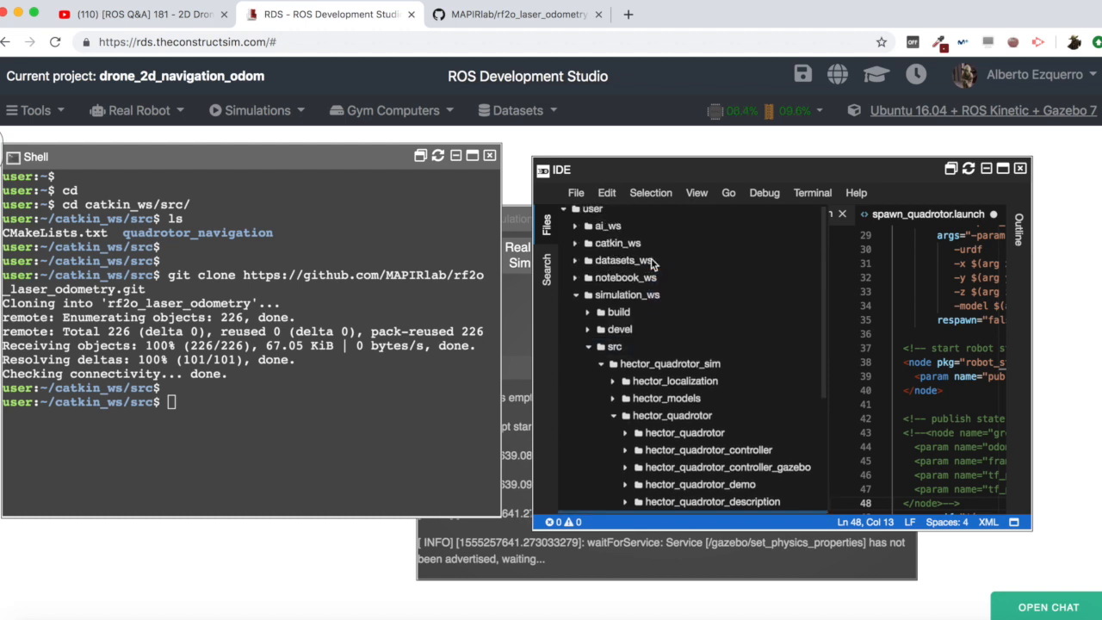
click(616, 242)
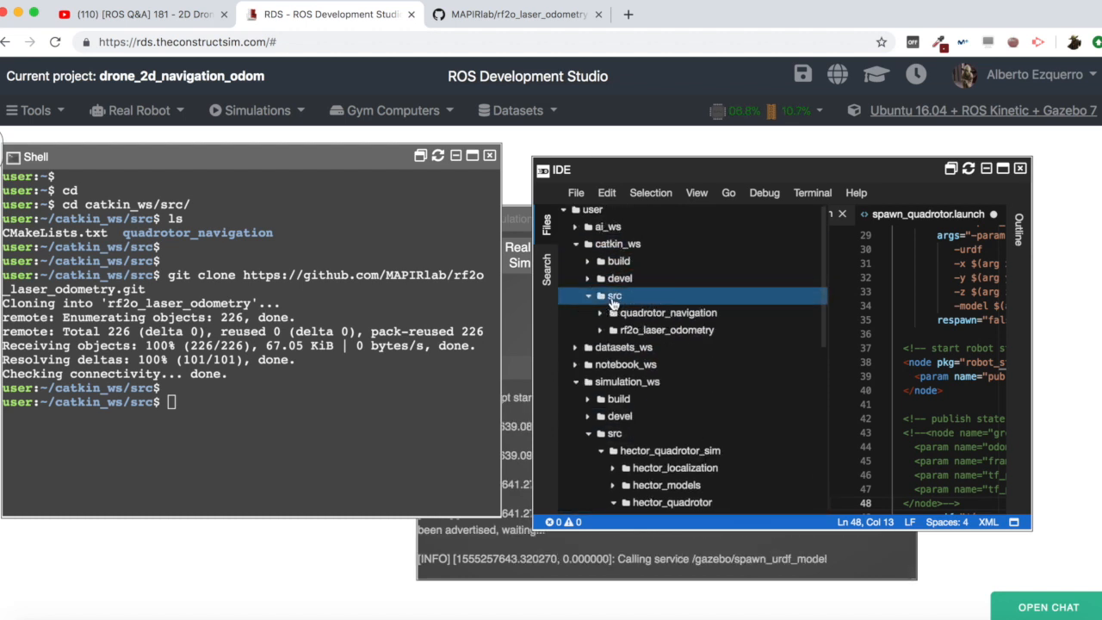
click(666, 331)
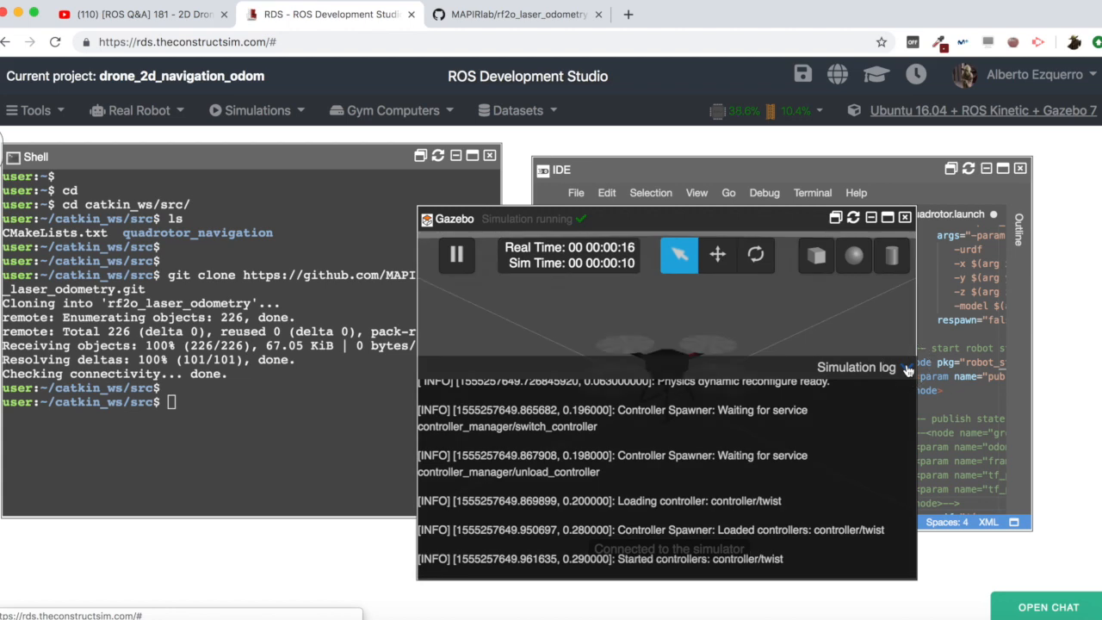
Hide the simulation log and run rosrun tf view_frames in the shell.
click(856, 369)
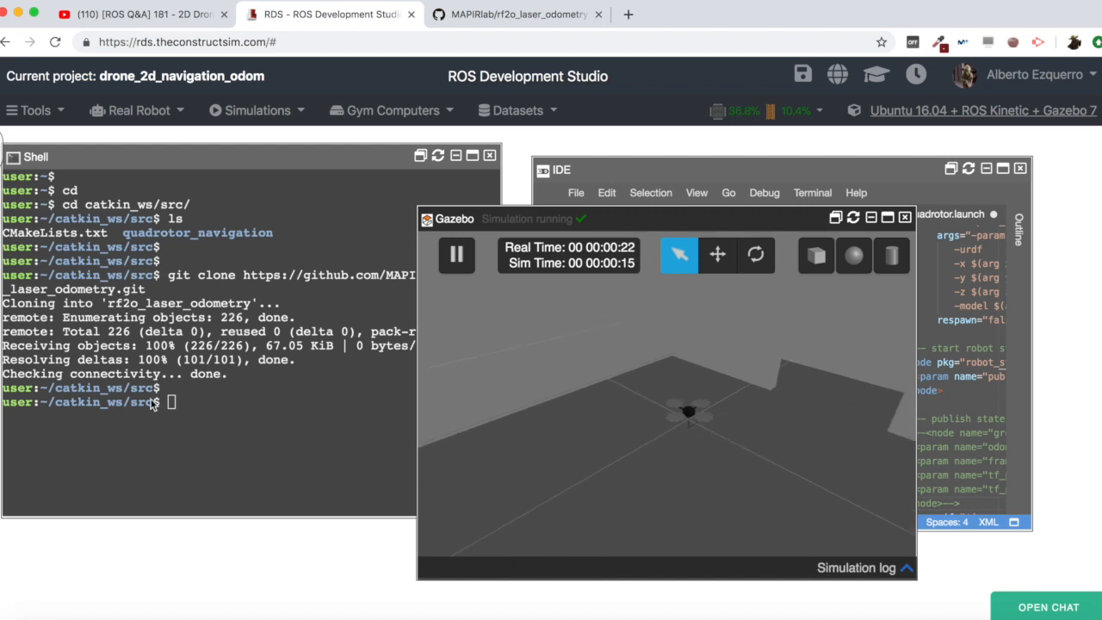
text(rosrun)
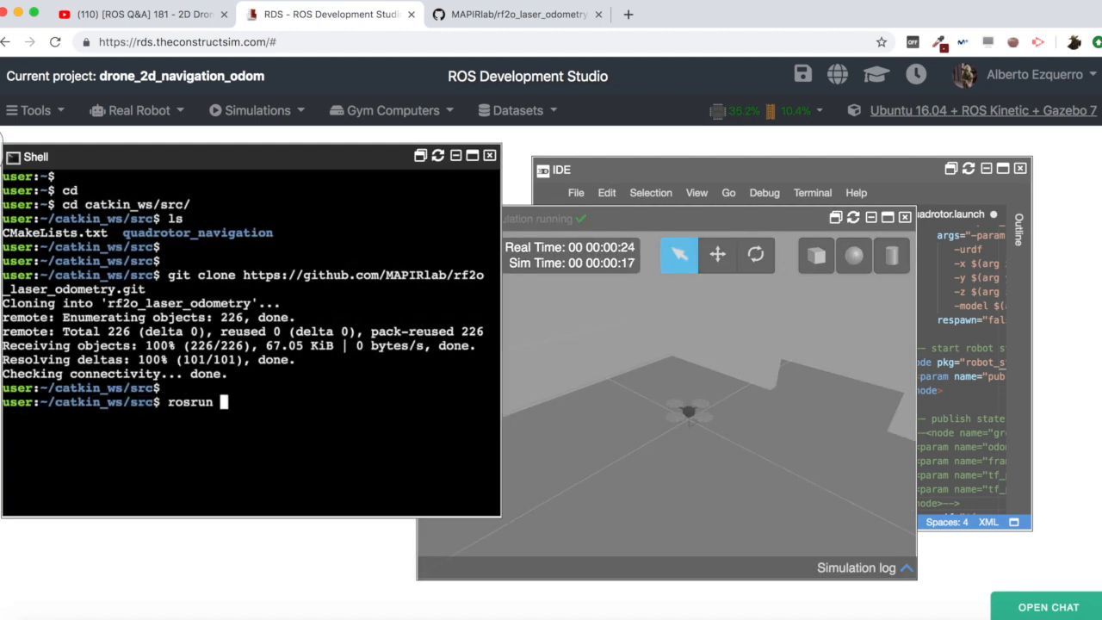
text(tf view_frames)
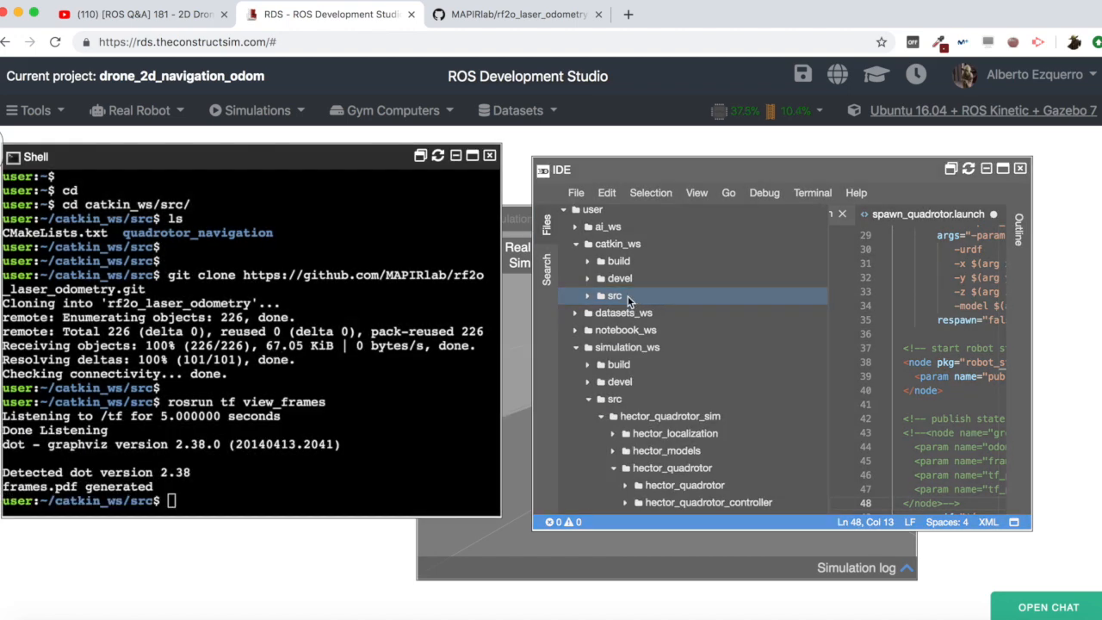
Download the generated frames.pdf from catkin_ws/src and open the TF tree diagram.
click(613, 296)
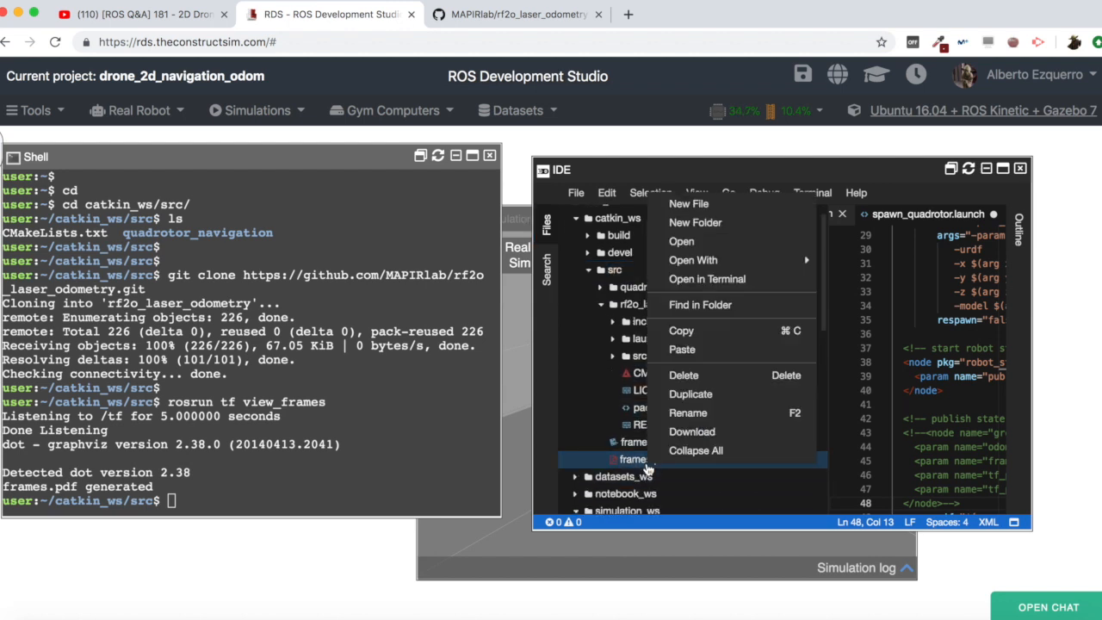
click(692, 431)
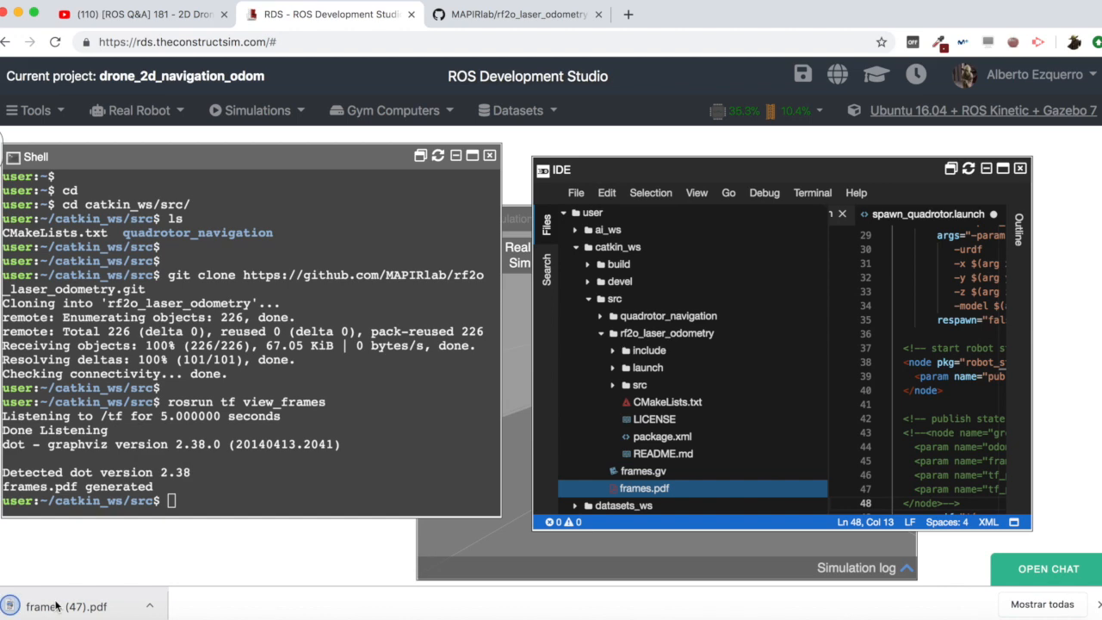
click(65, 607)
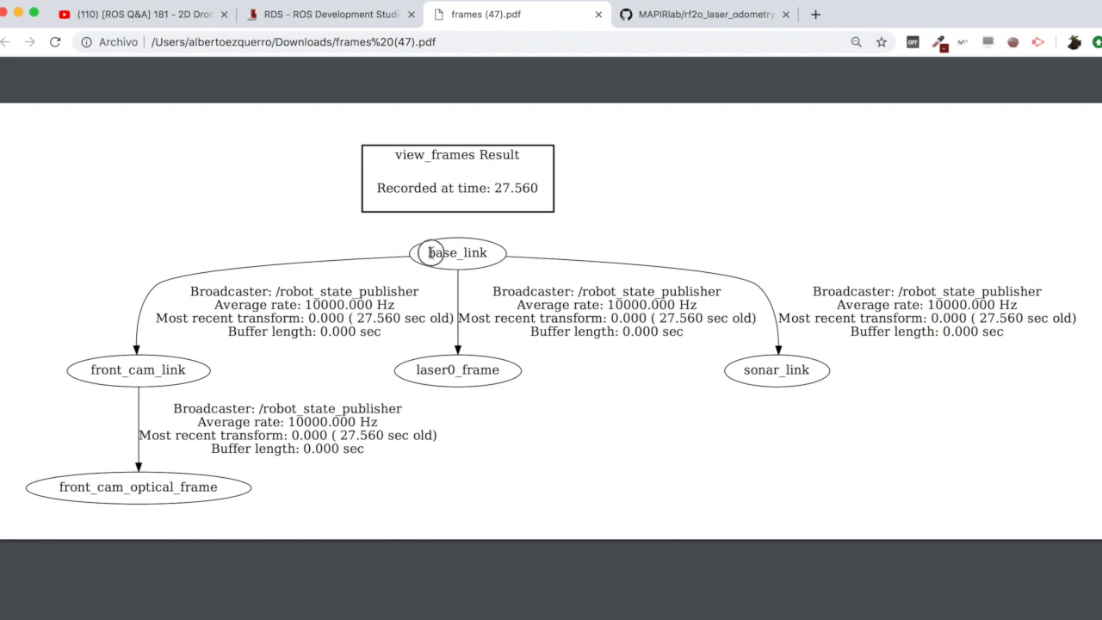
Highlight base_link in the frames PDF, then return to ROS Development Studio.
double_click(458, 251)
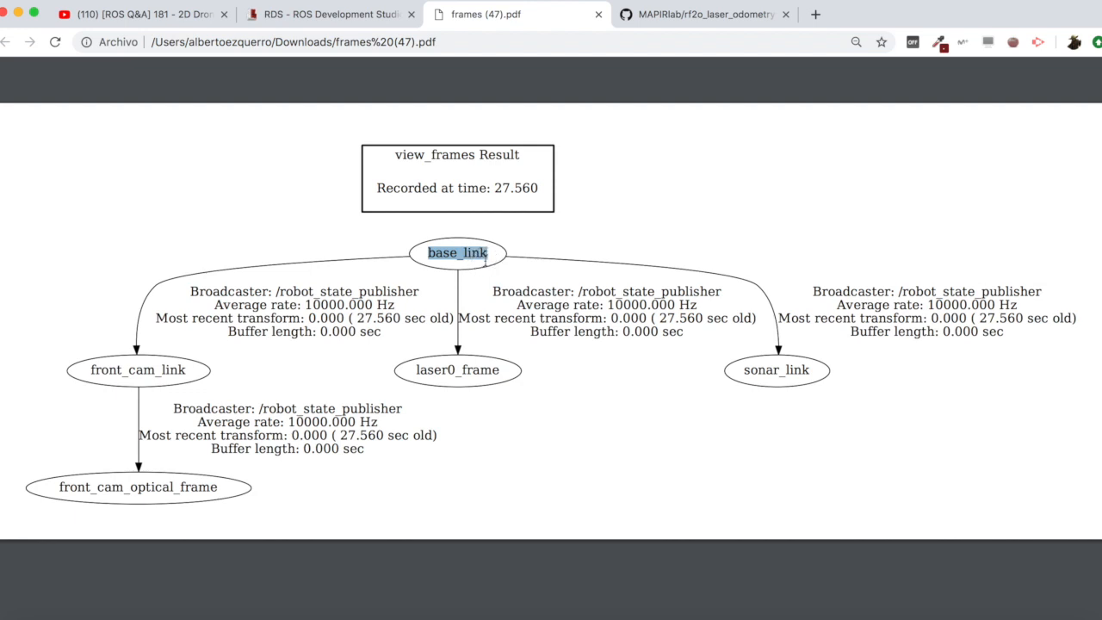
mouse_move(285, 267)
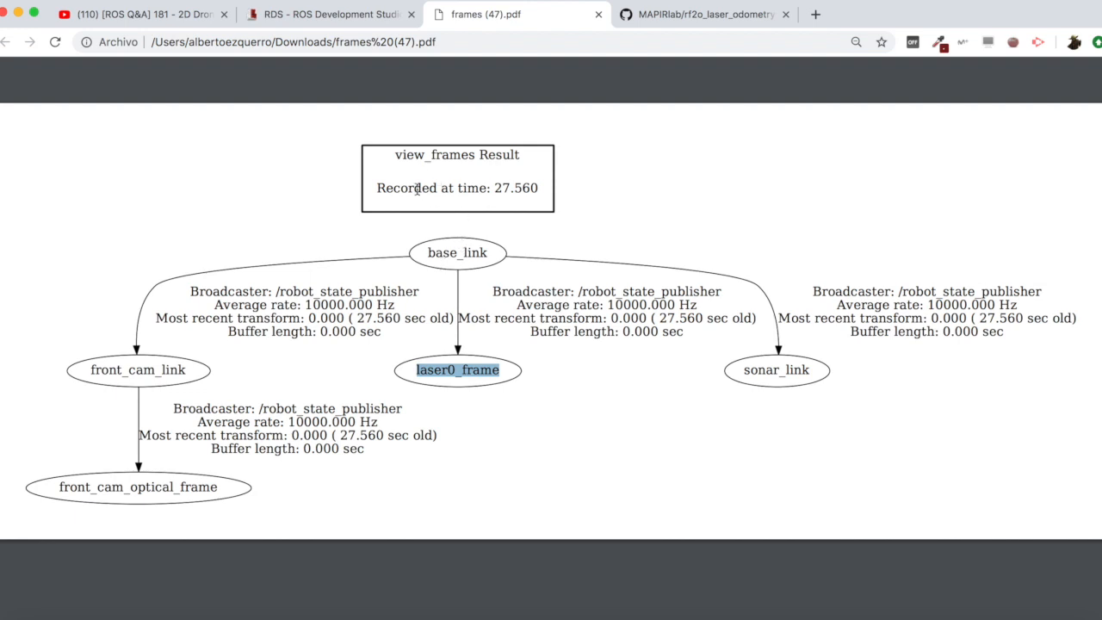
mouse_move(439, 145)
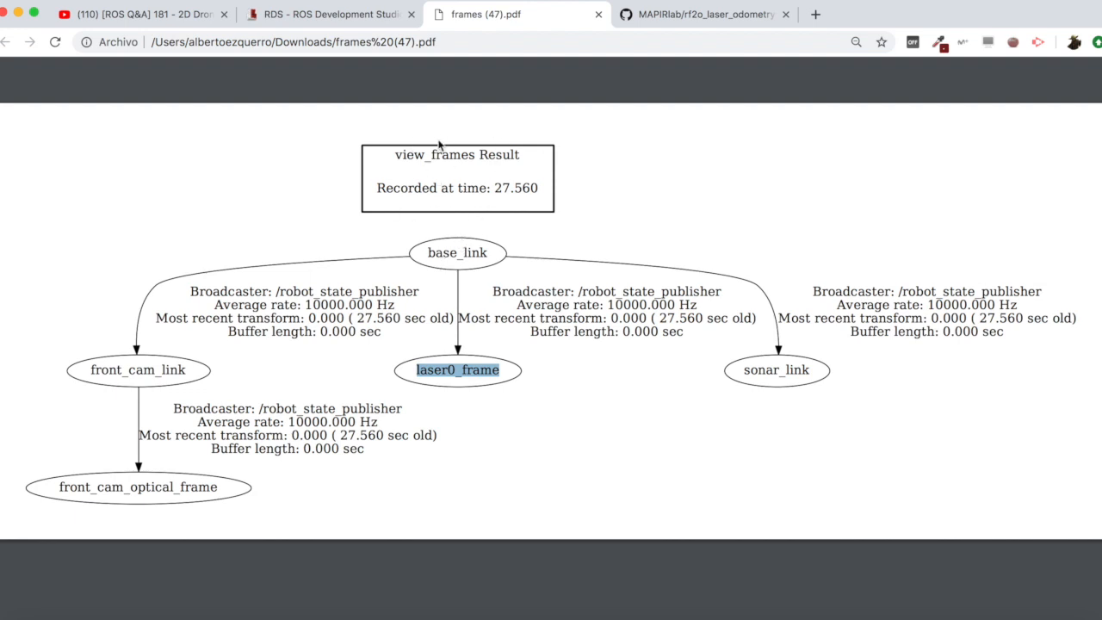
mouse_move(458, 262)
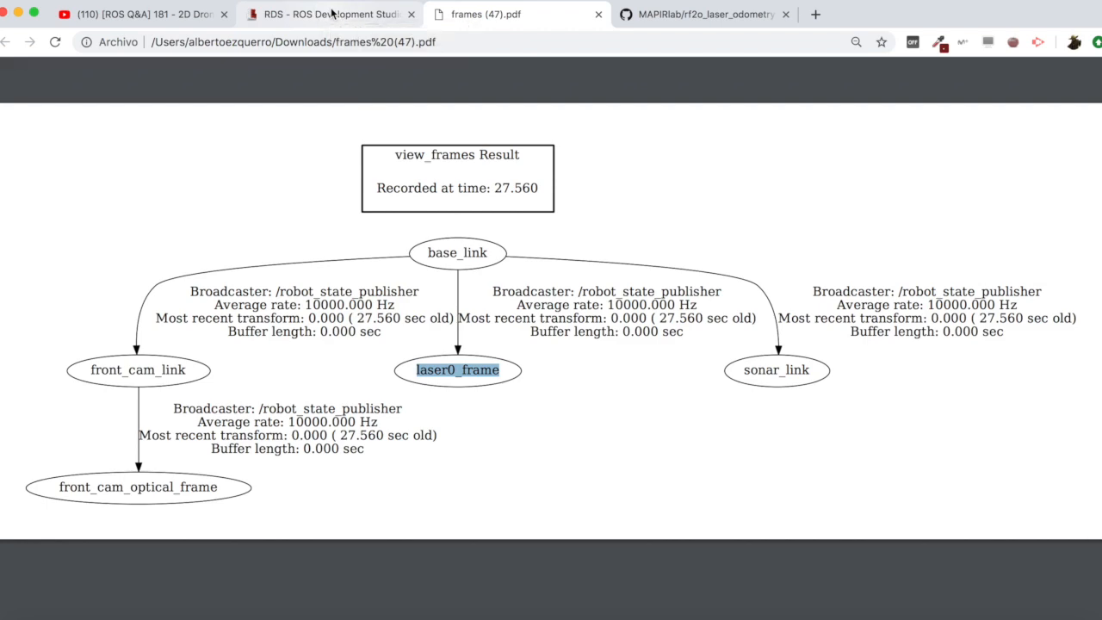
click(328, 14)
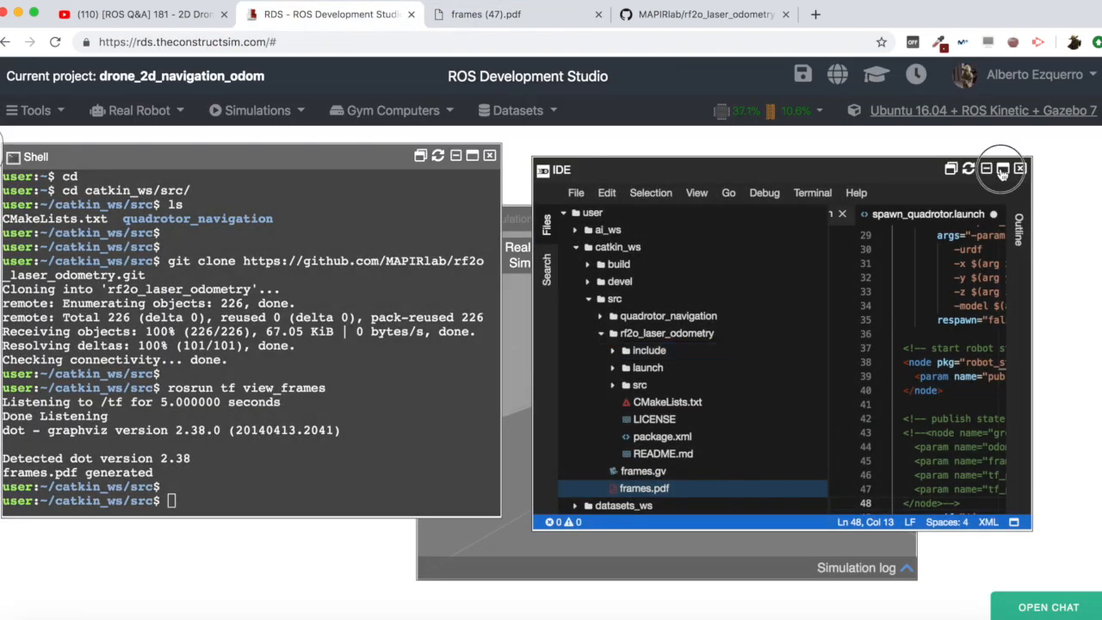
In rf2o_laser_odometry.launch, set laser_scan_topic to /scan.
click(1002, 169)
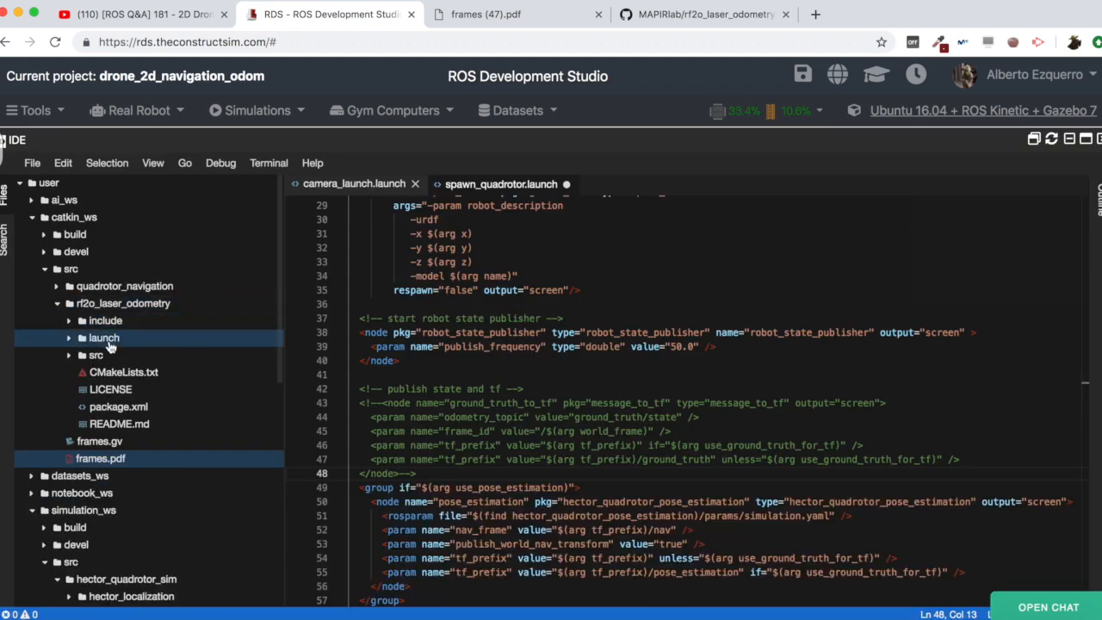
click(103, 338)
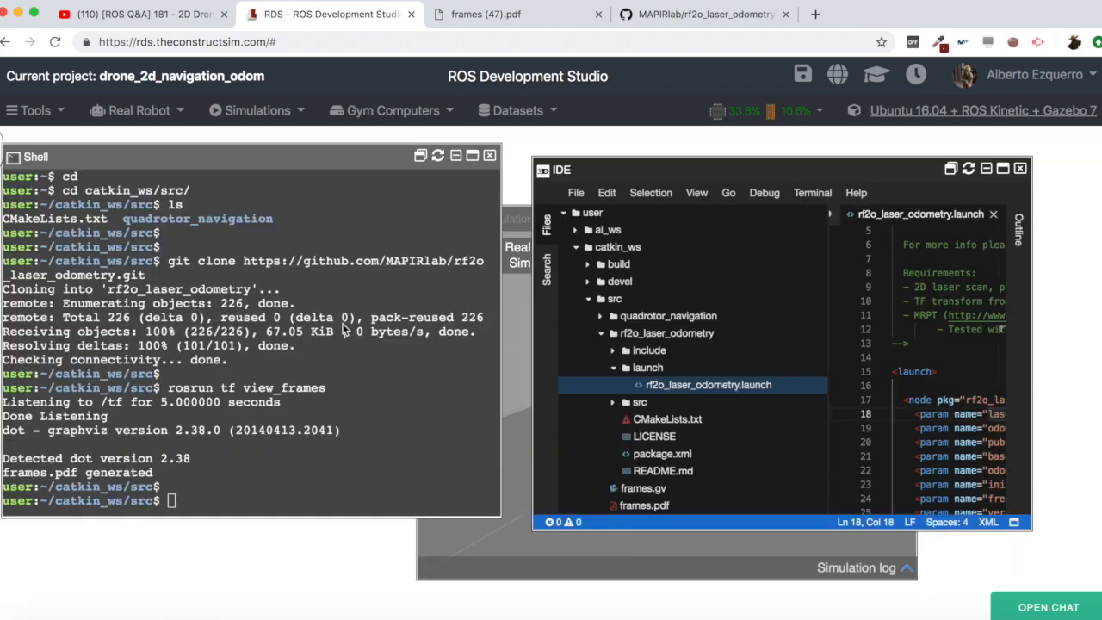
text(rostopic)
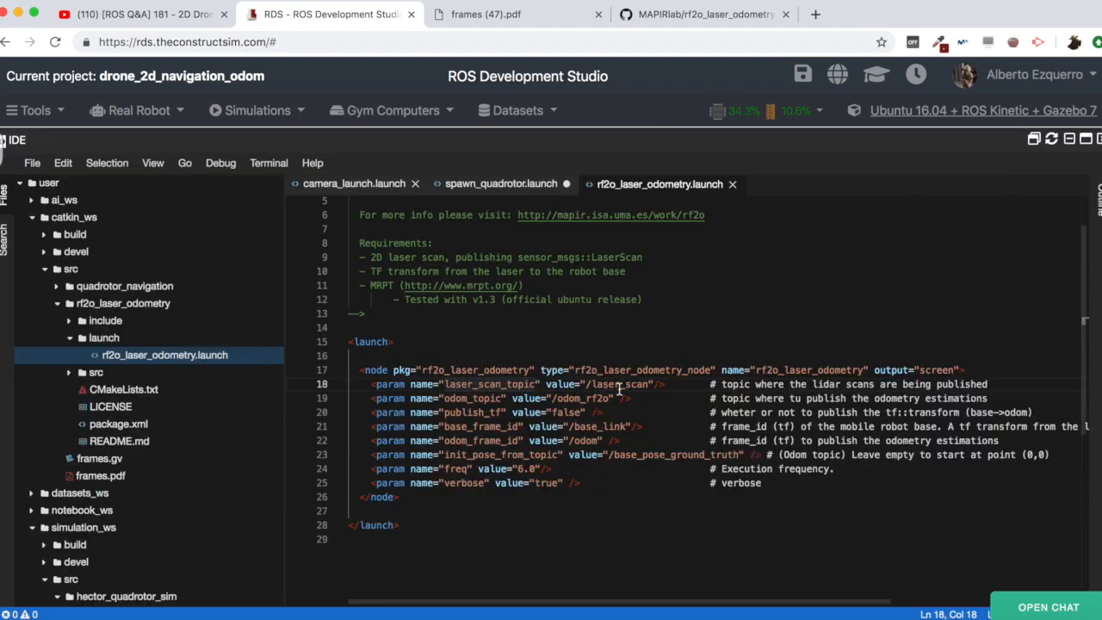
double_click(604, 384)
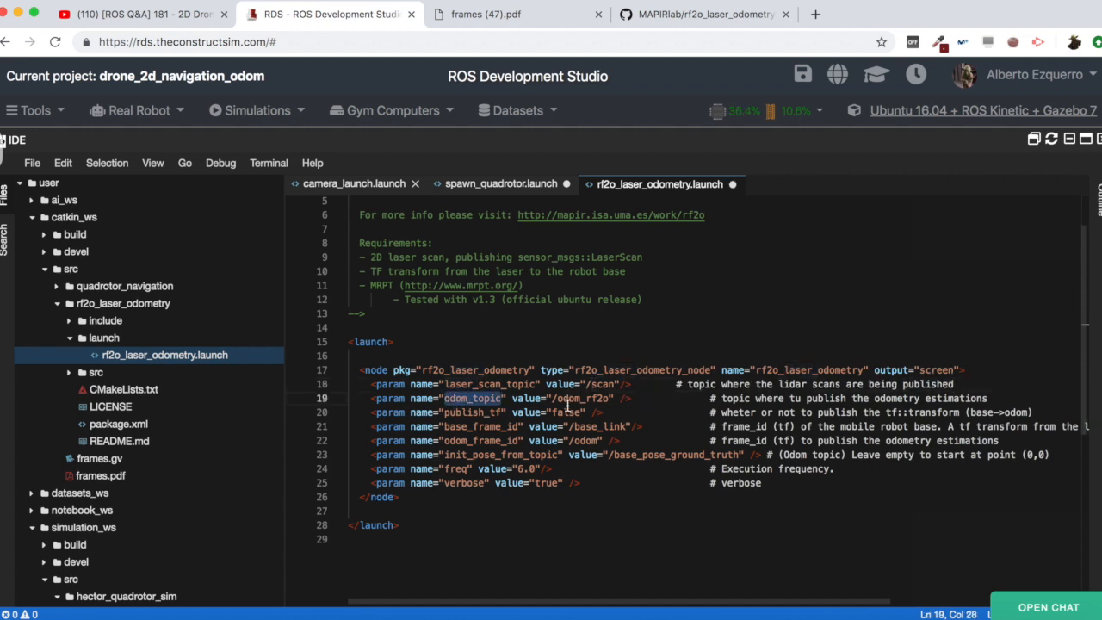
Keep the odom_rf2o output topic and set publish_tf to true.
double_click(582, 397)
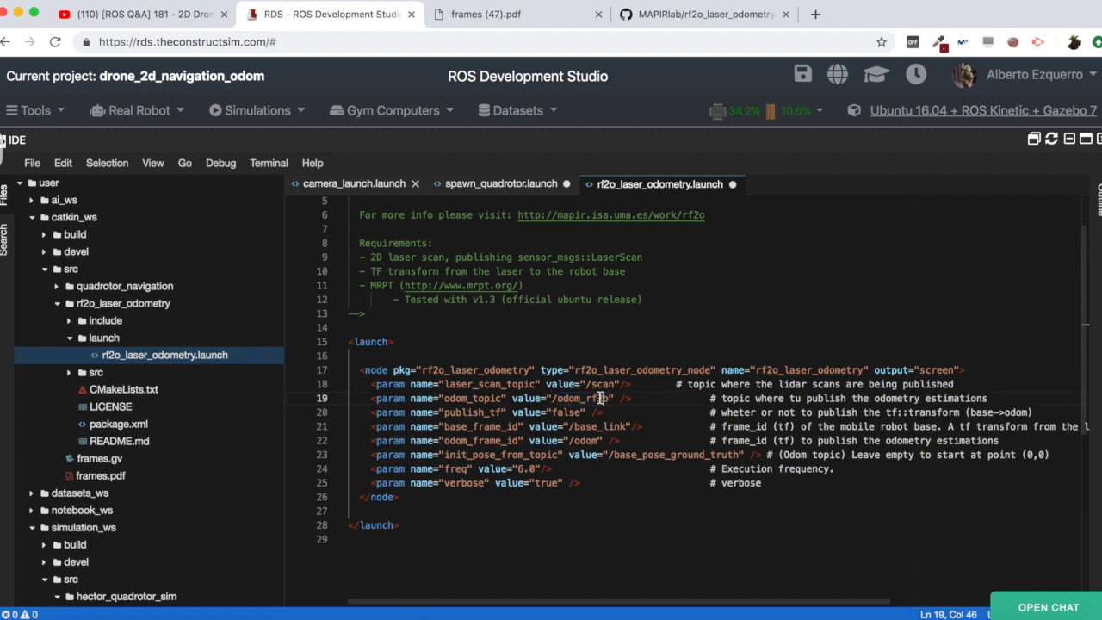
scroll(up, 3)
text(t)
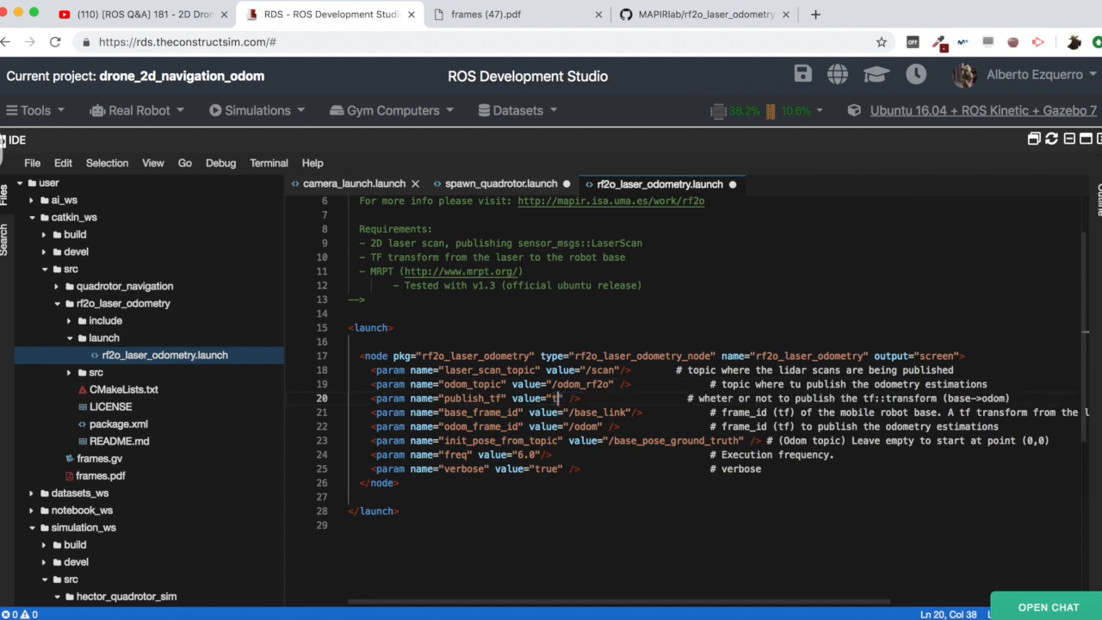
text(rue)
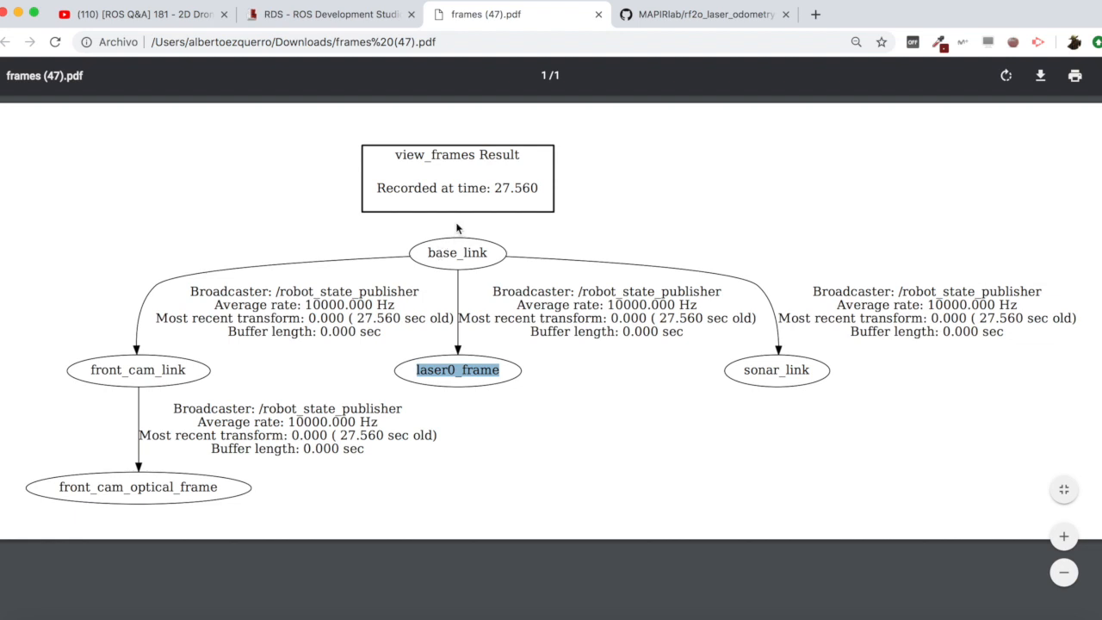
mouse_move(445, 157)
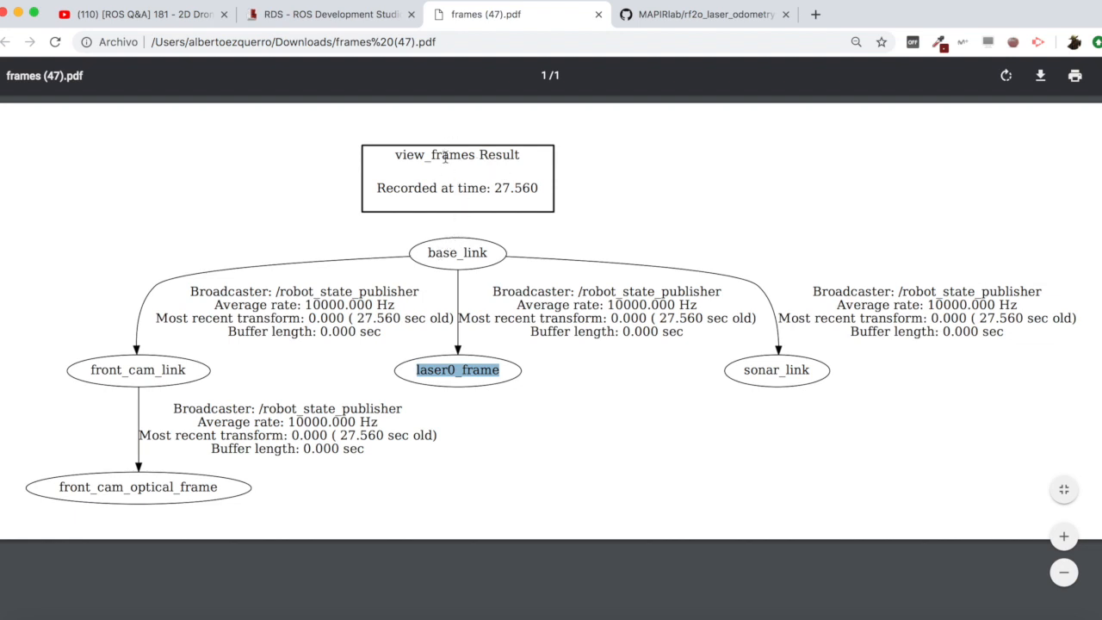
Return from the frames PDF to the launch file in the editor.
click(327, 14)
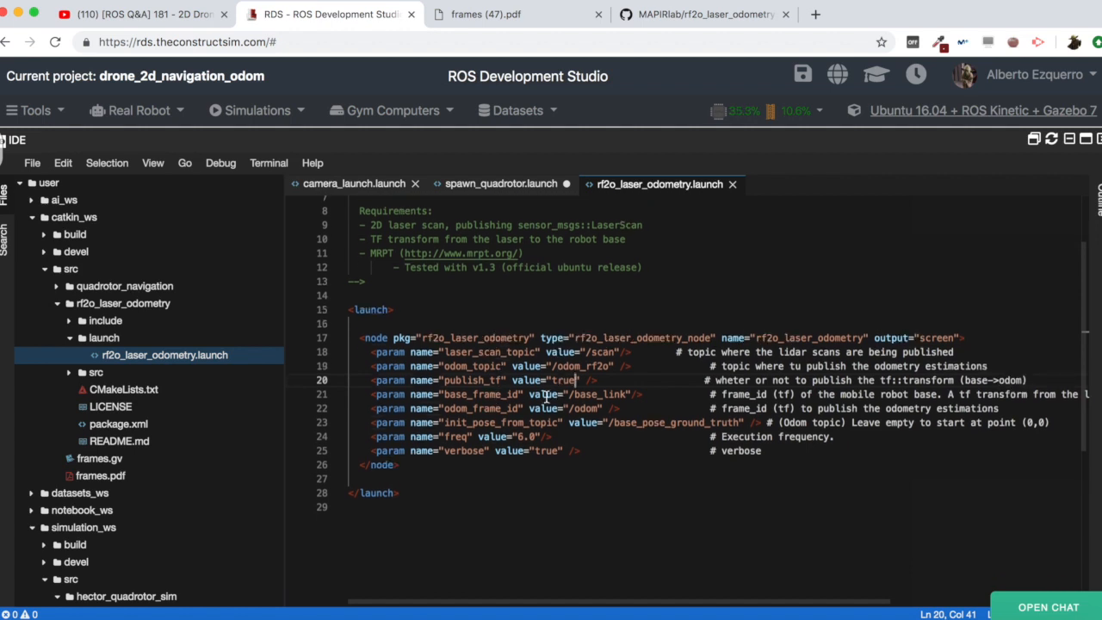
Leave init_pose_from_topic empty and change freq from 6.0 to 10.0.
click(582, 408)
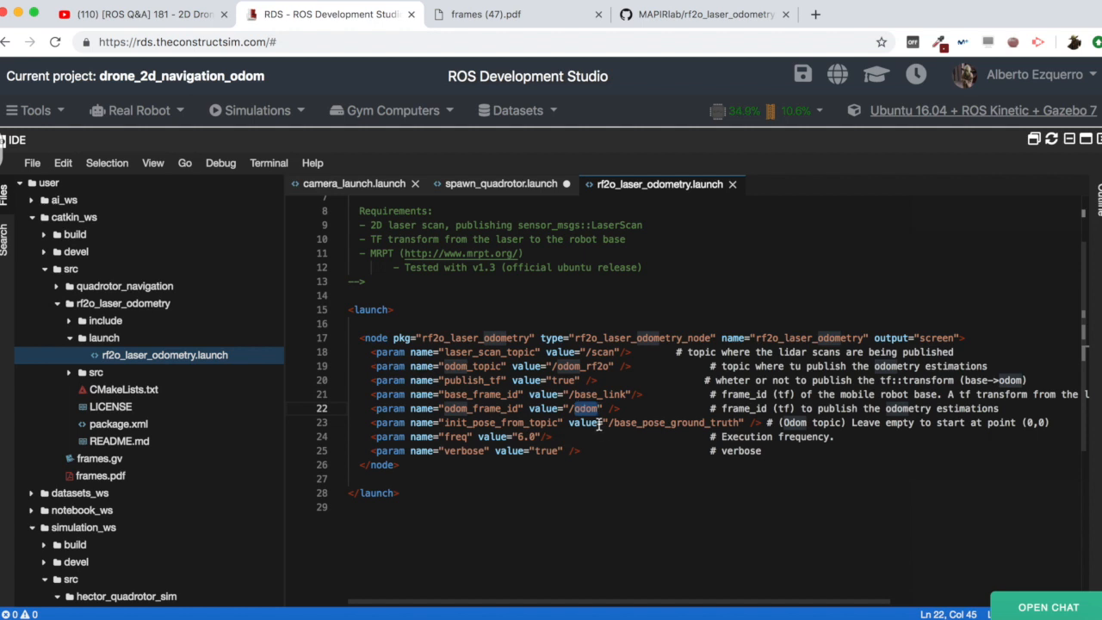
click(612, 422)
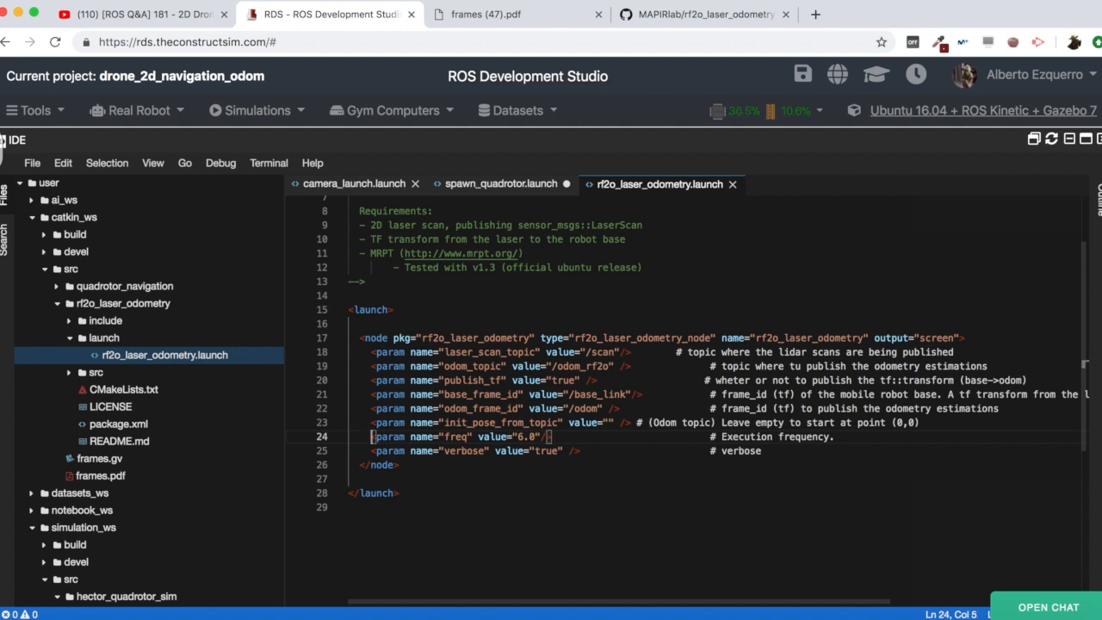
click(468, 438)
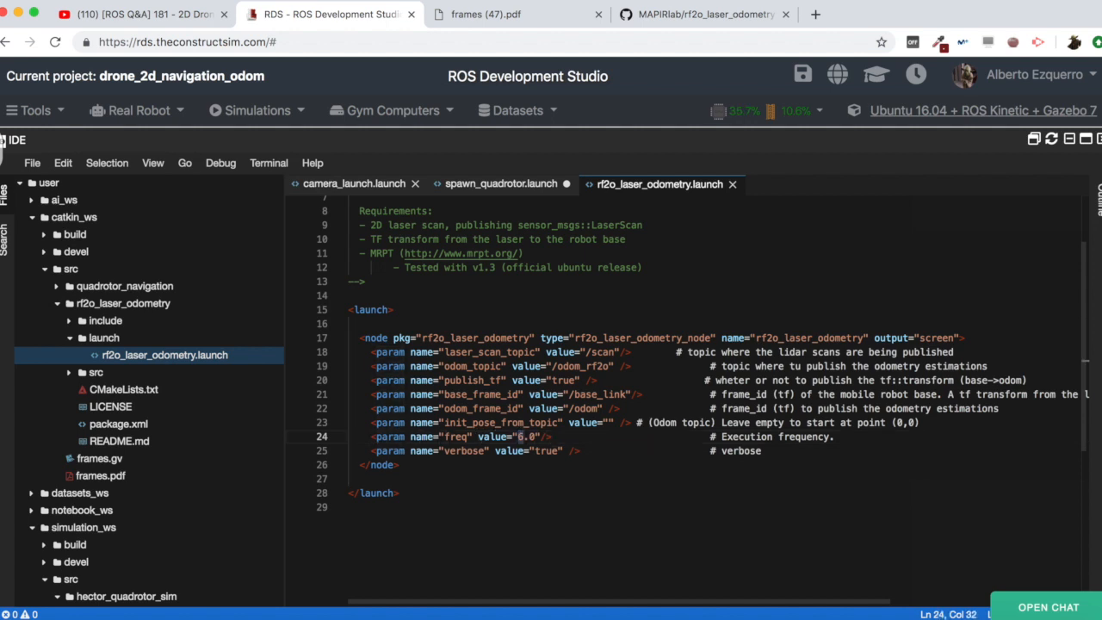
text(10.0)
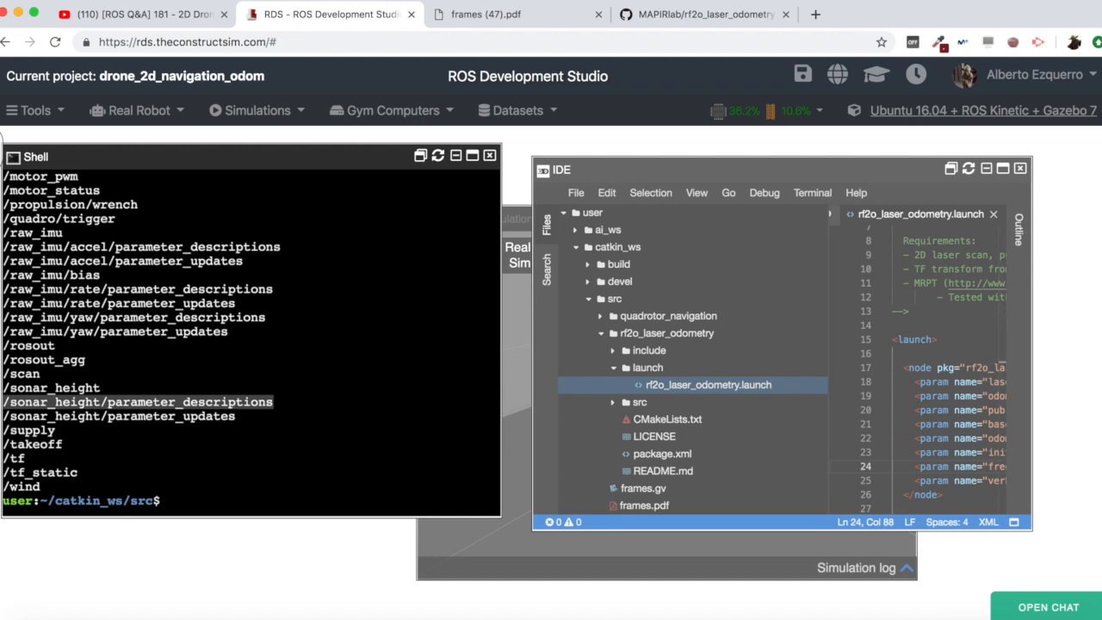
Run roslaunch rf2o_laser_odometry rf2o_laser_odometry.launch in the shell.
text(roslaunch tf)
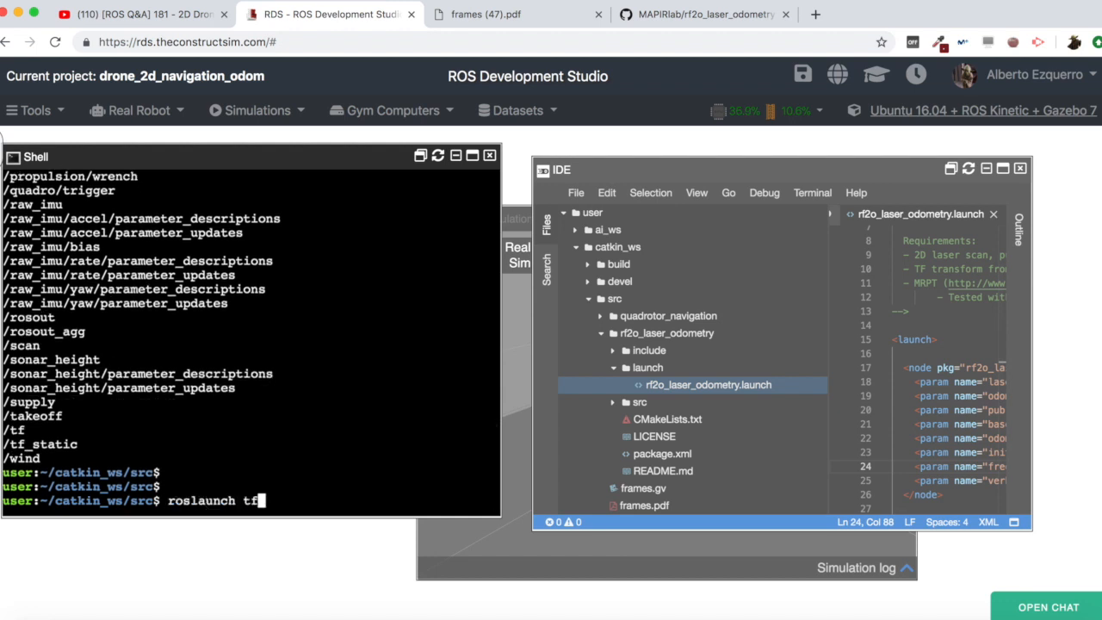
key(Backspace)
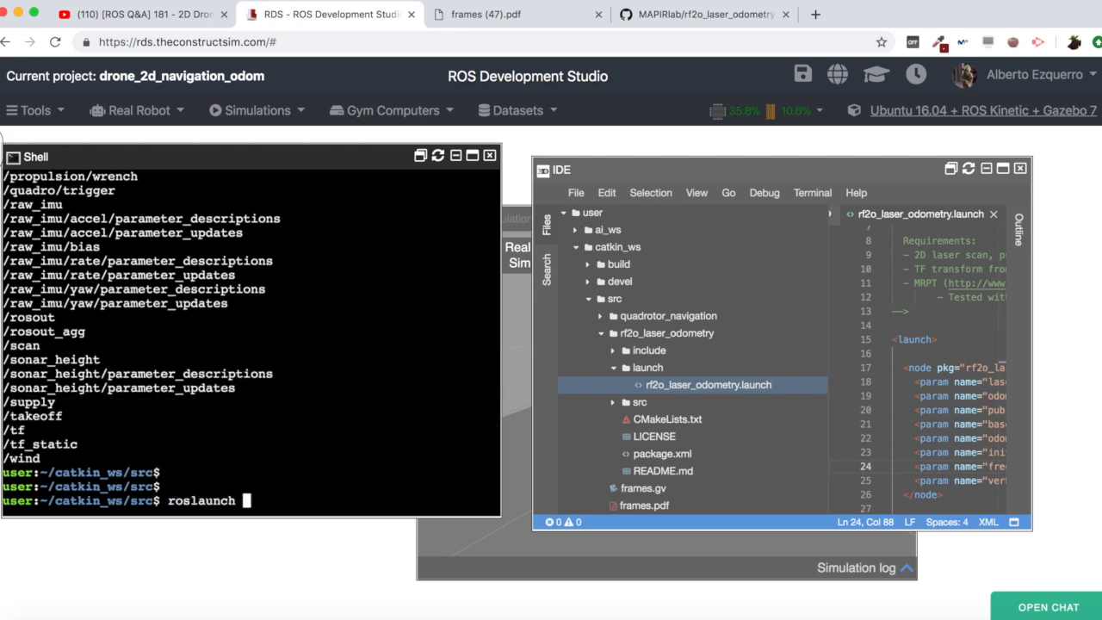
text(rf2o_laser_odometry/)
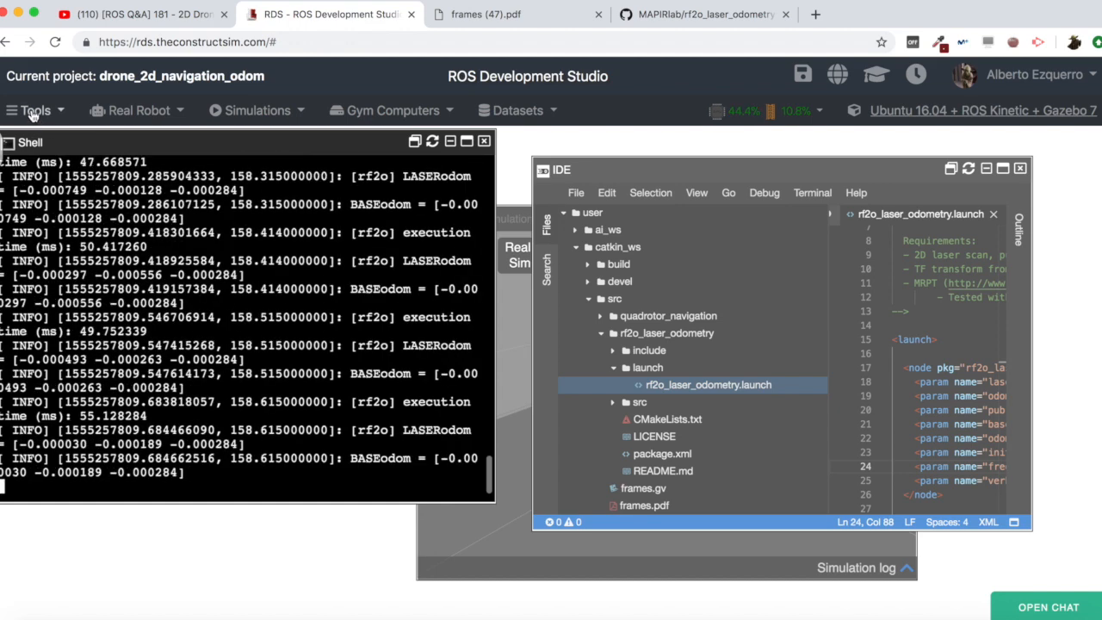
In a second shell run rosrun tf view_frames and refresh the file tree for the new PDF.
click(432, 138)
text(rosrun tf view_frames)
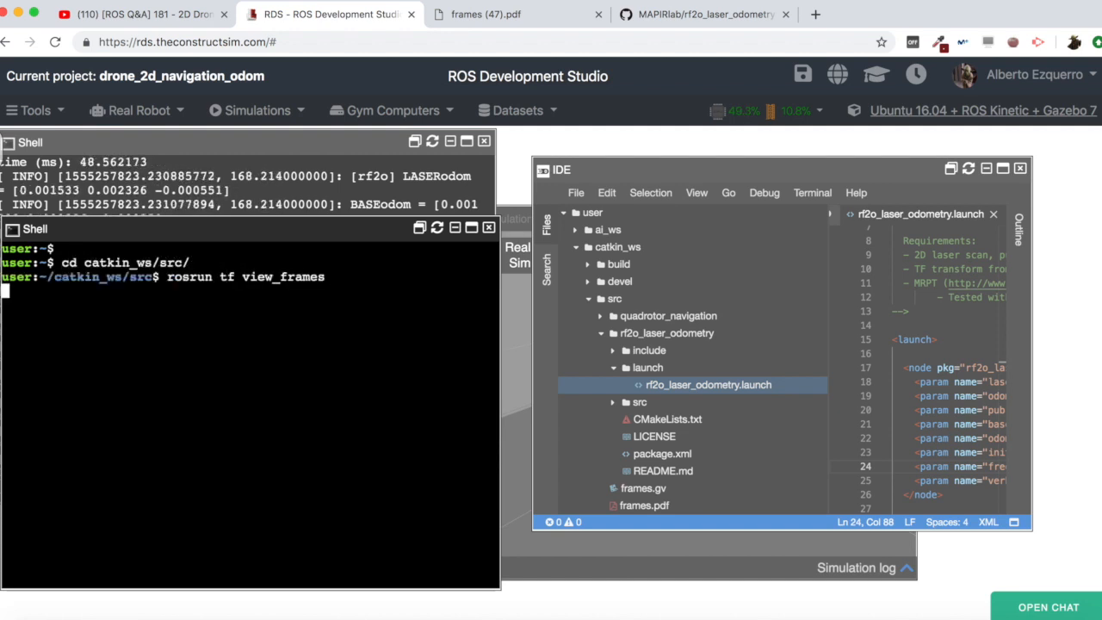
key(Return)
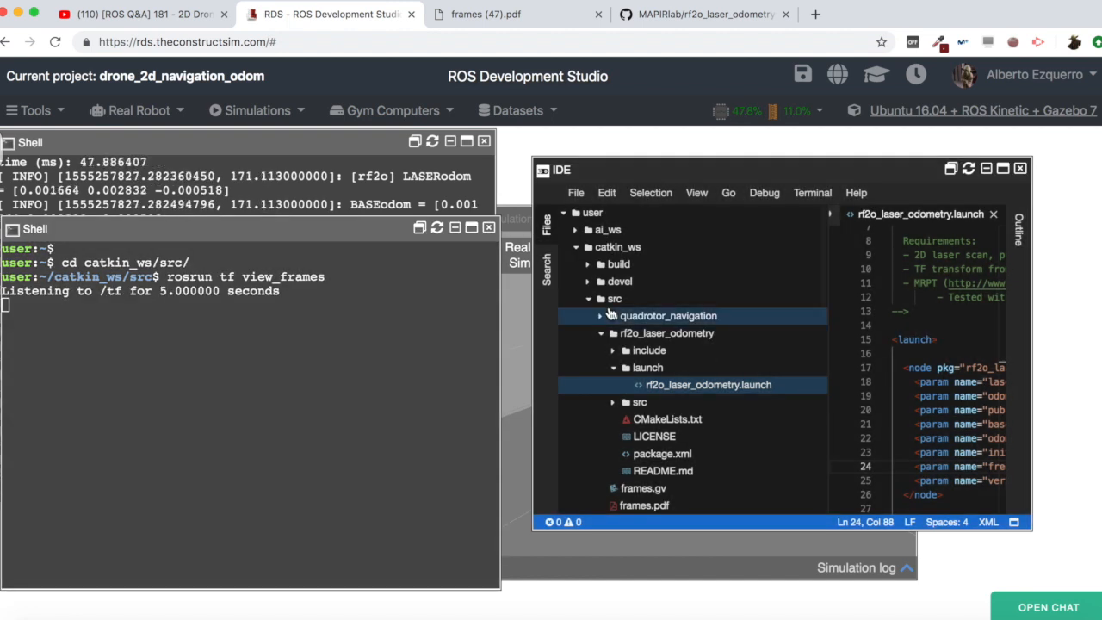
click(613, 298)
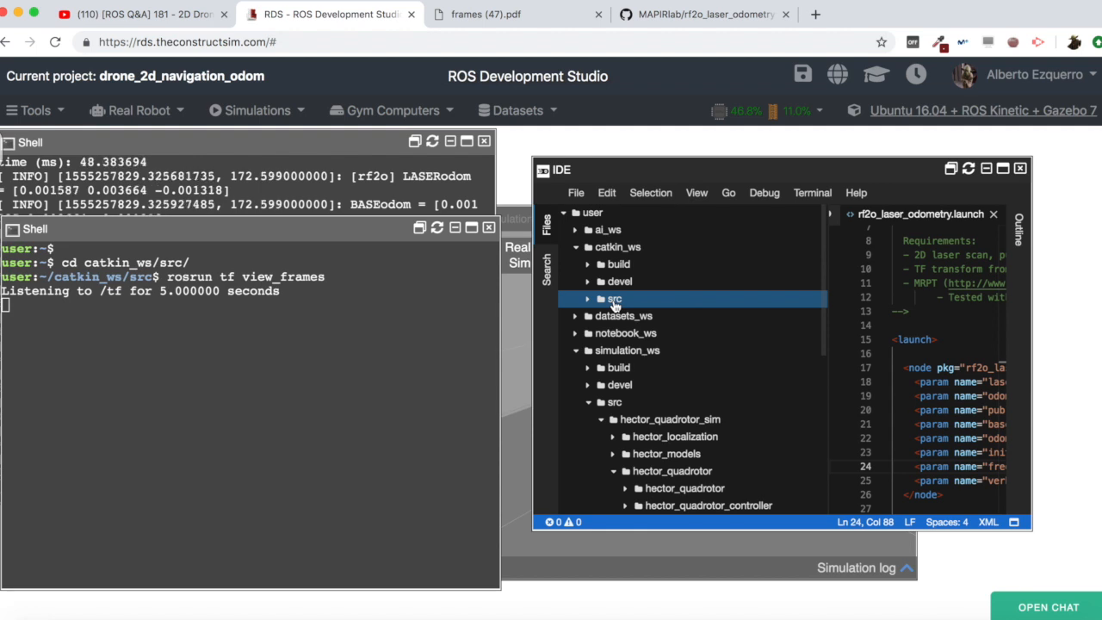
click(613, 299)
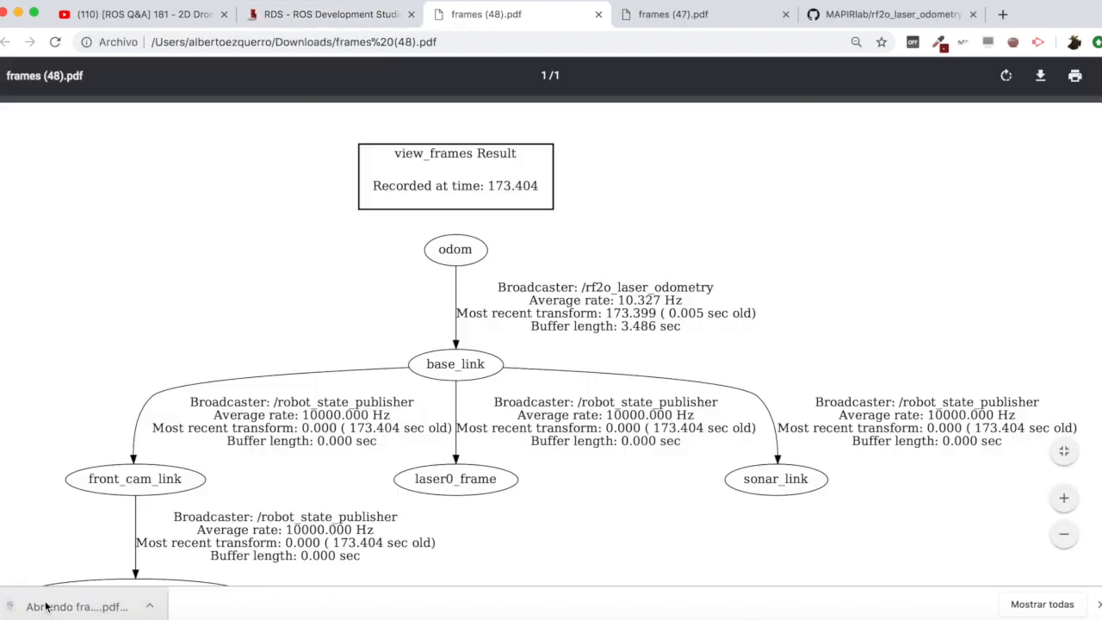
Highlight odom and the /rf2o_laser_odometry broadcaster in the new tf tree, then return to the IDE.
scroll(up, 3)
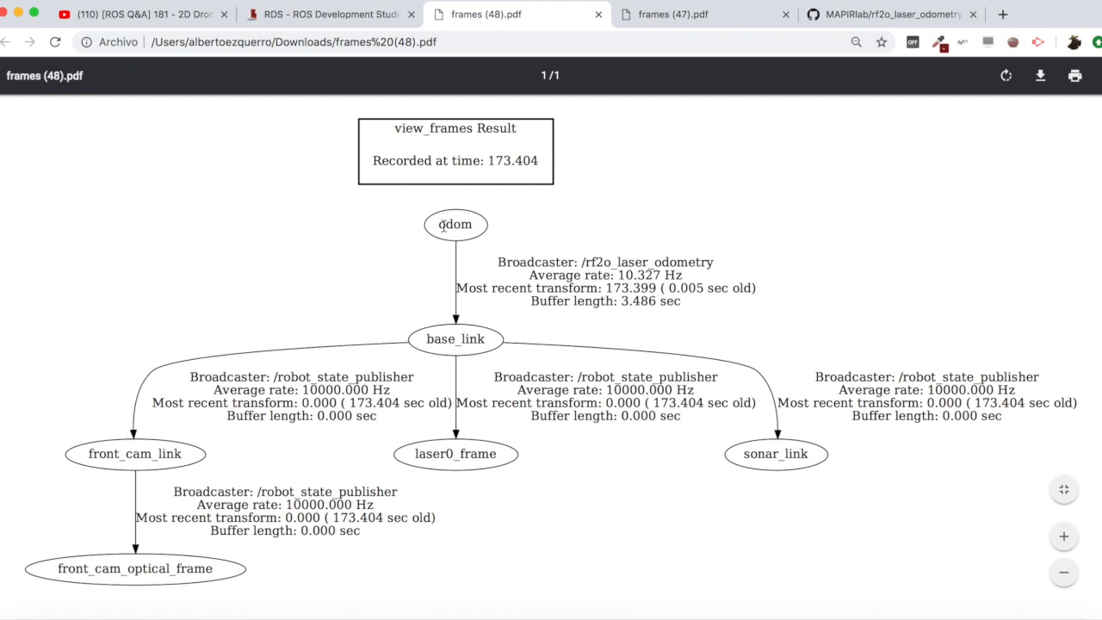
double_click(455, 223)
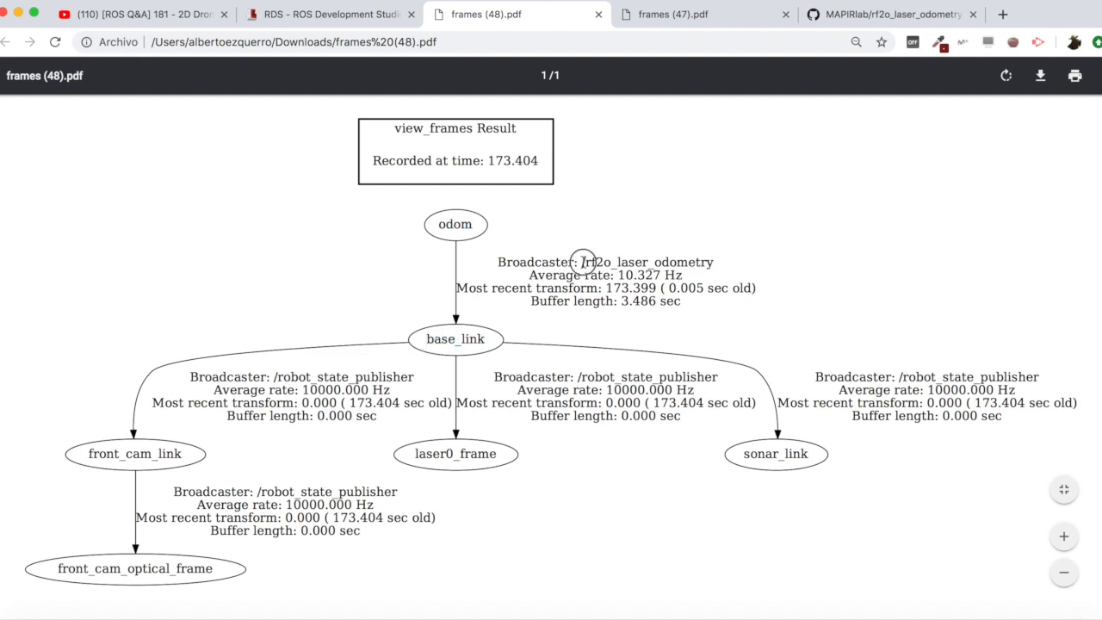
double_click(648, 261)
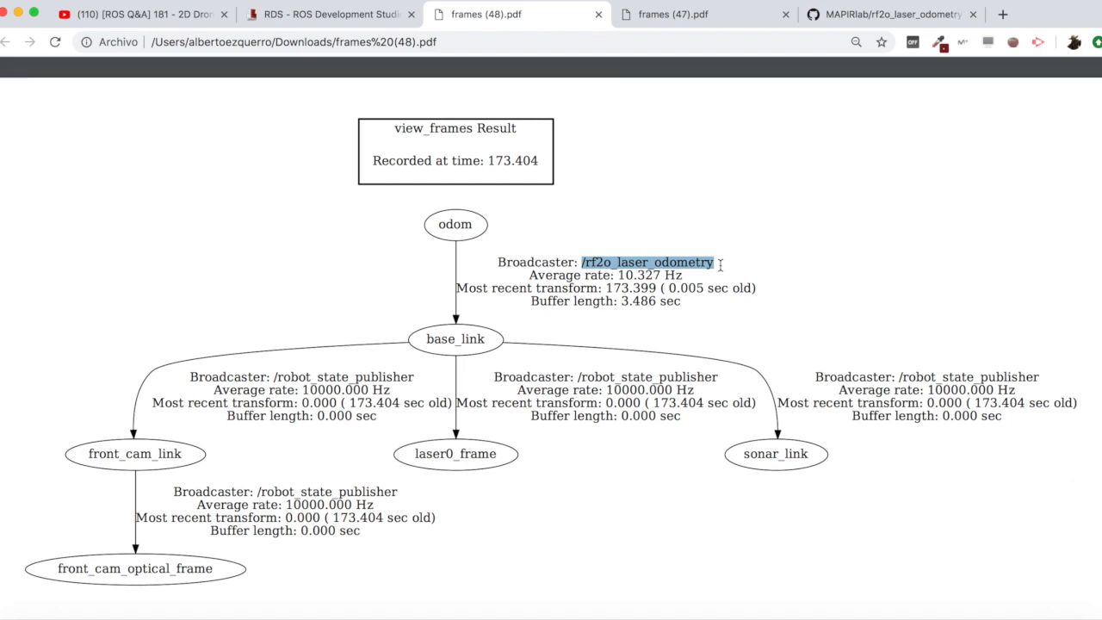
click(616, 267)
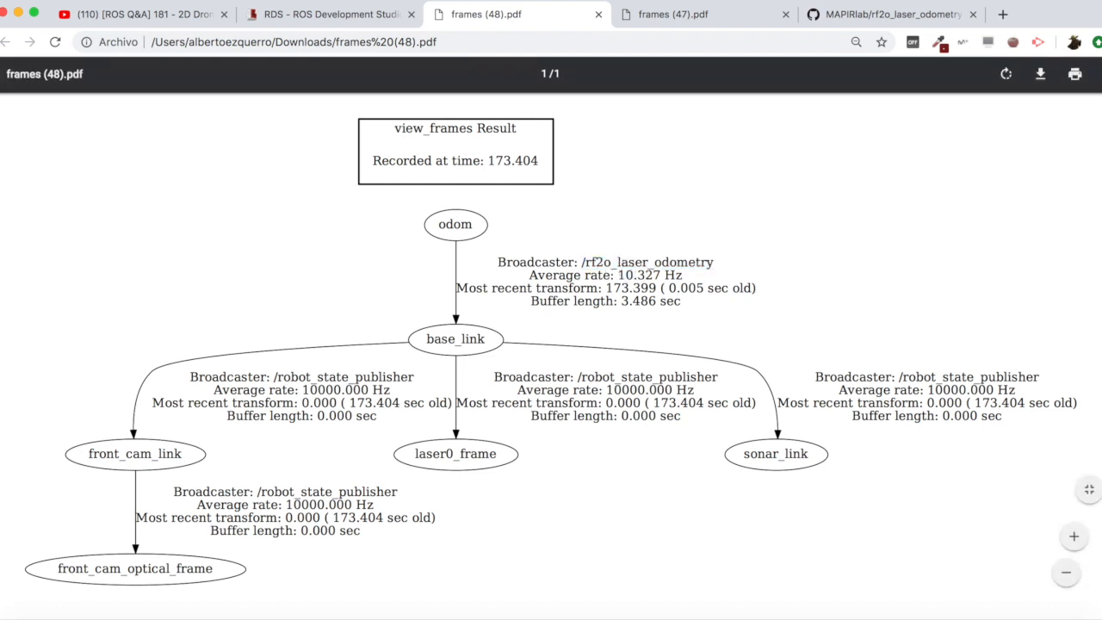
click(327, 13)
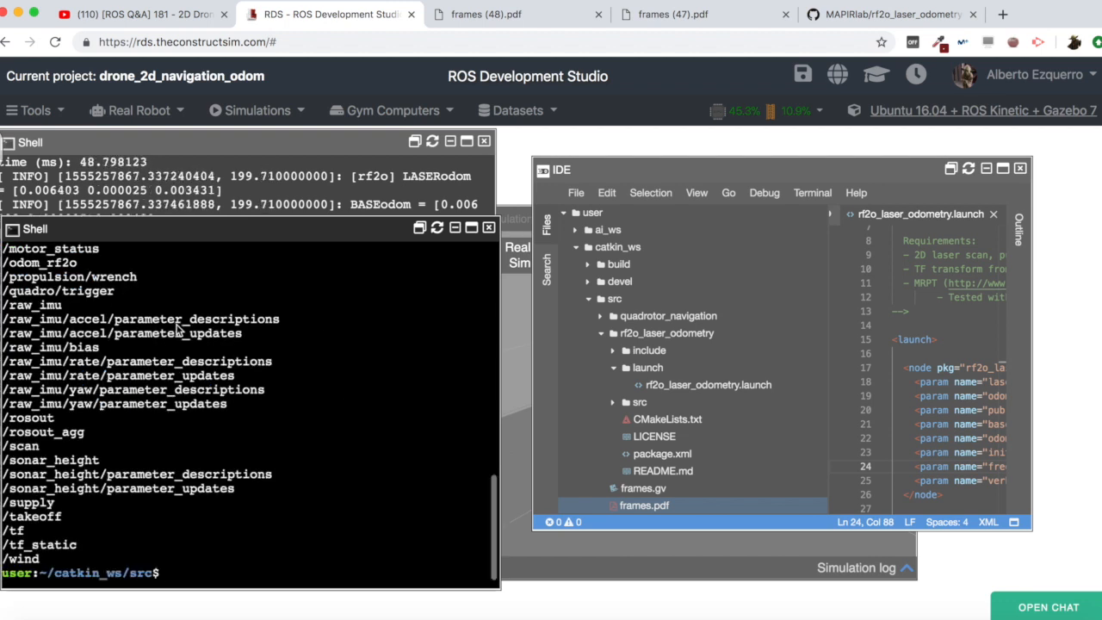
Scroll the shell to read the rostopic list output including /odom_rf2o.
scroll(up, 3)
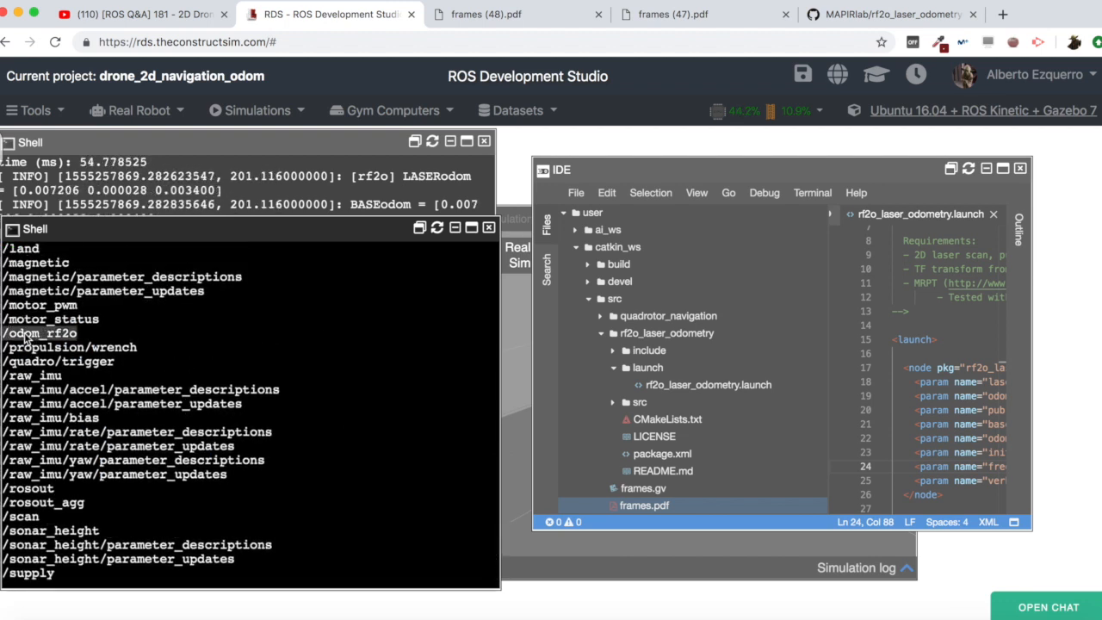
mouse_move(220, 336)
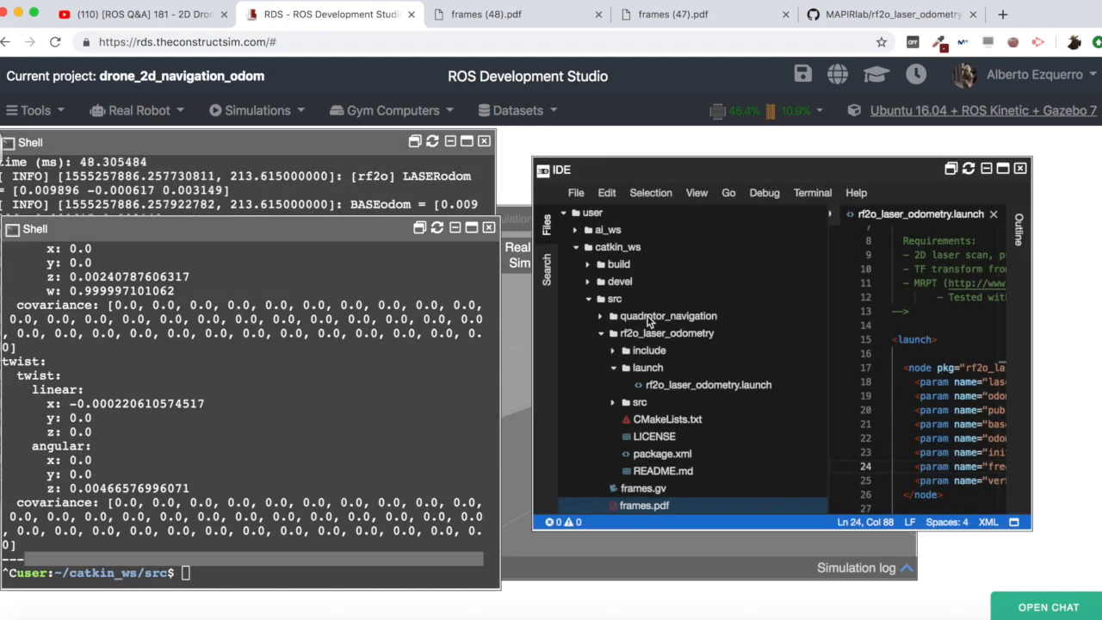
In quadrotor_move_base.launch, change the odom_frame_id default from world to odom.
click(668, 315)
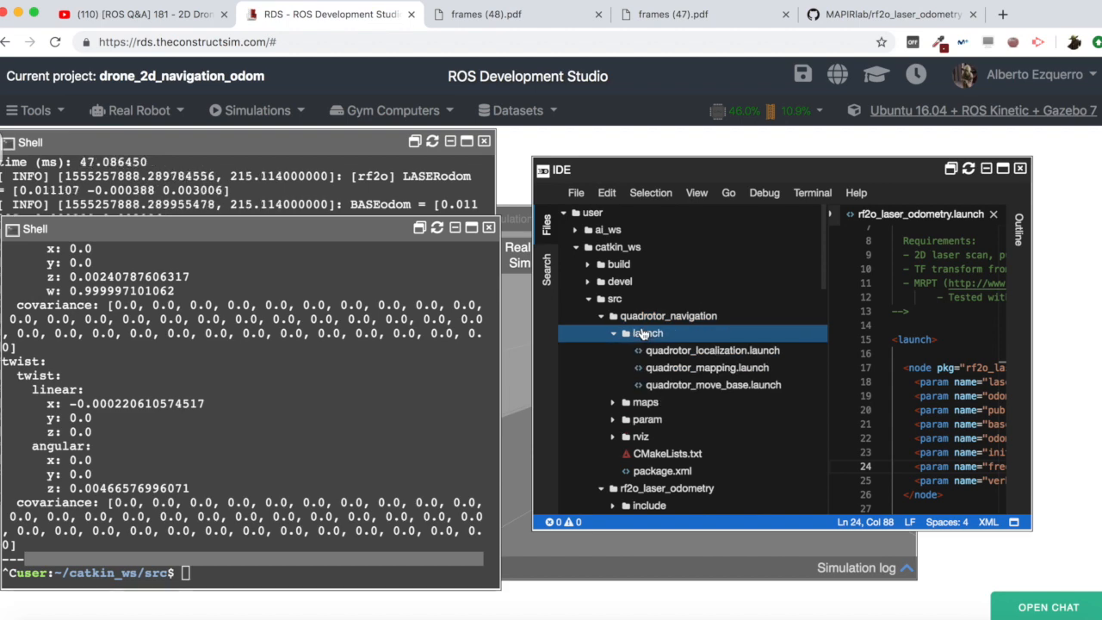
click(712, 386)
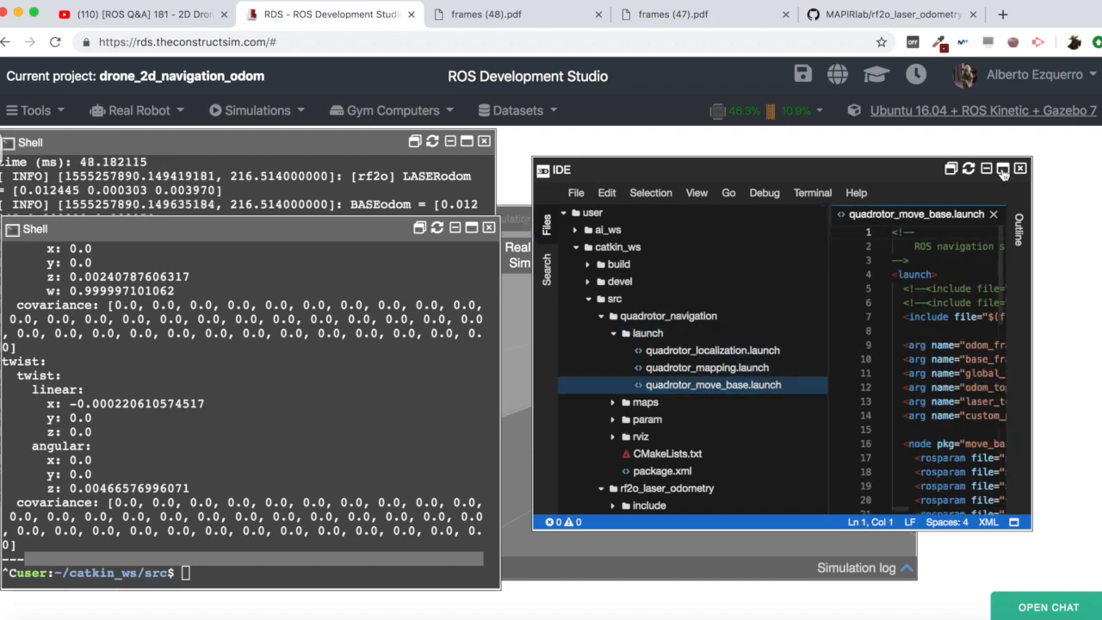
click(1002, 169)
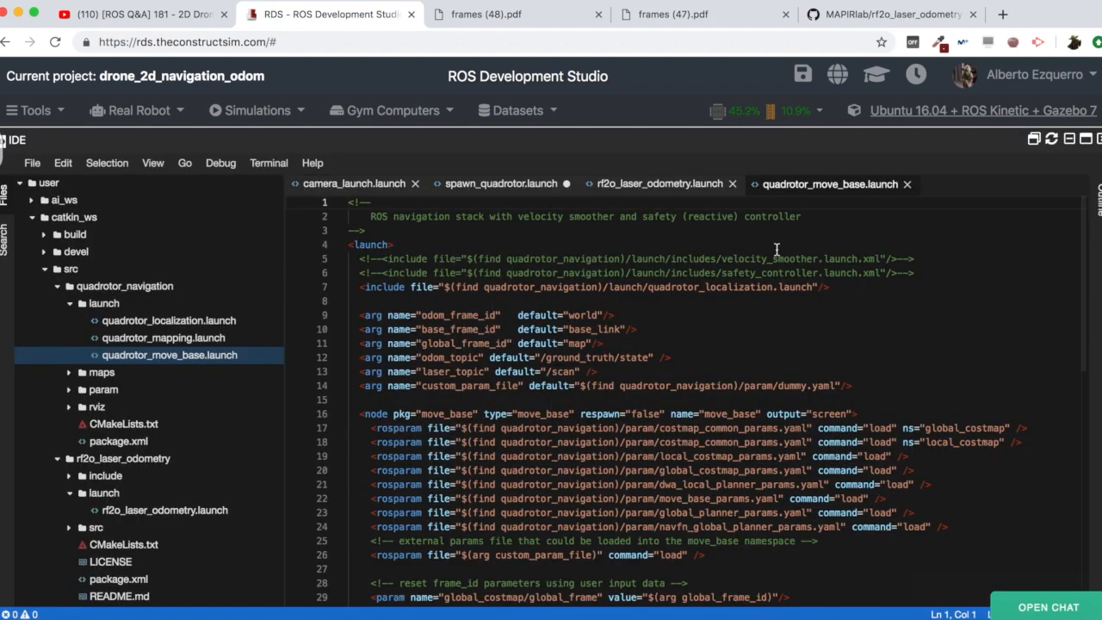
mouse_move(434, 315)
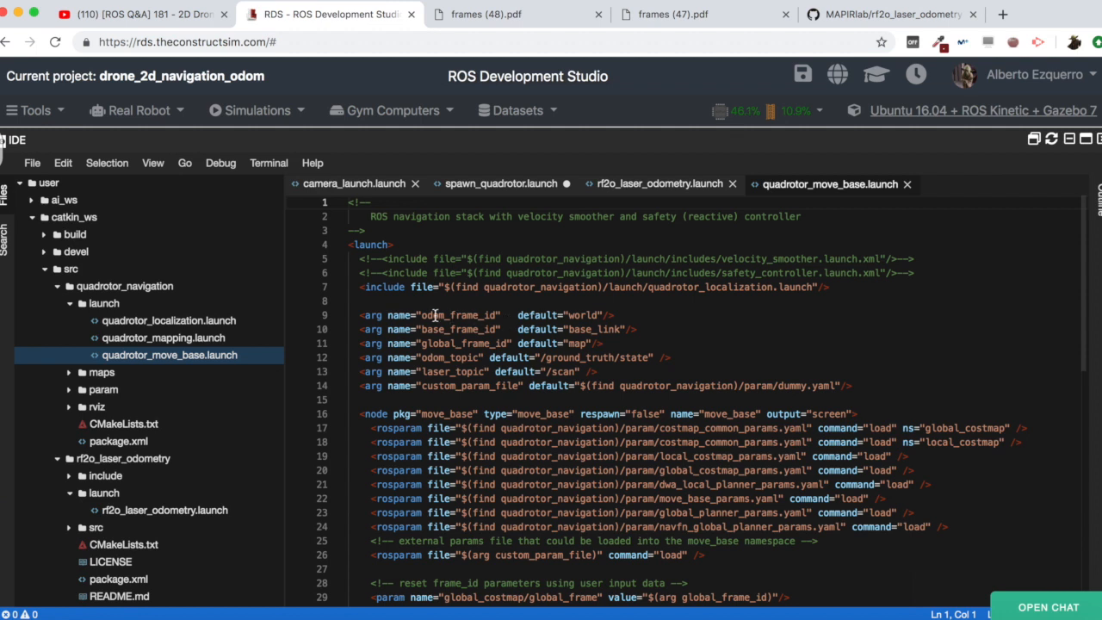
click(583, 313)
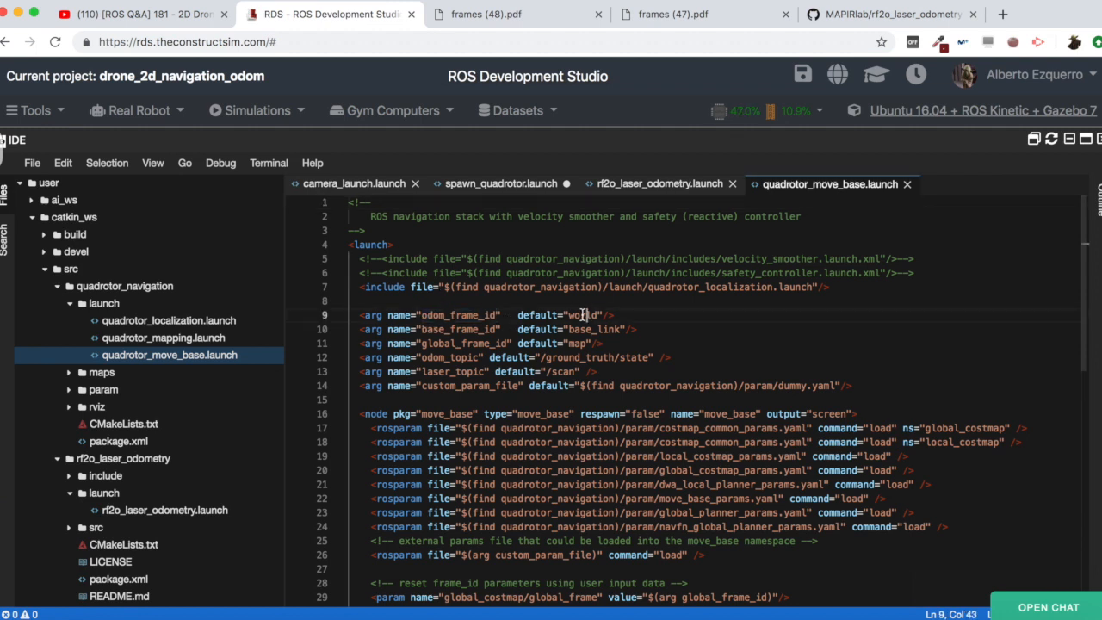
double_click(579, 315)
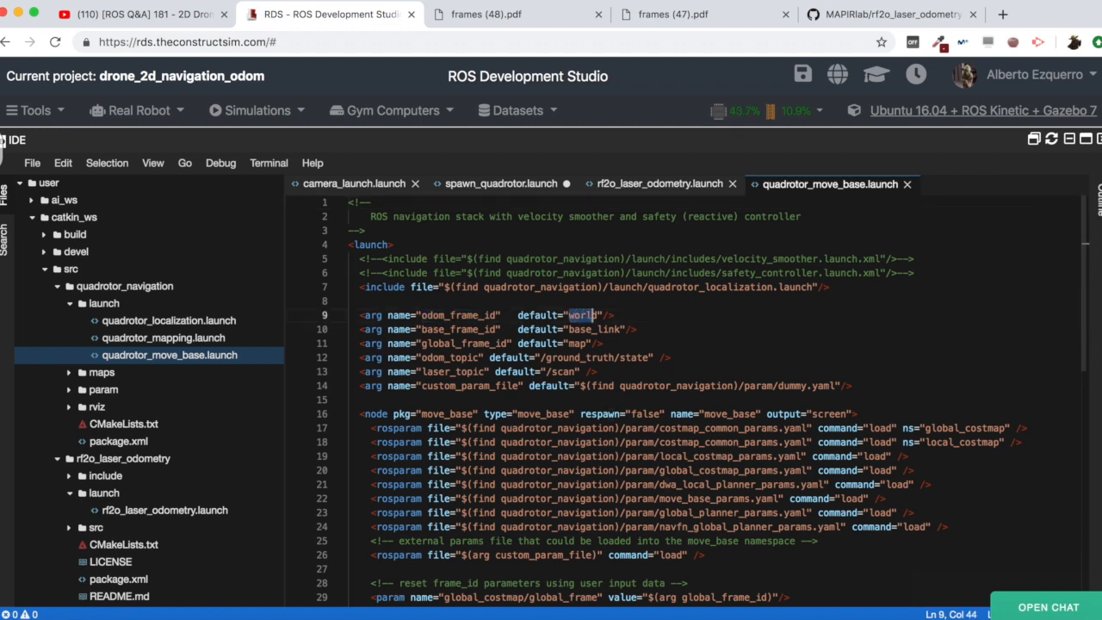
text(odom)
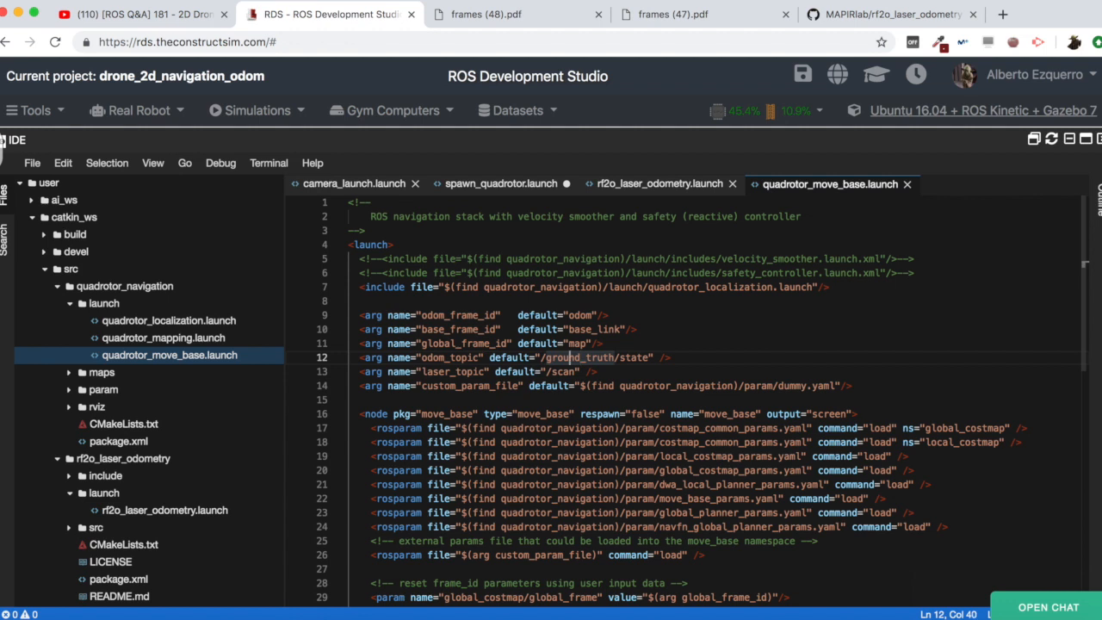
Replace the ground_truth odom_topic value with /odom_rf2o.
click(558, 356)
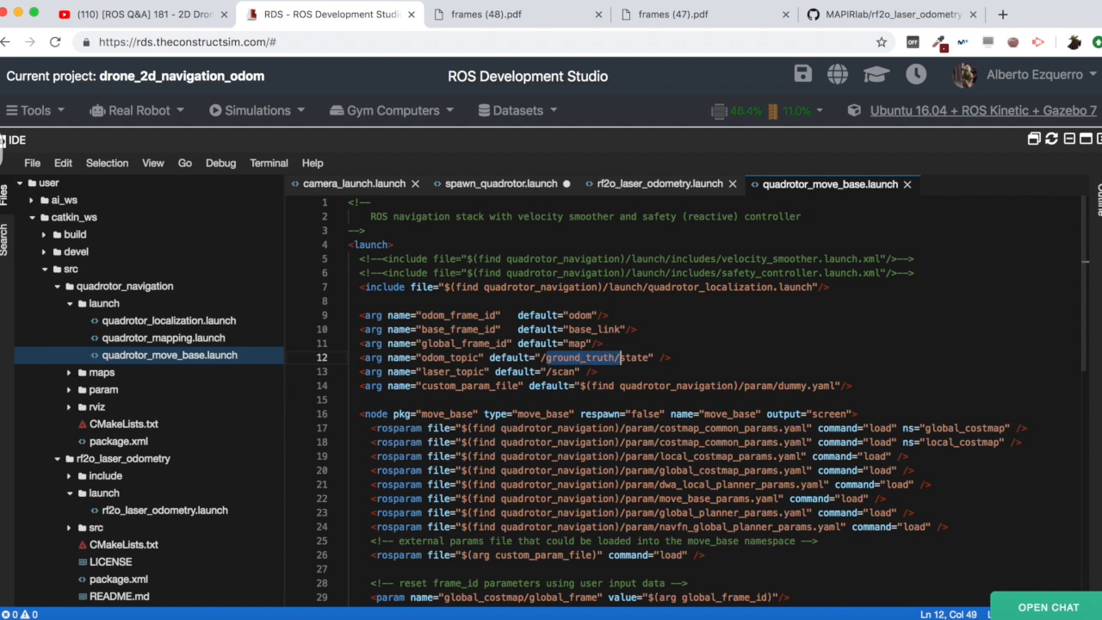
text(/odom_rf2o)
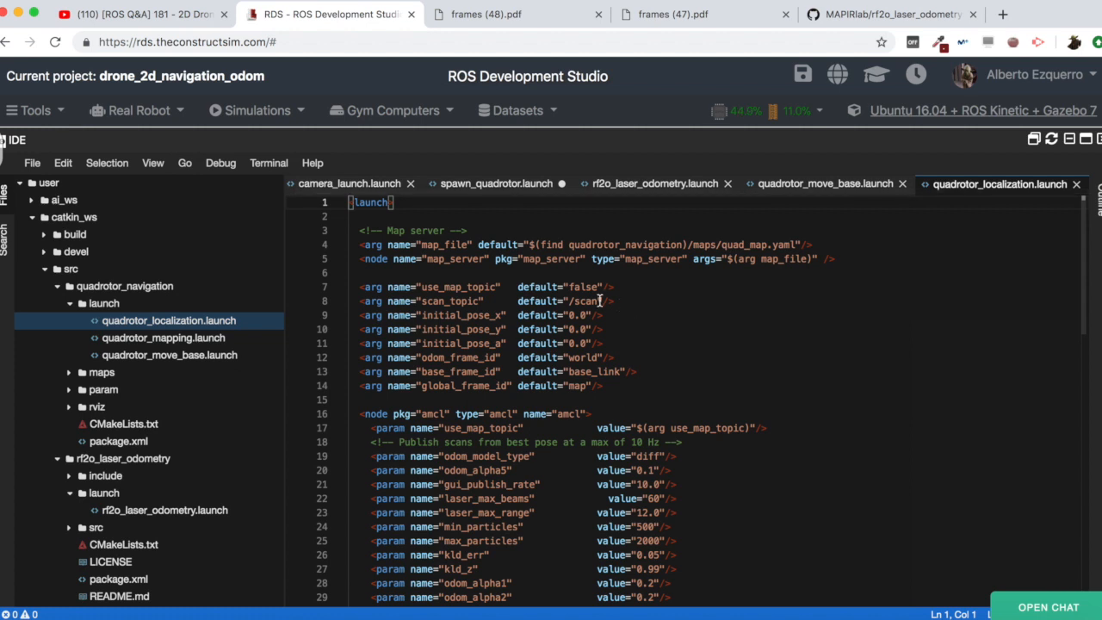
mouse_move(413, 392)
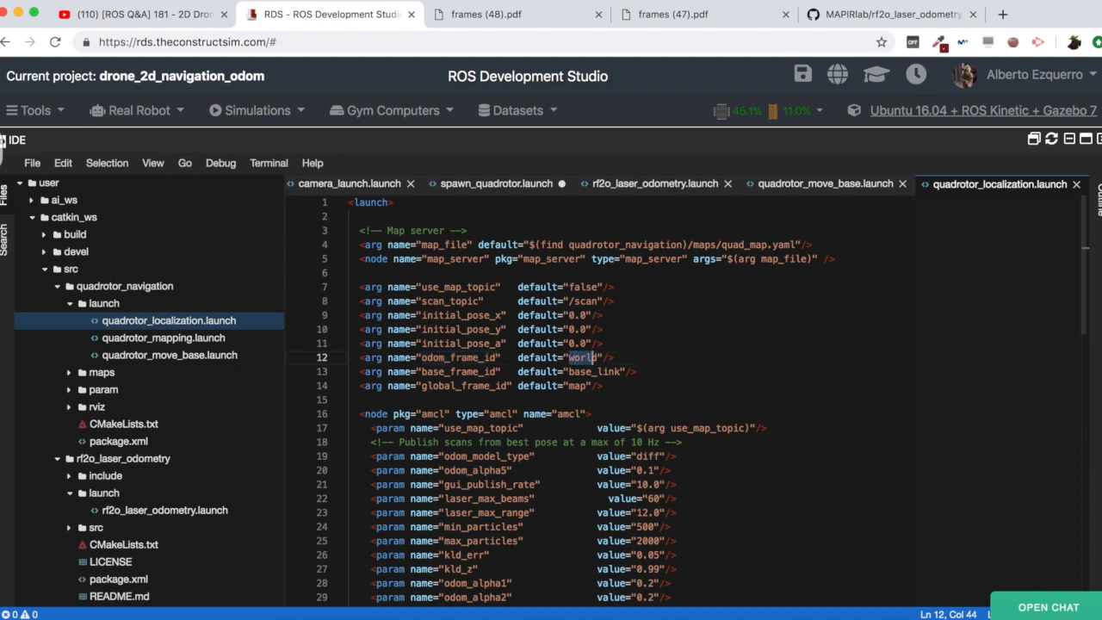
Set quadrotor_localization.launch's odom_frame_id default to odom.
text(odom)
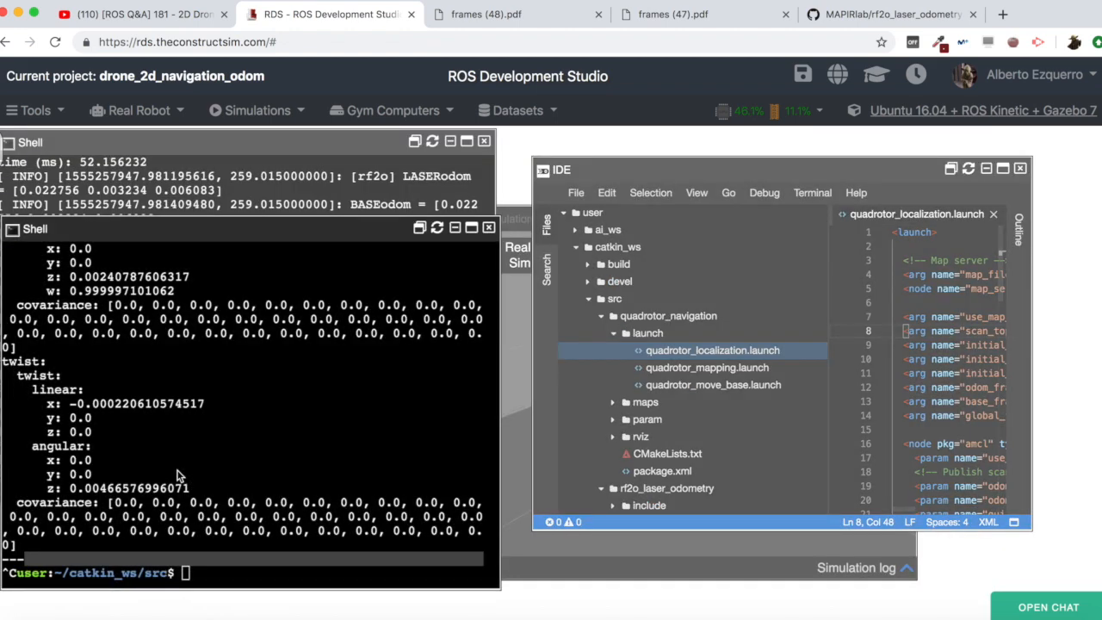
Run roslaunch quadrotor_navigation quadrotor_move_base.launch in the shell.
text(roslaunch qu)
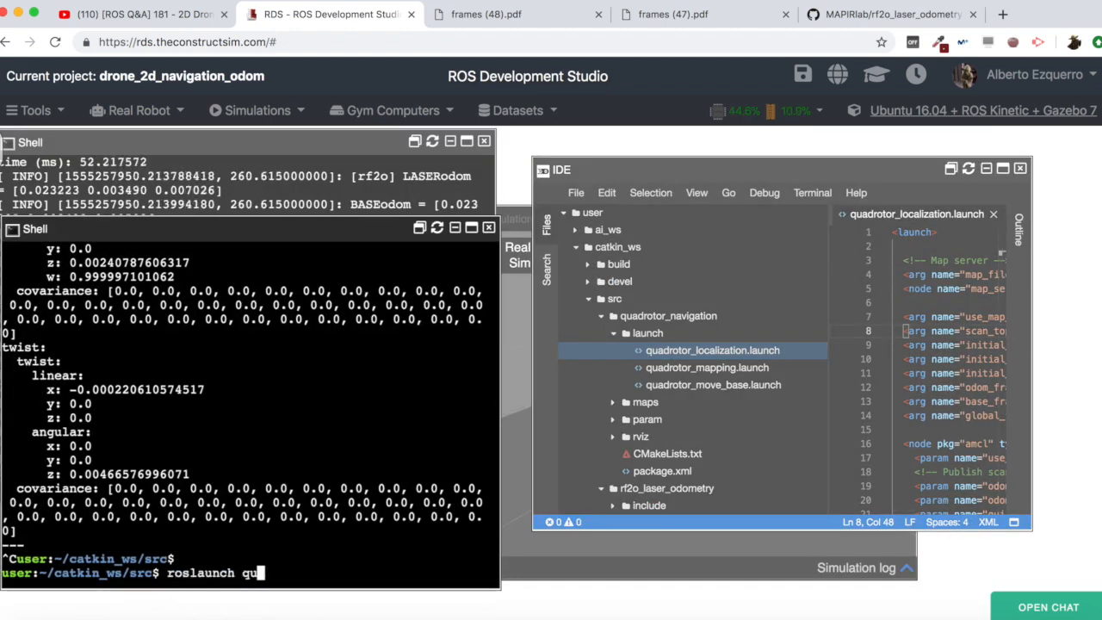
text(adrotor_navigation)
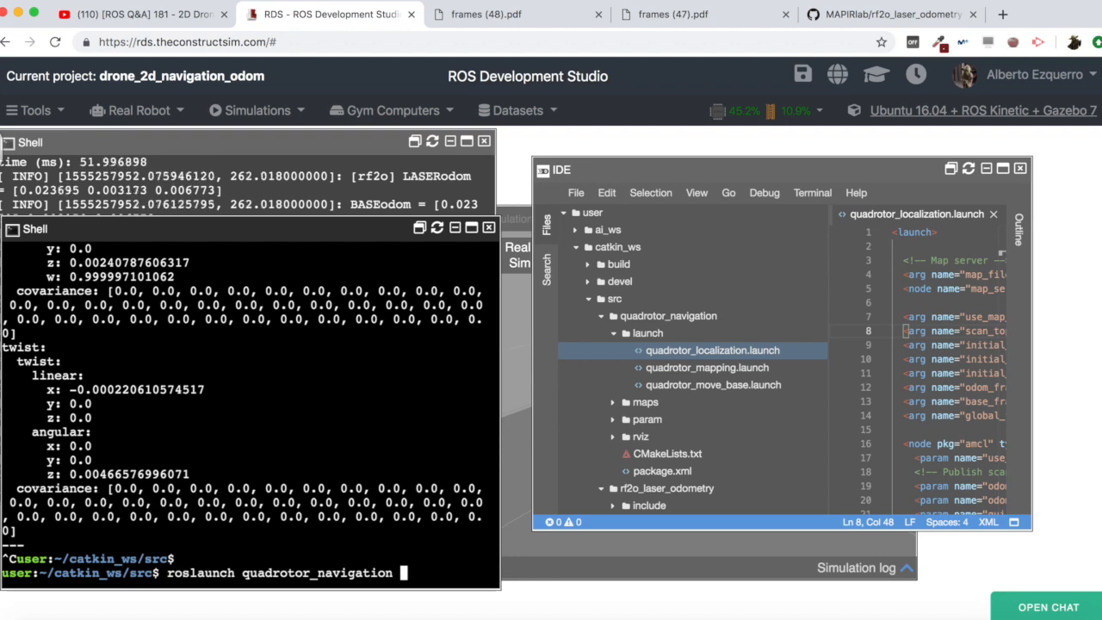
text(quadrotor_m)
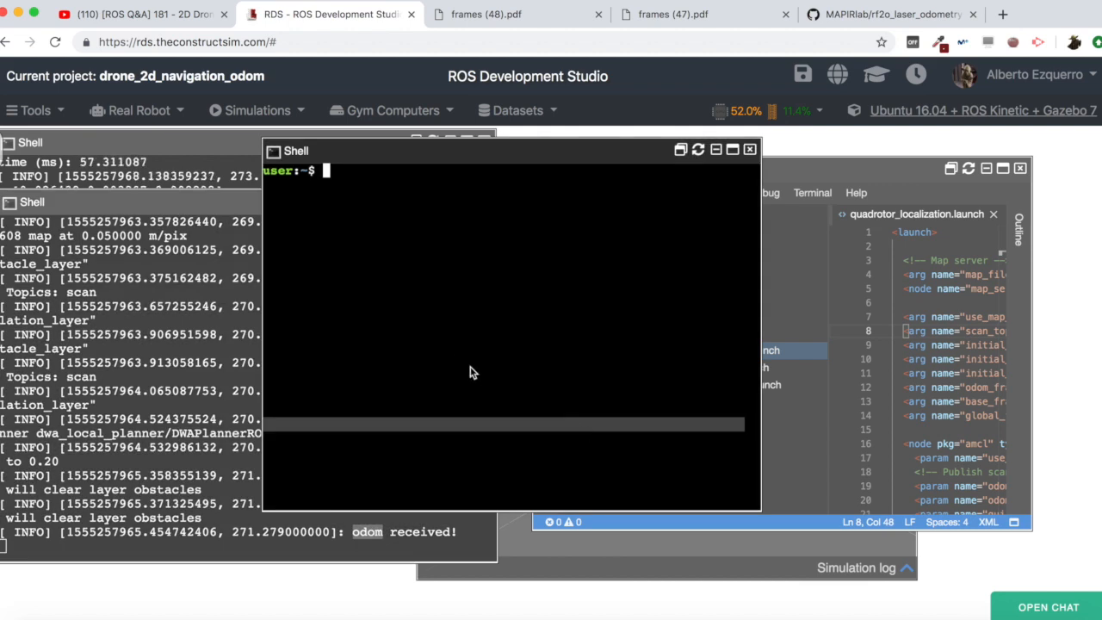
Publish an Empty message on /takeoff to launch the drone, then start RViz.
text(rostopic)
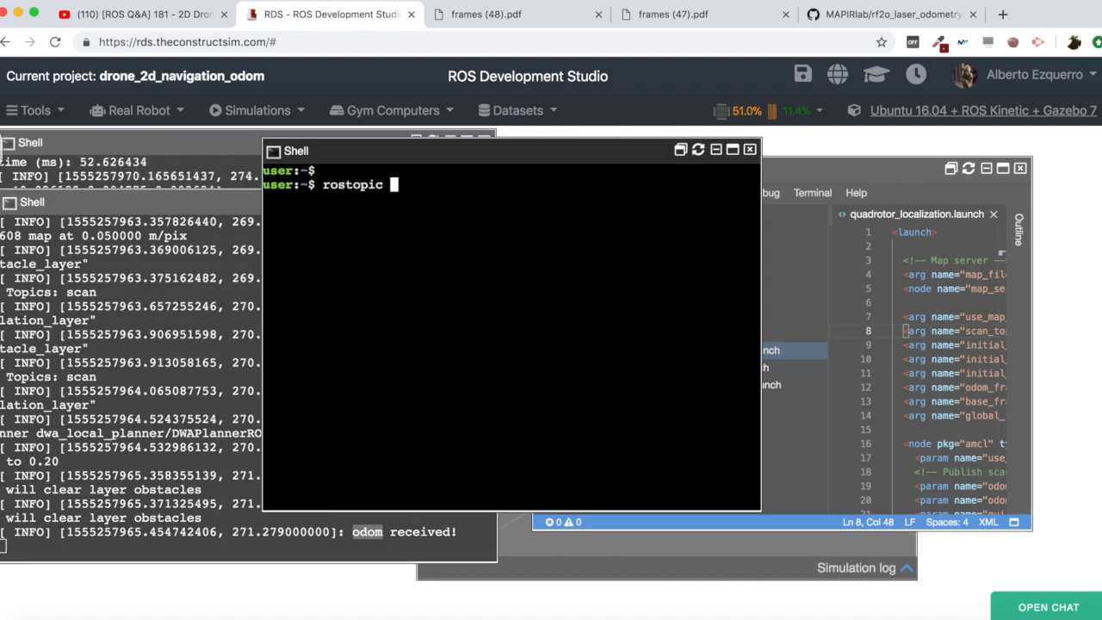
text(pub /tak)
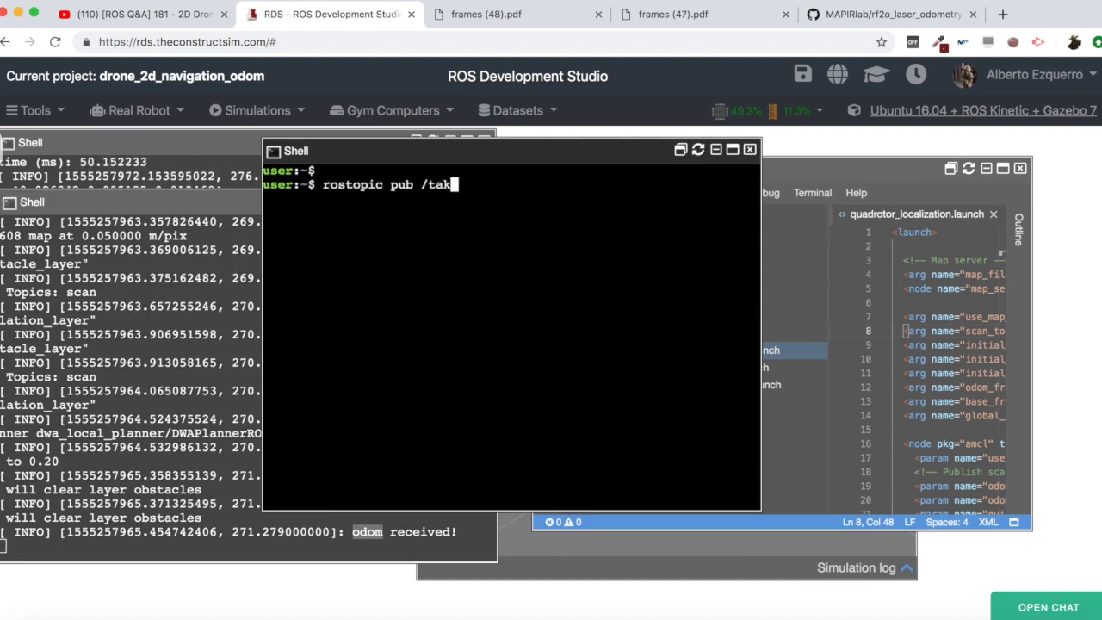
text(eoff std_msgs/Empty "{)
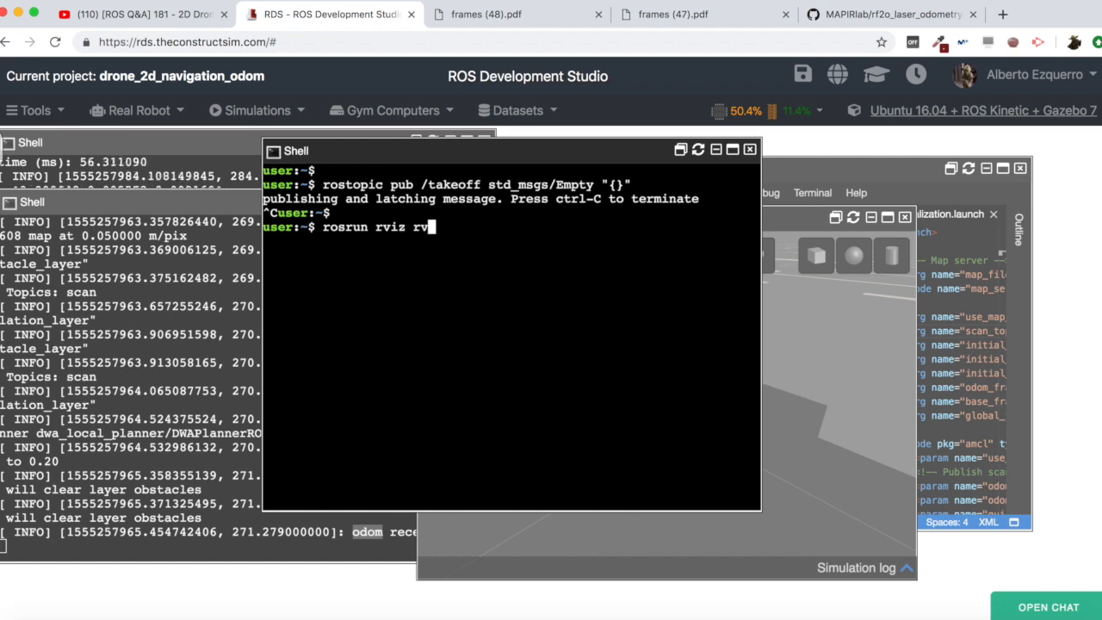
text(iz)
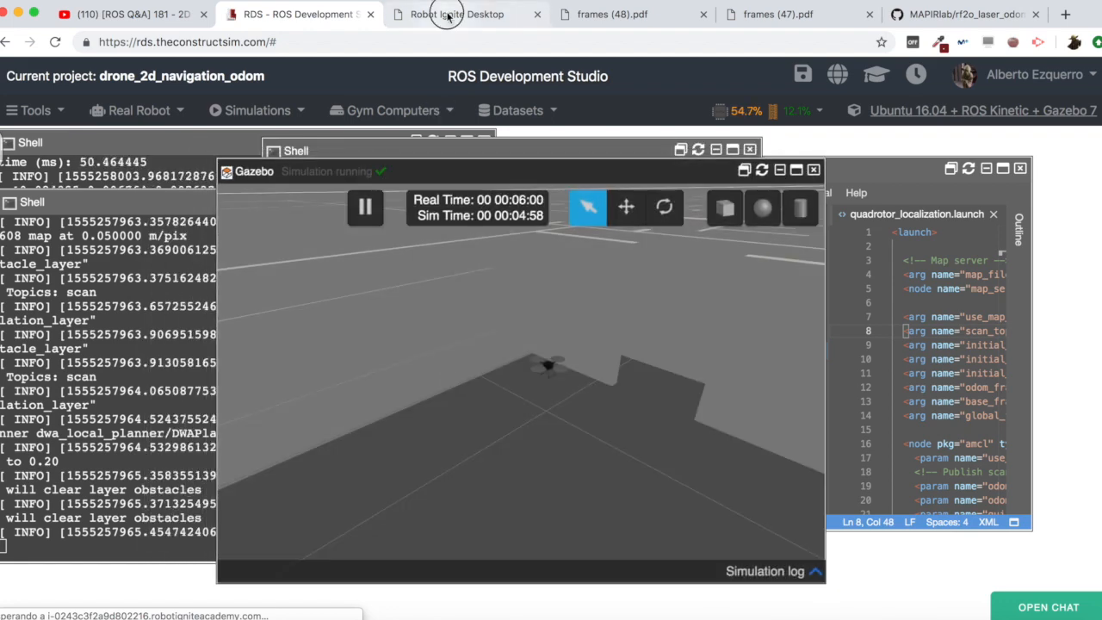
In RViz on the remote desktop, choose File > Open Config.
click(465, 14)
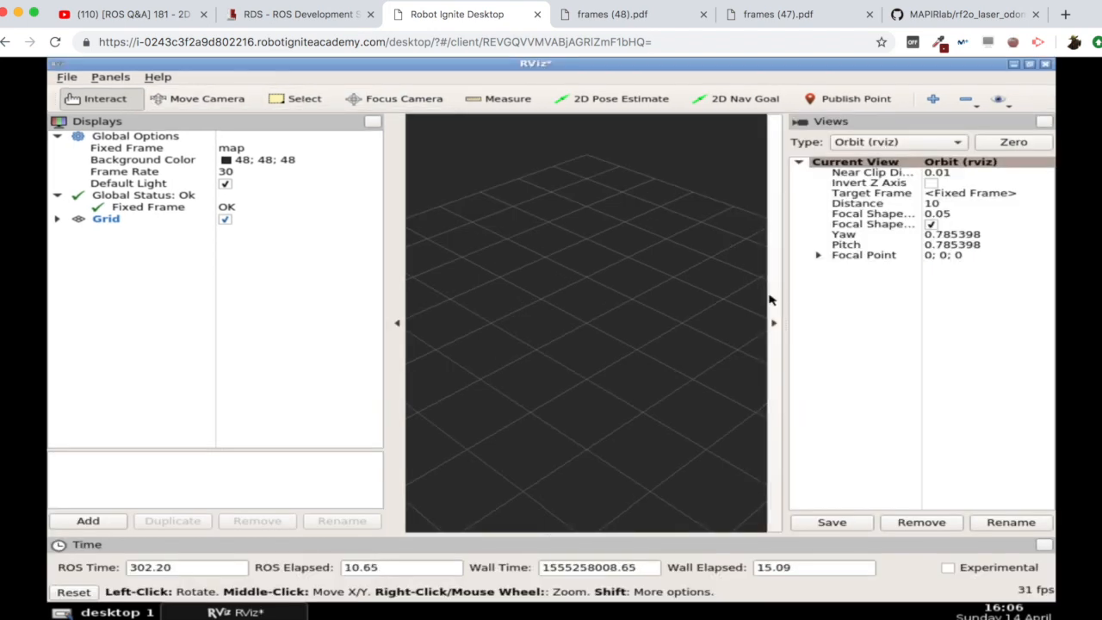
click(65, 76)
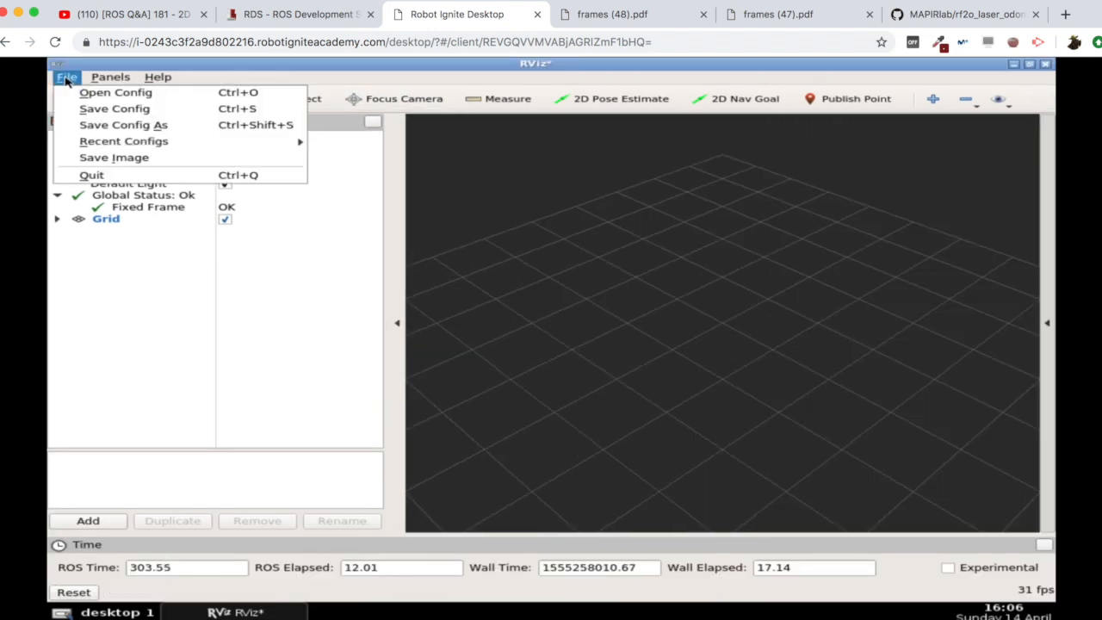
click(116, 93)
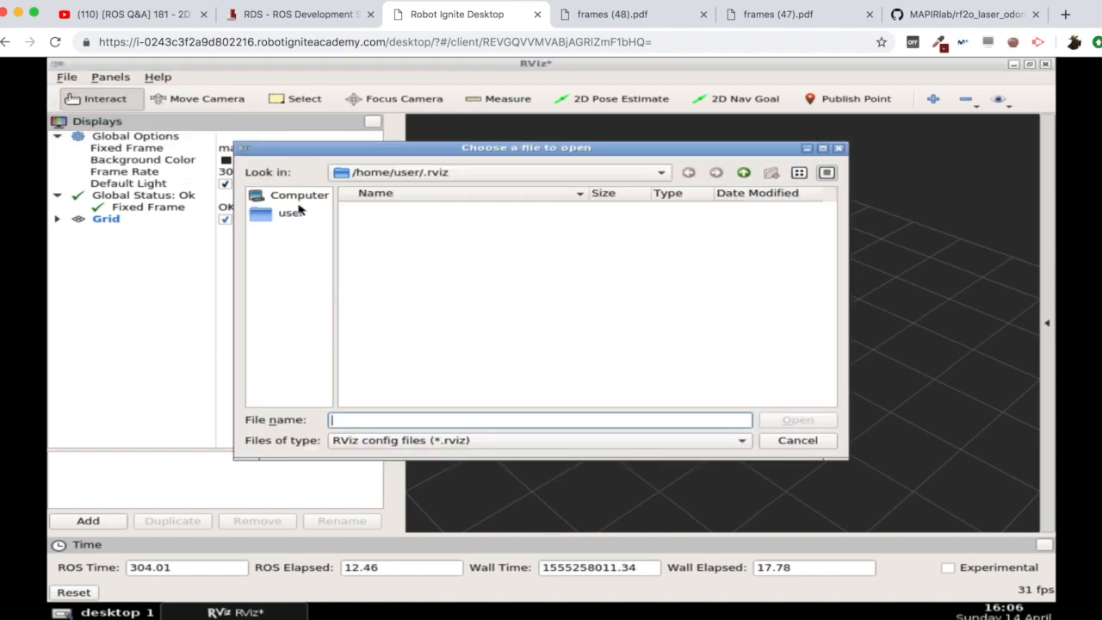
Browse to catkin_ws/src/quadrotor_navigation and load nav.rviz, answering the unsaved-changes prompt.
double_click(290, 213)
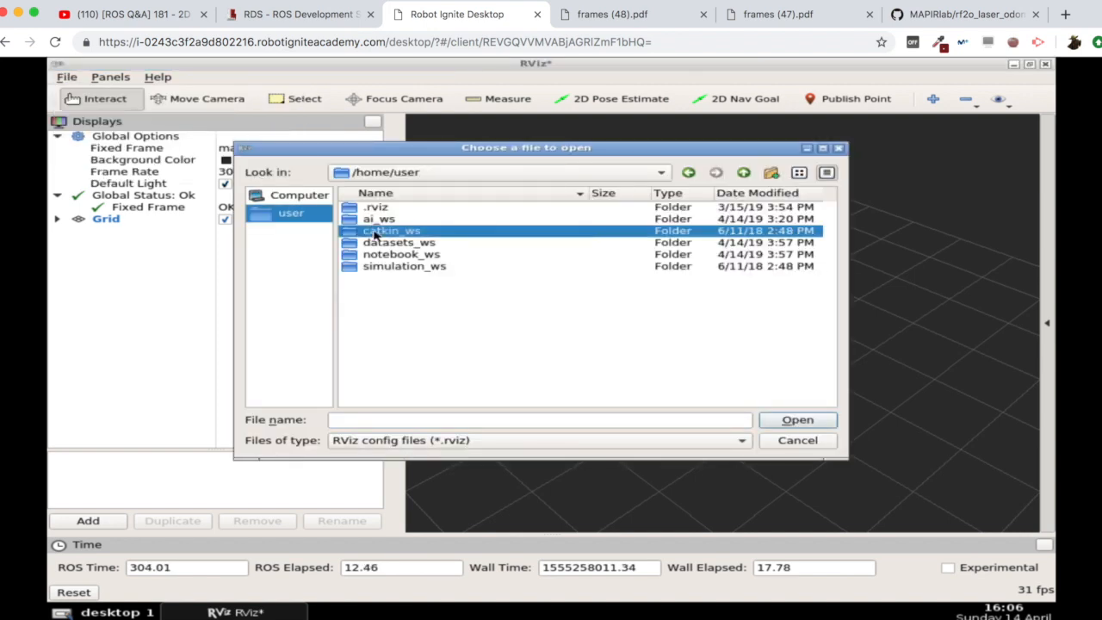
double_click(393, 230)
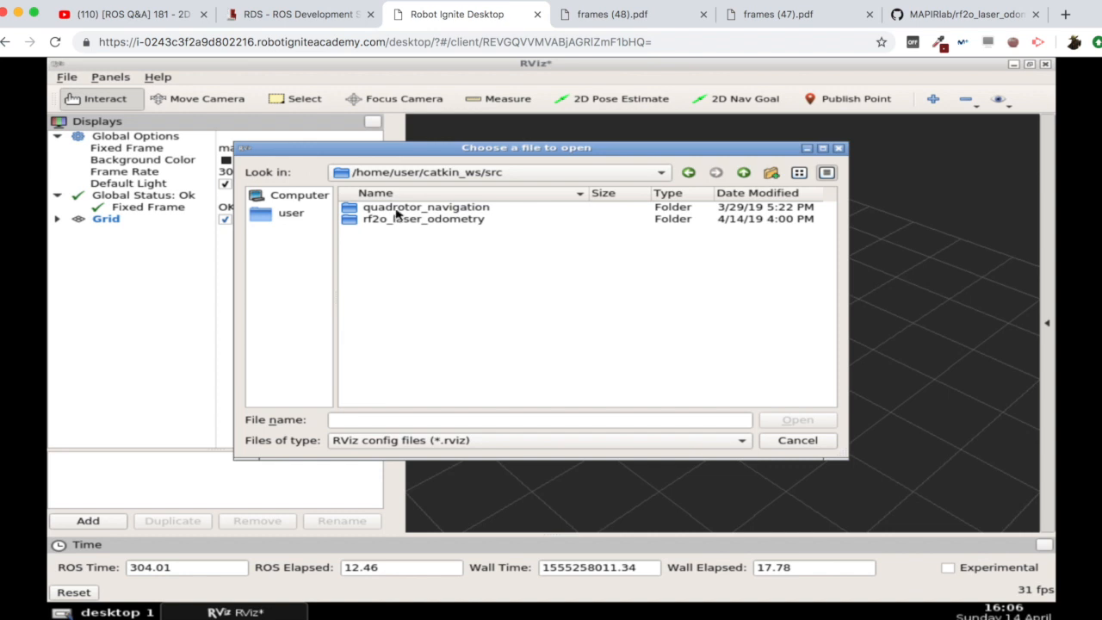
double_click(425, 207)
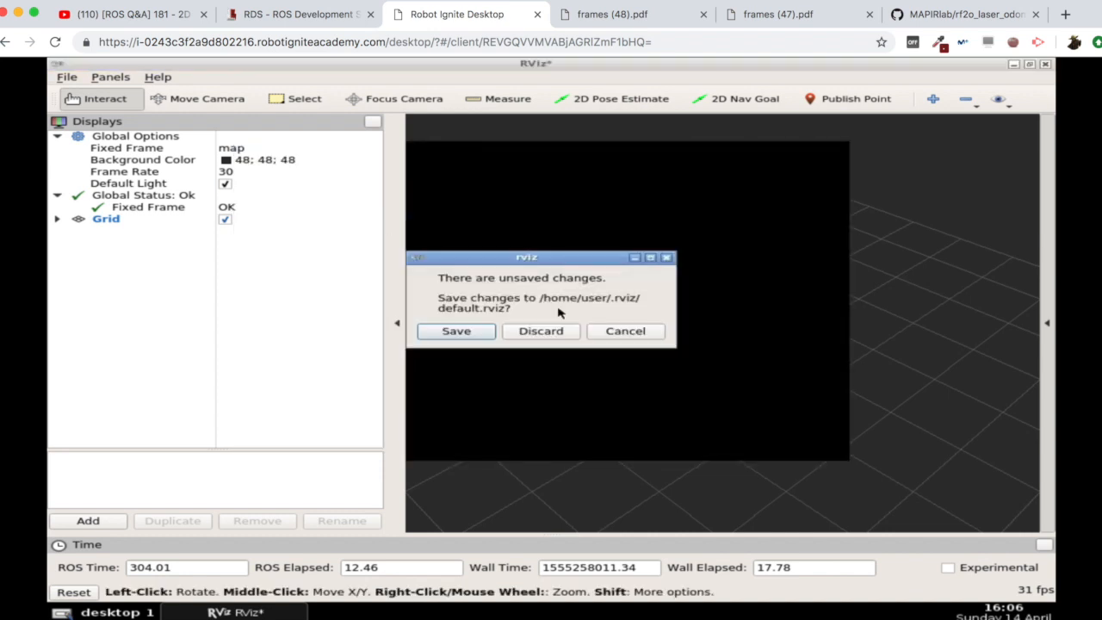
click(541, 331)
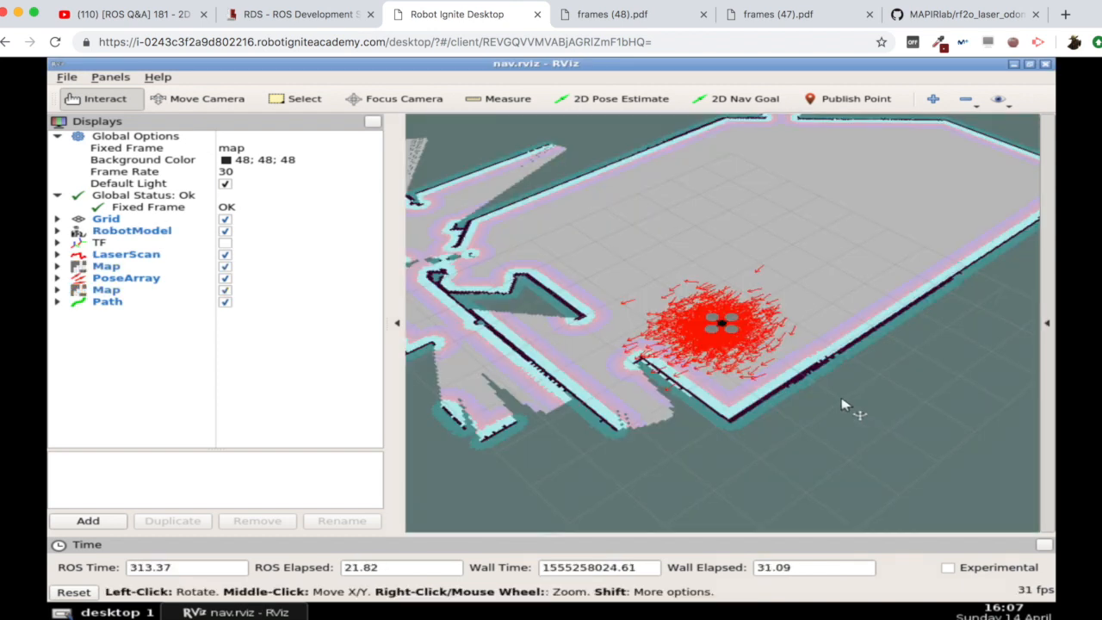
Set a 2D Nav Goal on the map for the drone, then return to the Gazebo simulation tab.
drag(844, 405, 689, 301)
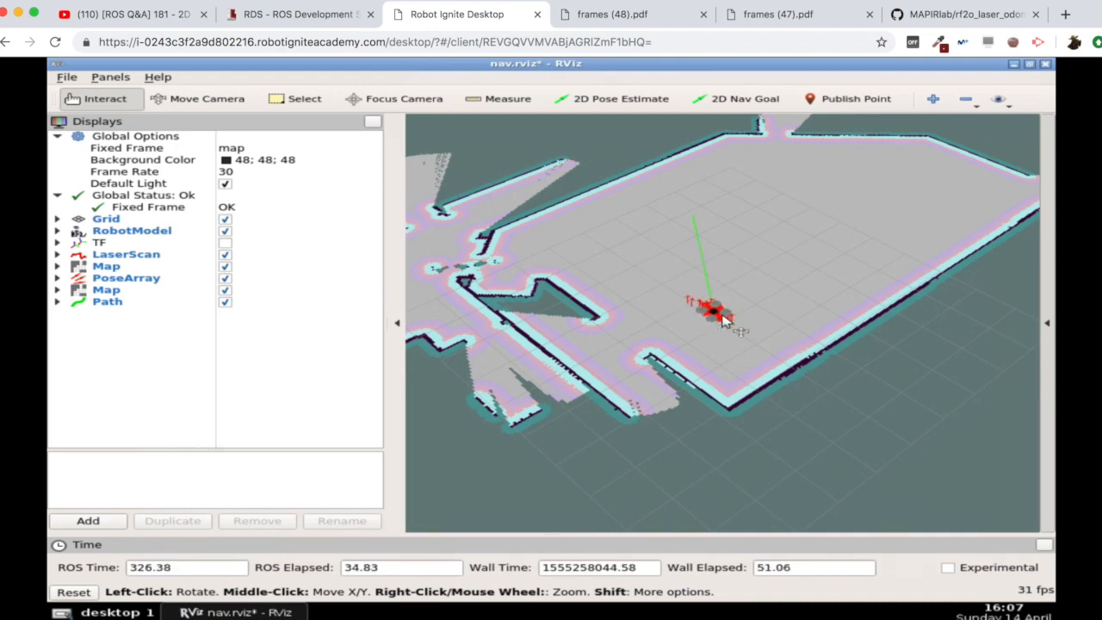
click(296, 14)
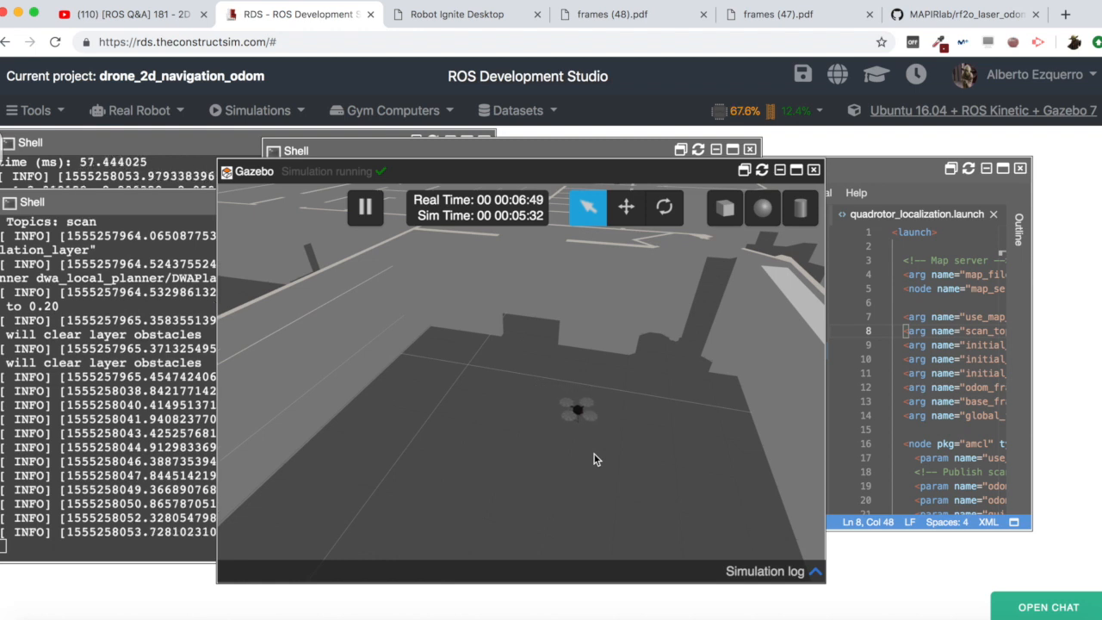
mouse_move(653, 465)
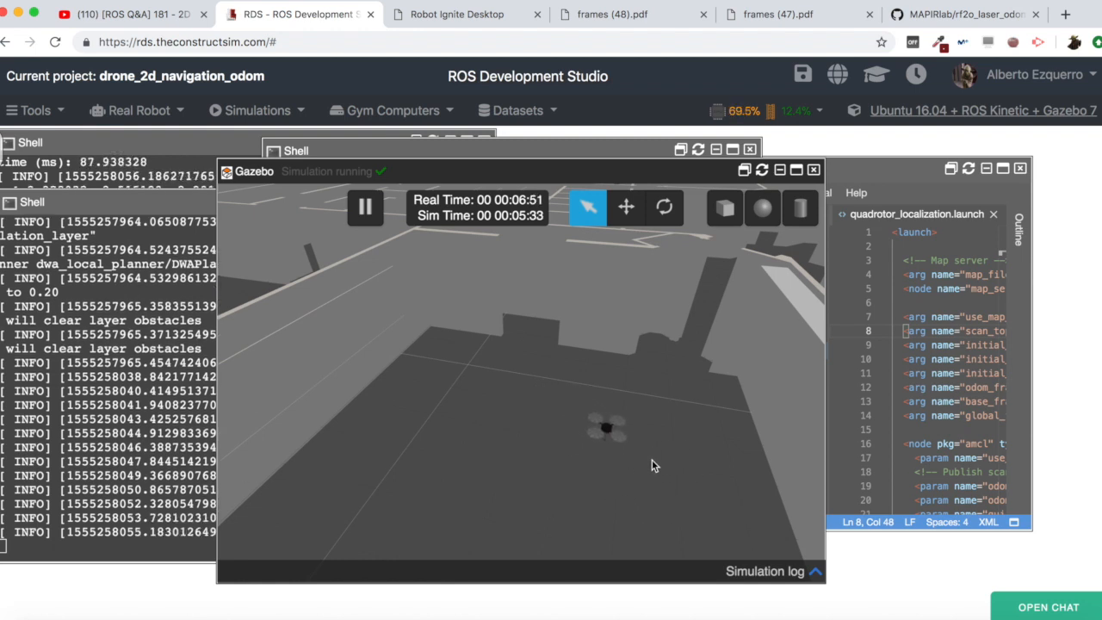
mouse_move(620, 447)
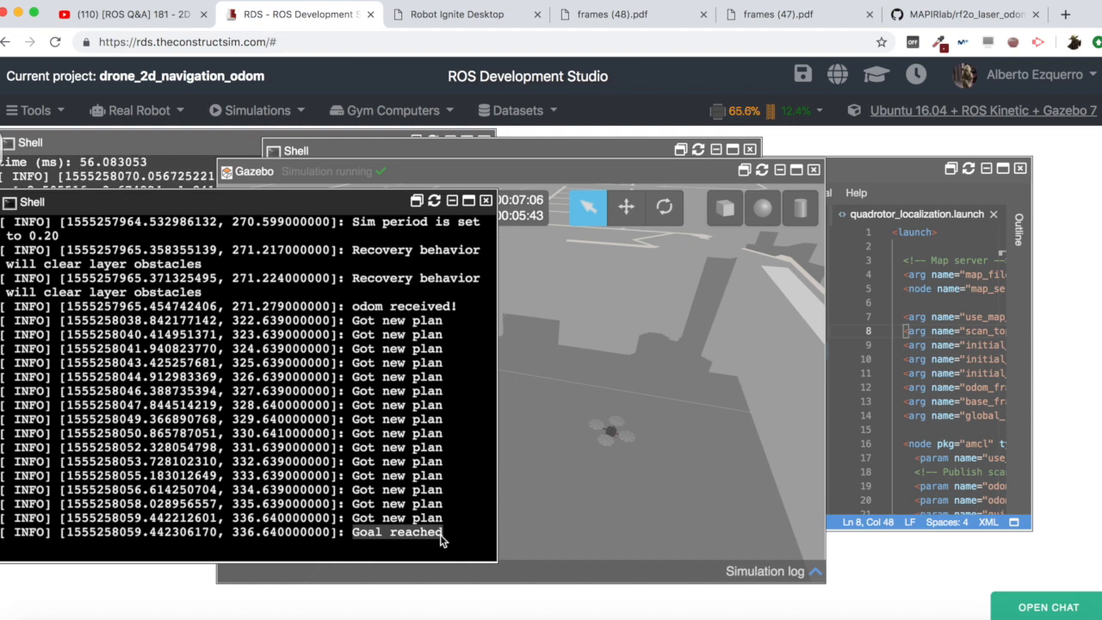
mouse_move(584, 461)
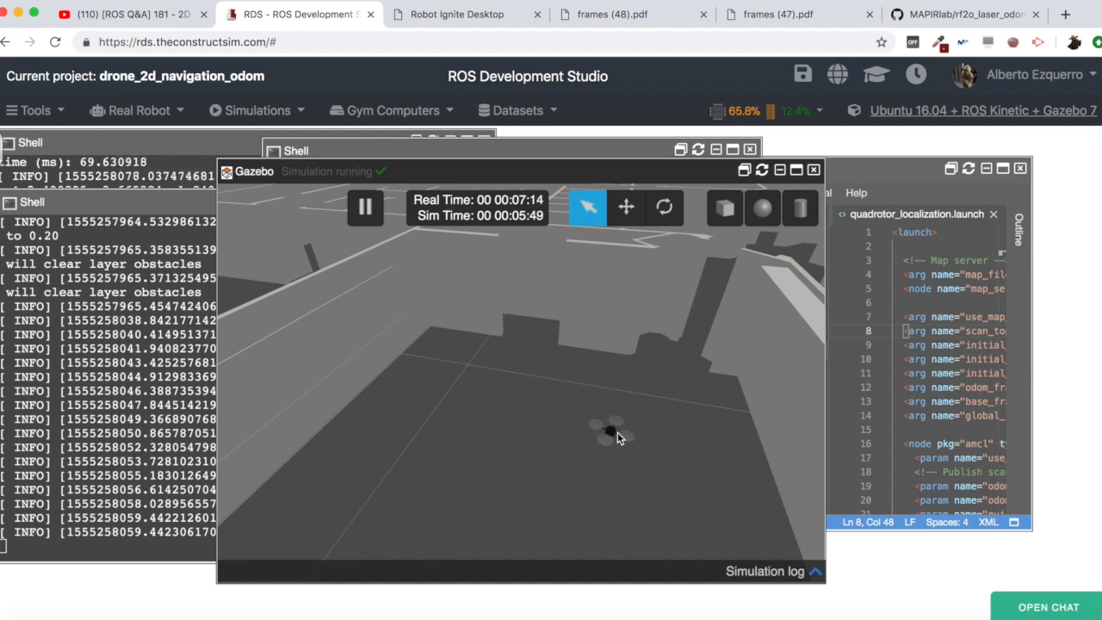
mouse_move(606, 468)
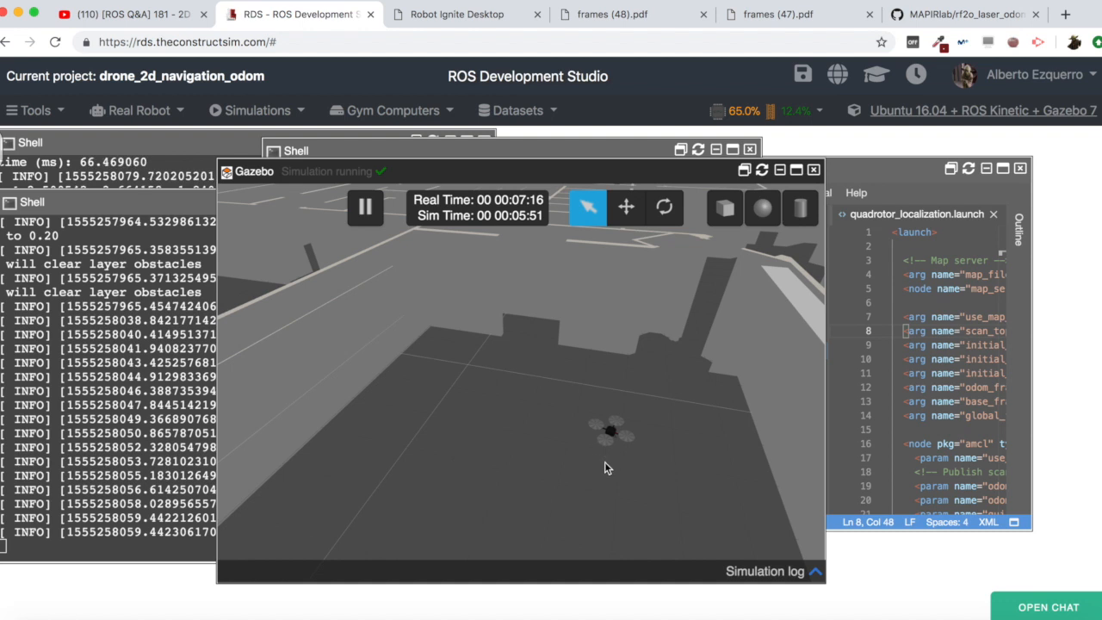